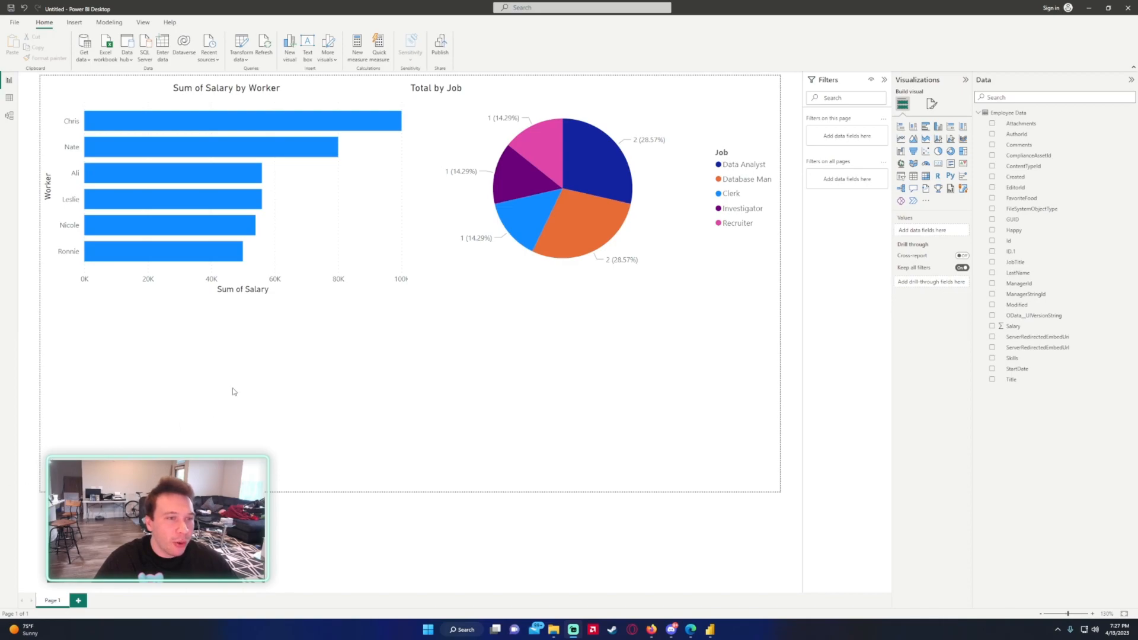
- Select the salary bar chart and job pie chart, then deselect both visuals
{"action": "left_click", "coordinate": [226, 181]}
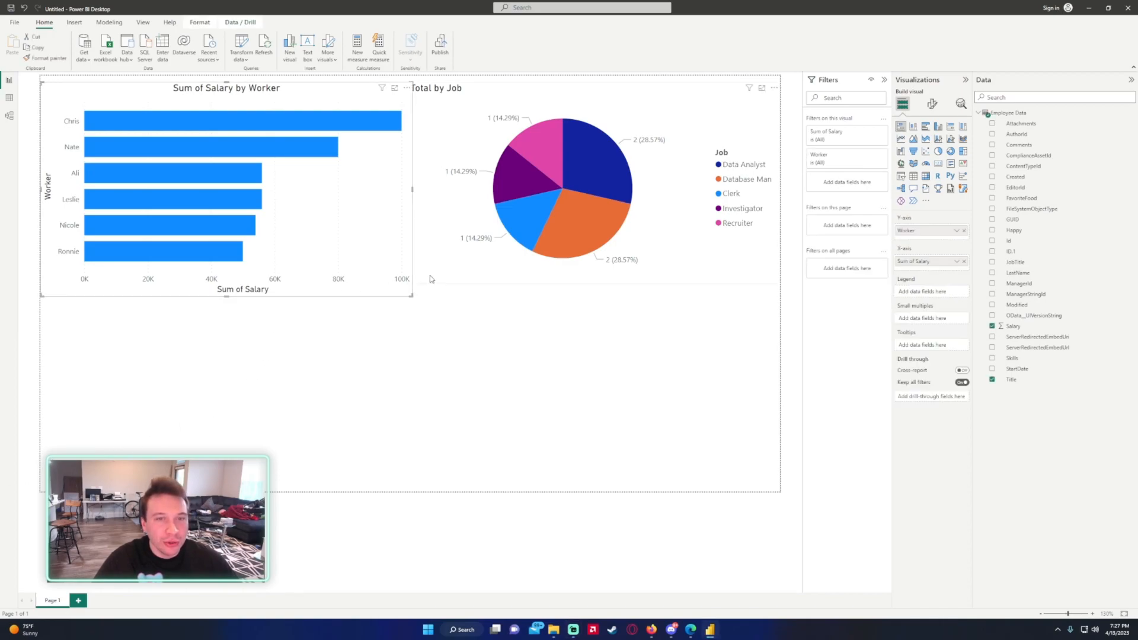
{"action": "left_click", "coordinate": [450, 382]}
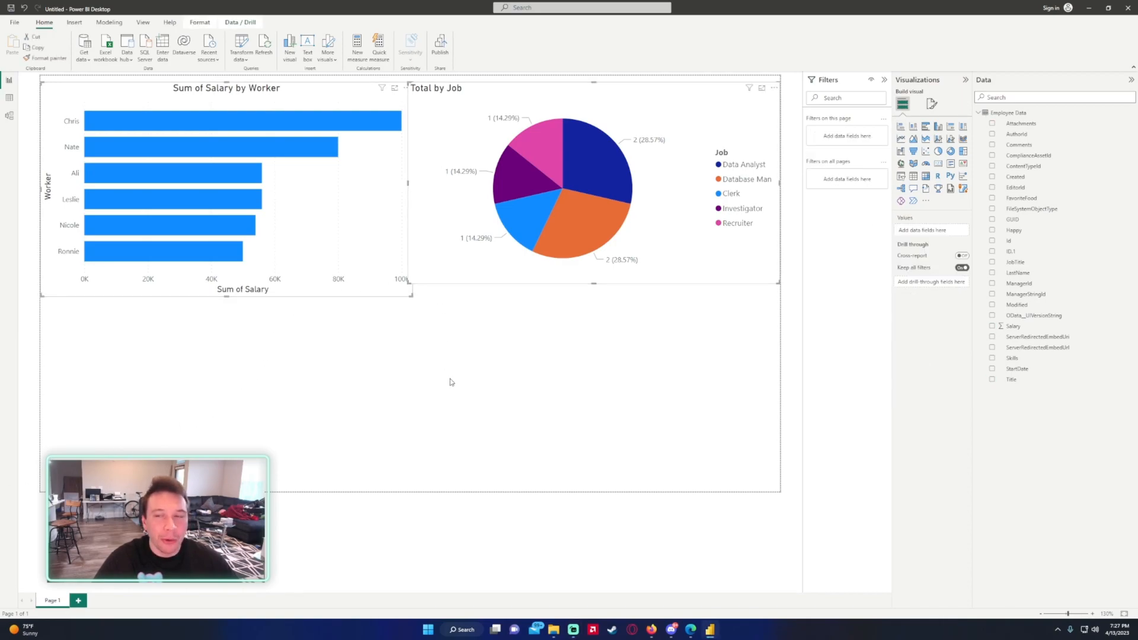
{"action": "mouse_move", "coordinate": [486, 368]}
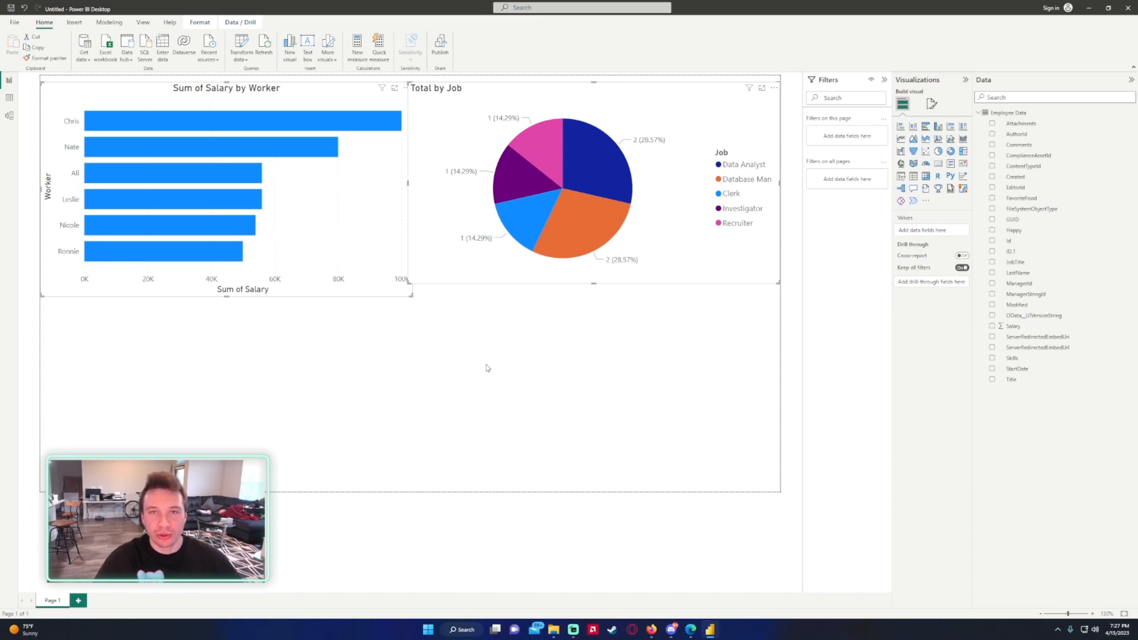
{"action": "mouse_move", "coordinate": [293, 349]}
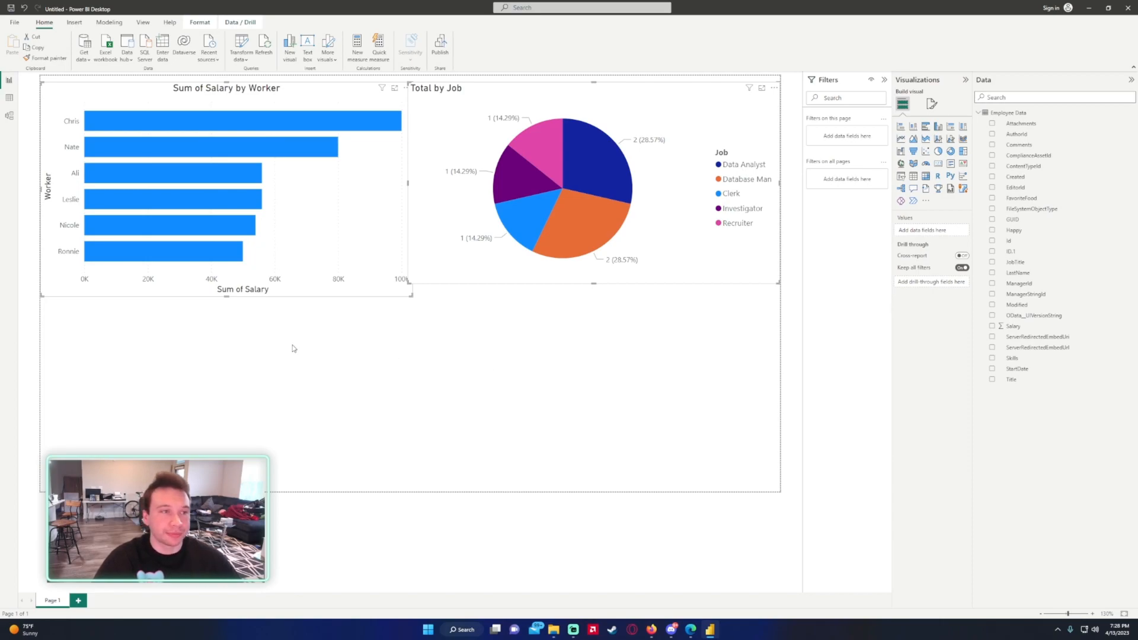
{"action": "mouse_move", "coordinate": [552, 310]}
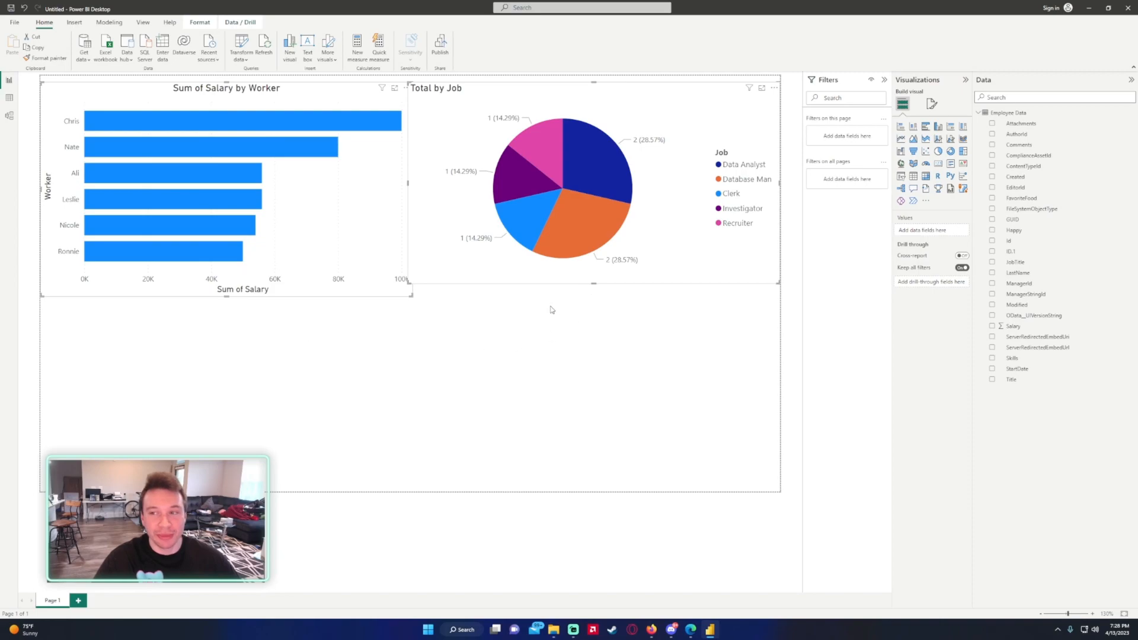
{"action": "mouse_move", "coordinate": [562, 341]}
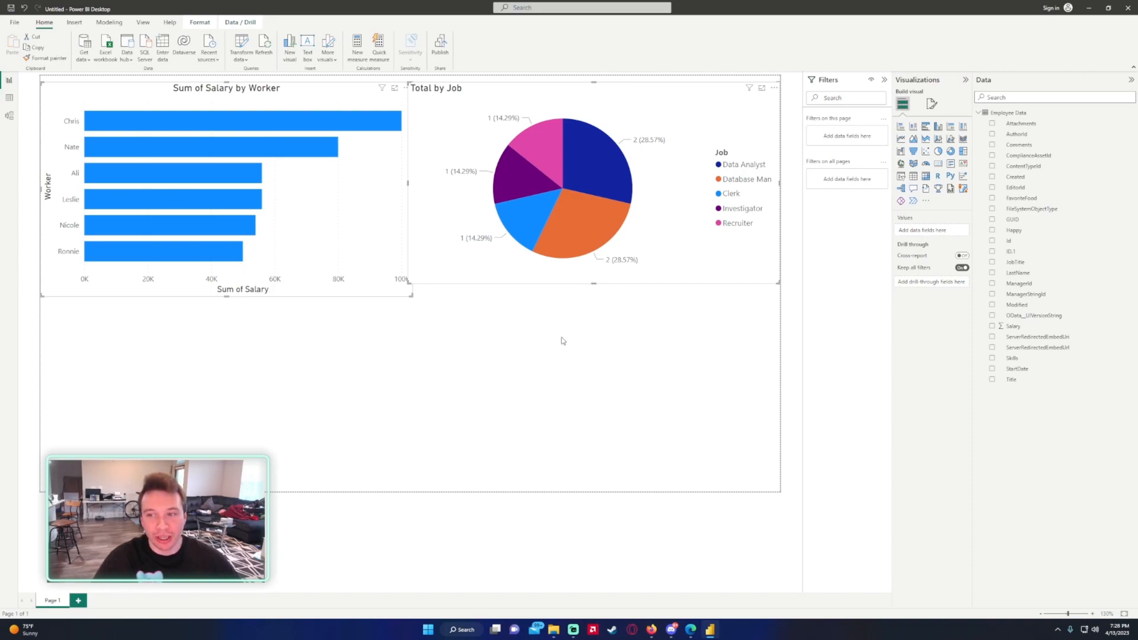
{"action": "left_click", "coordinate": [480, 355]}
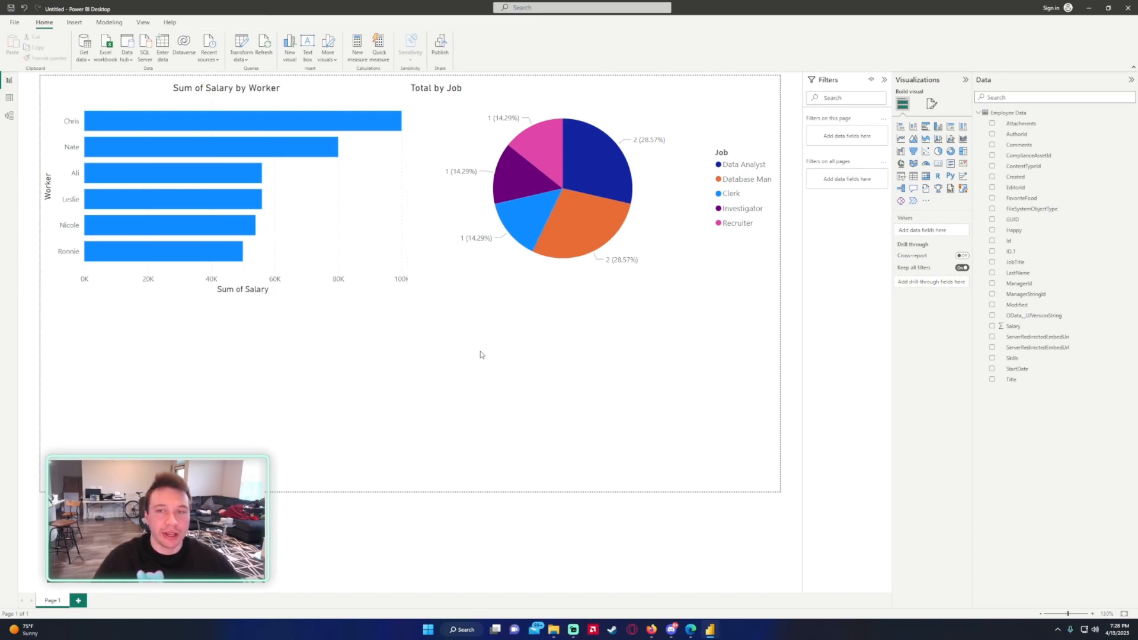
{"action": "mouse_move", "coordinate": [13, 23]}
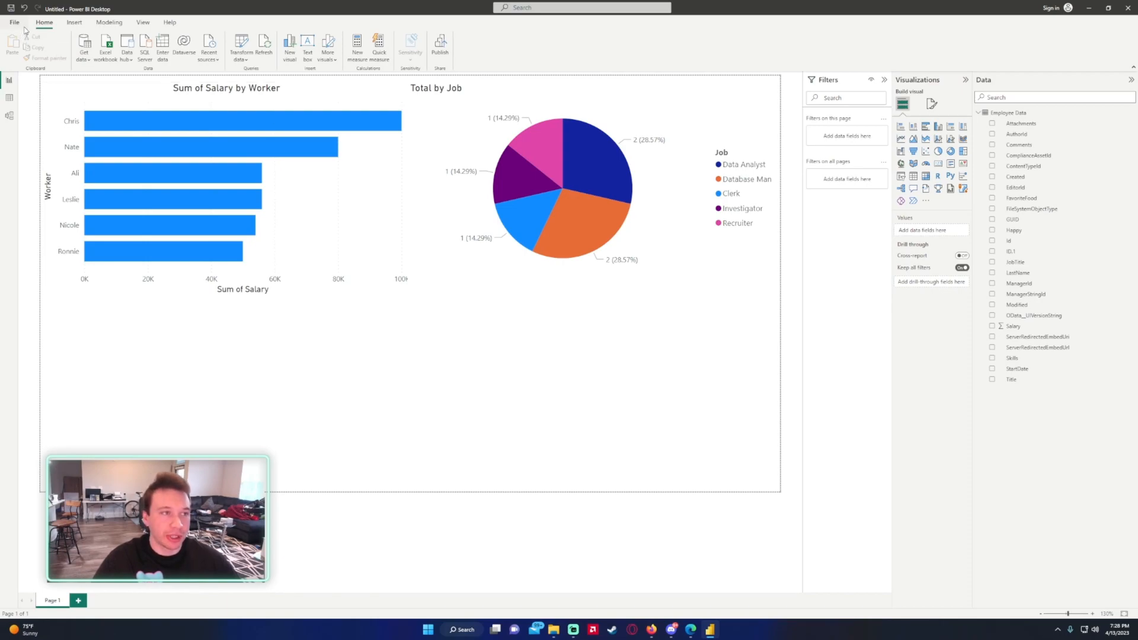
- Save the report, confirming the prompt and entering 'power bi' as the file name
{"action": "left_click", "coordinate": [13, 22]}
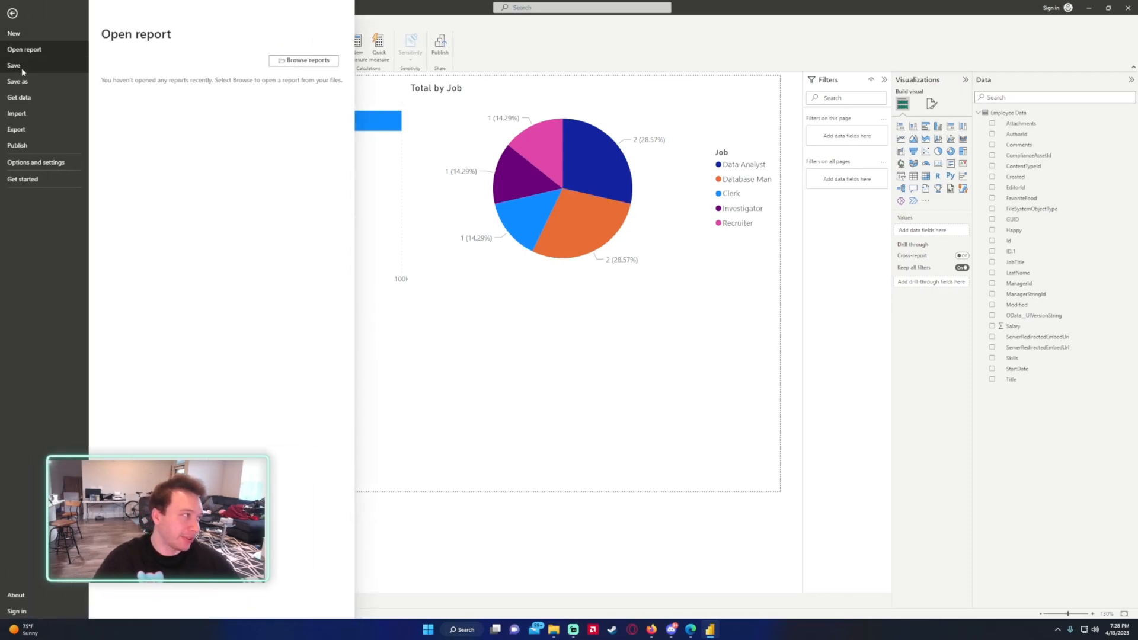
{"action": "left_click", "coordinate": [16, 145]}
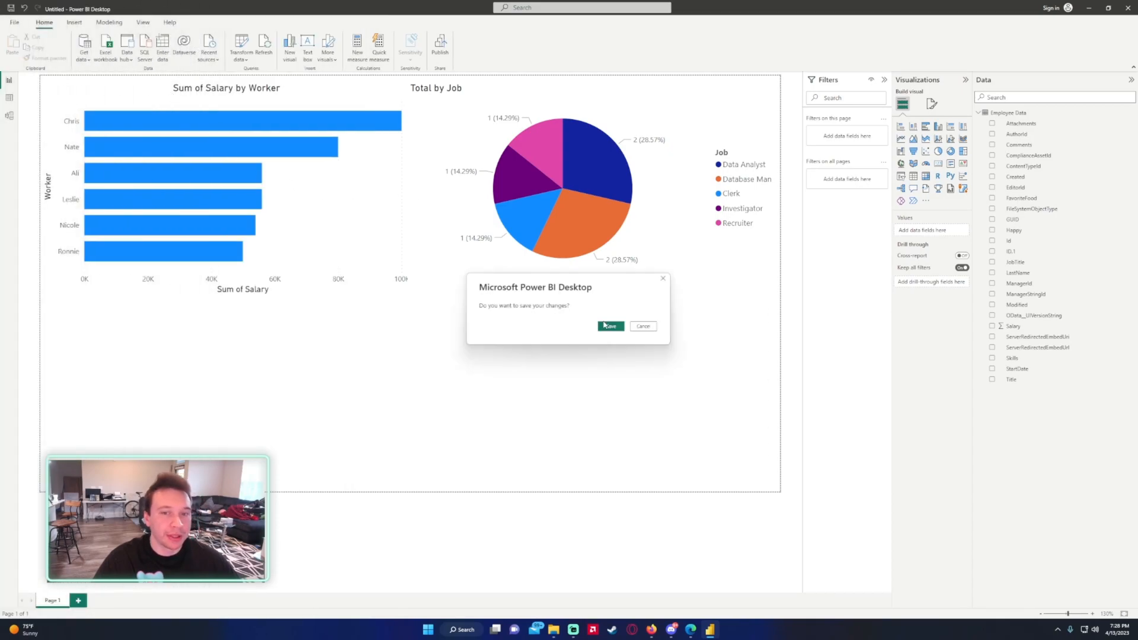
{"action": "left_click", "coordinate": [609, 326]}
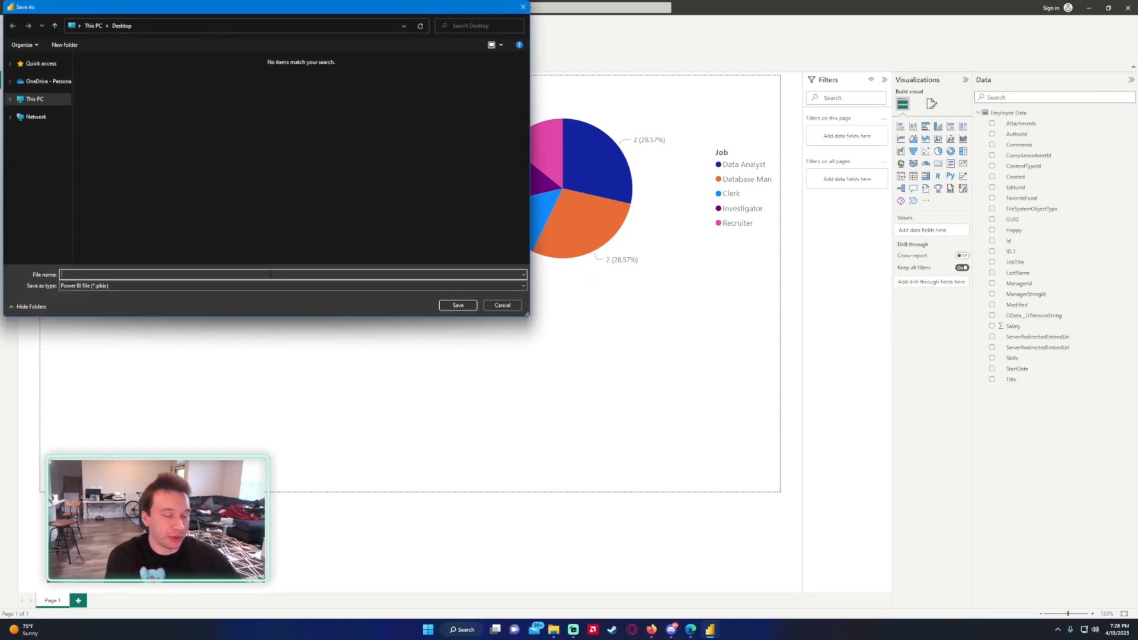
{"action": "type", "text": "power bi"}
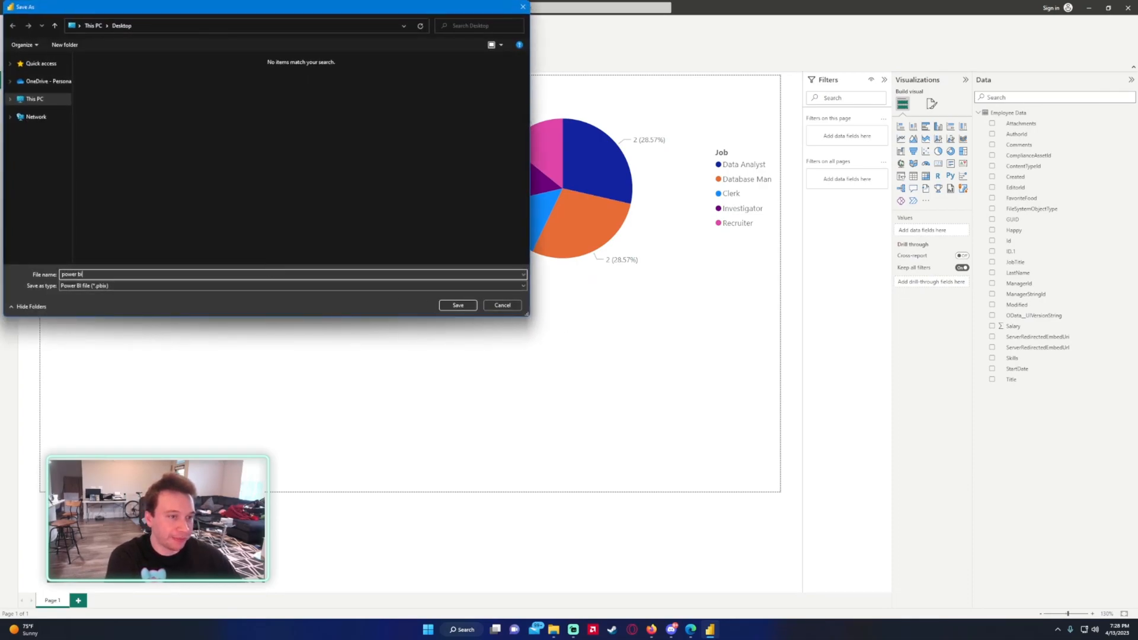
- Save the report as 'power bi' and publish it to My workspace
{"action": "left_click", "coordinate": [457, 305]}
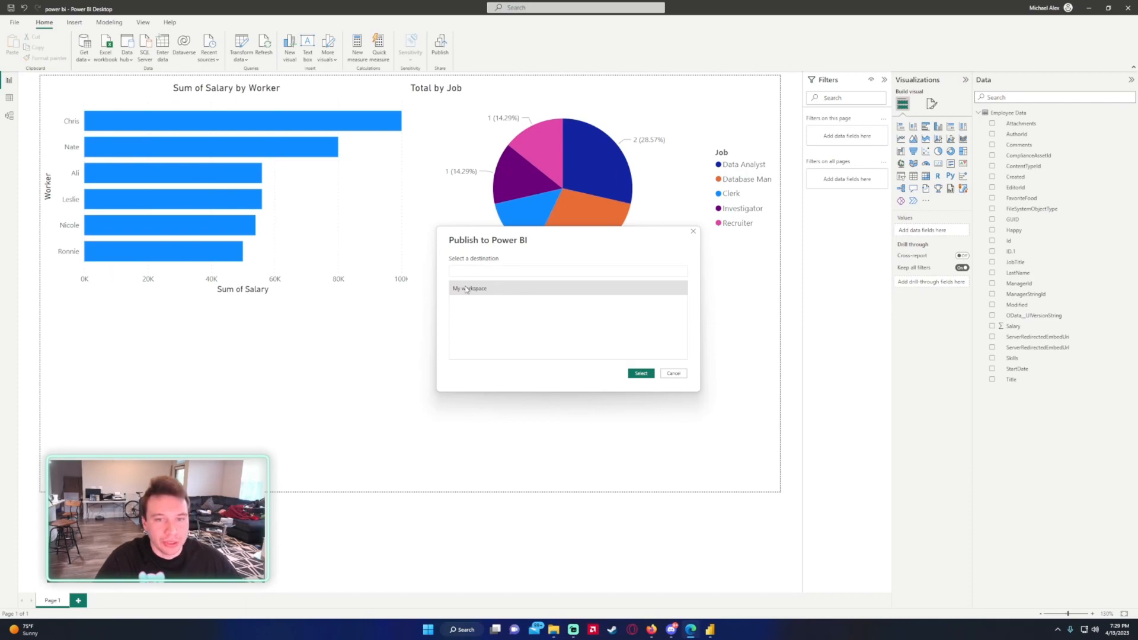
{"action": "mouse_move", "coordinate": [608, 396]}
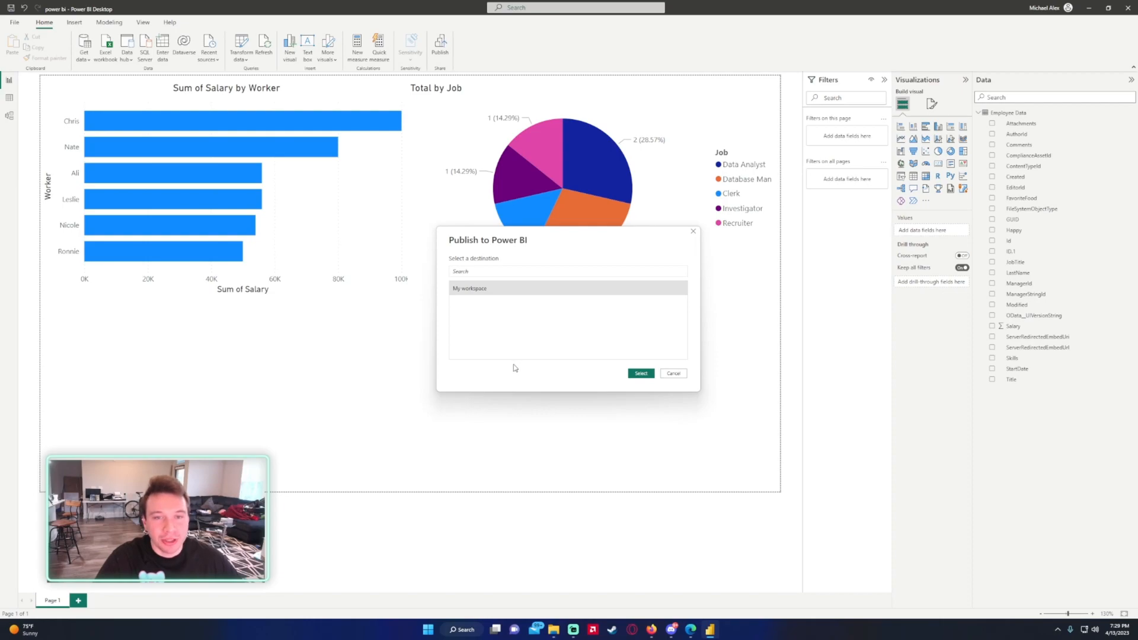
{"action": "mouse_move", "coordinate": [560, 385]}
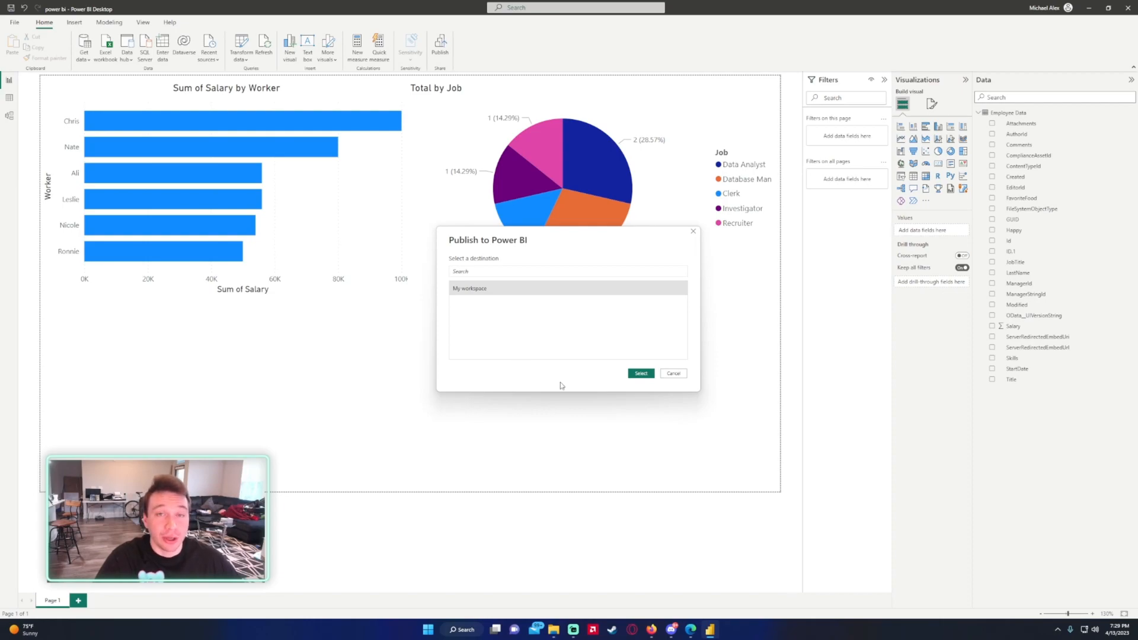
{"action": "mouse_move", "coordinate": [581, 373]}
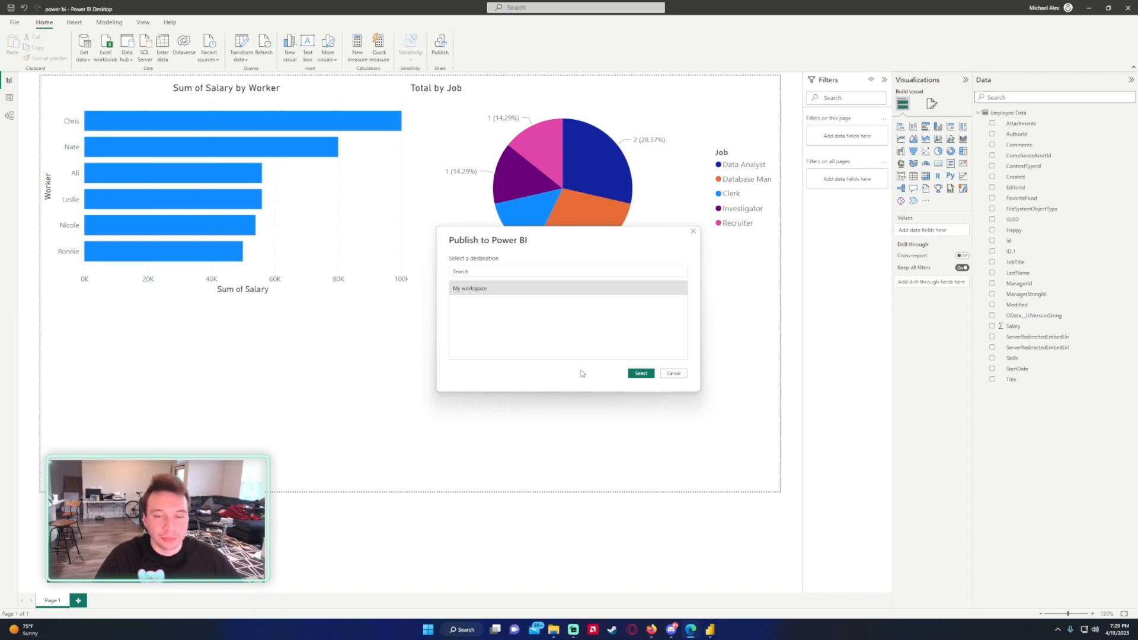
{"action": "mouse_move", "coordinate": [553, 391]}
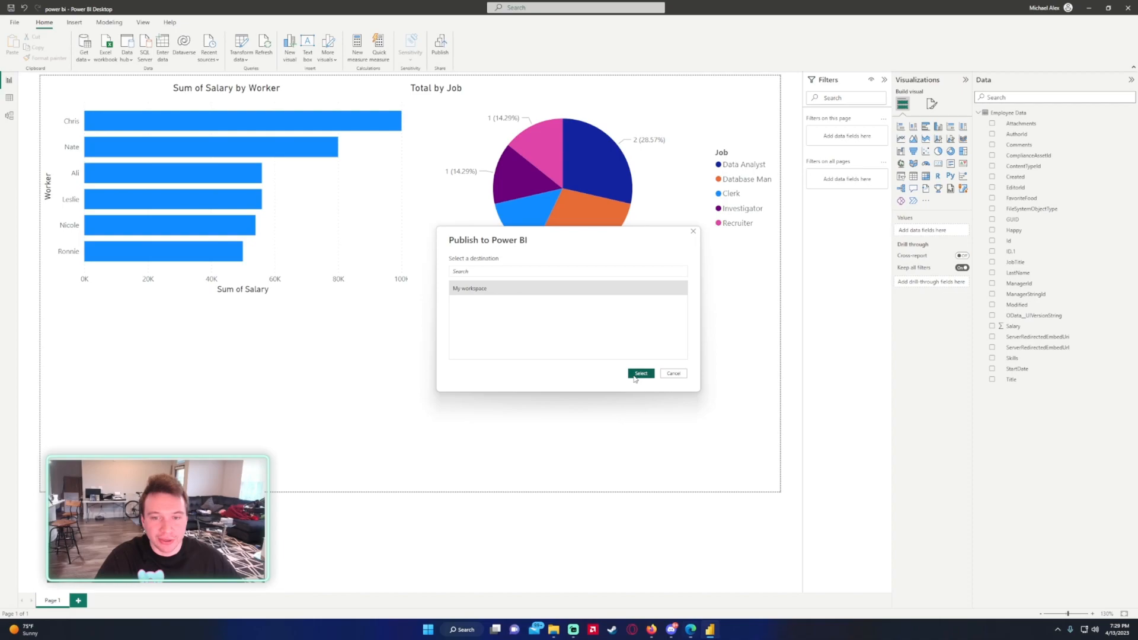
{"action": "left_click", "coordinate": [640, 373]}
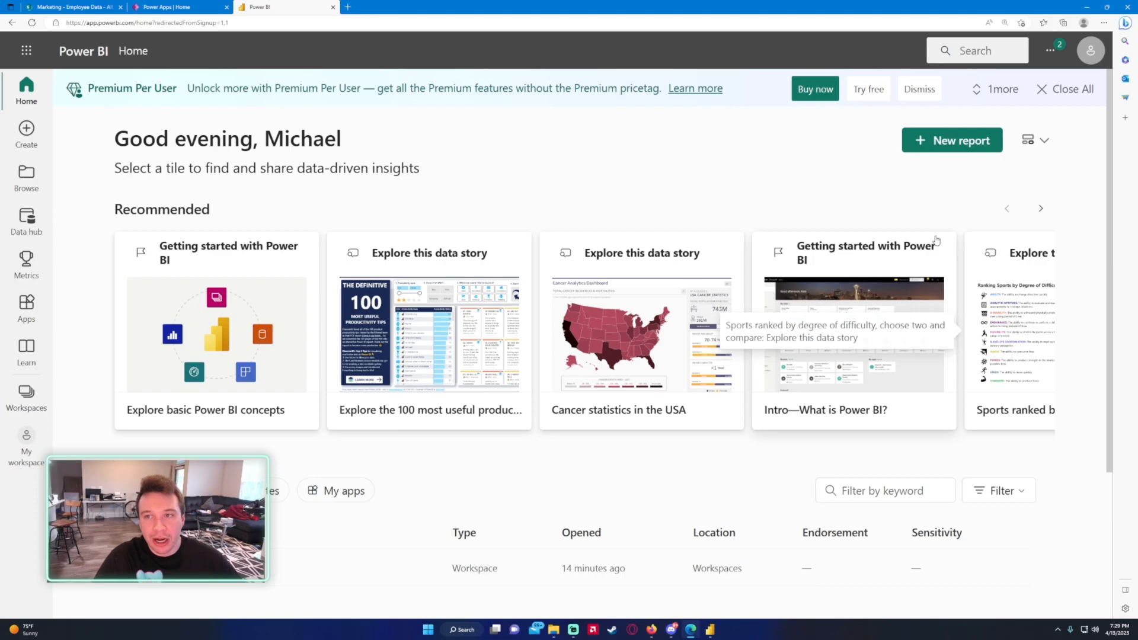
{"action": "mouse_move", "coordinate": [896, 231]}
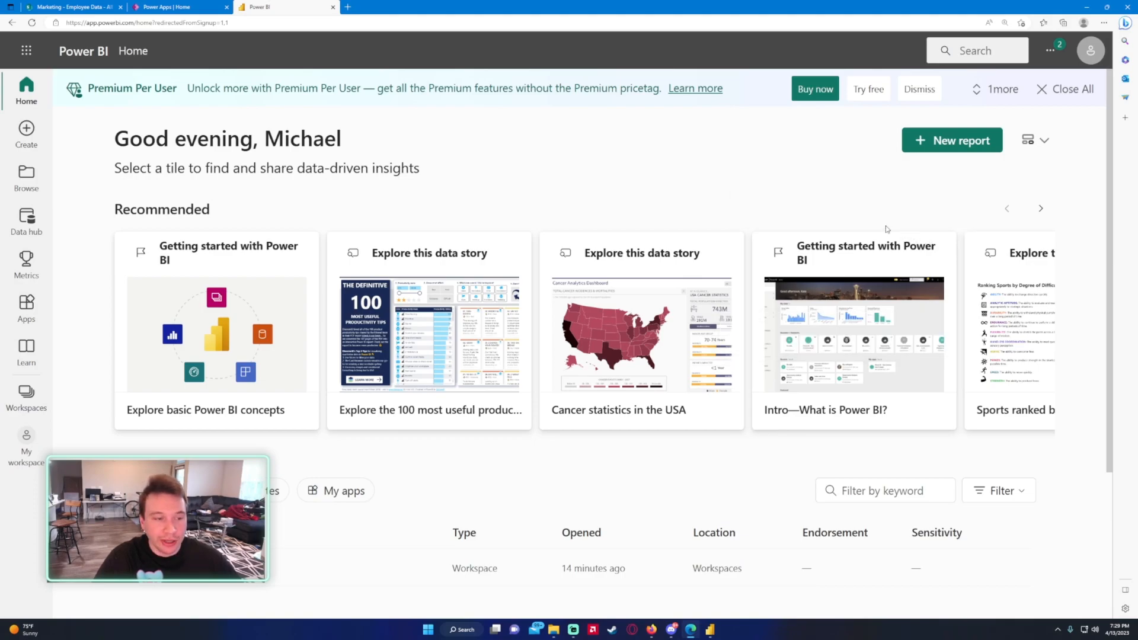
{"action": "mouse_move", "coordinate": [65, 299]}
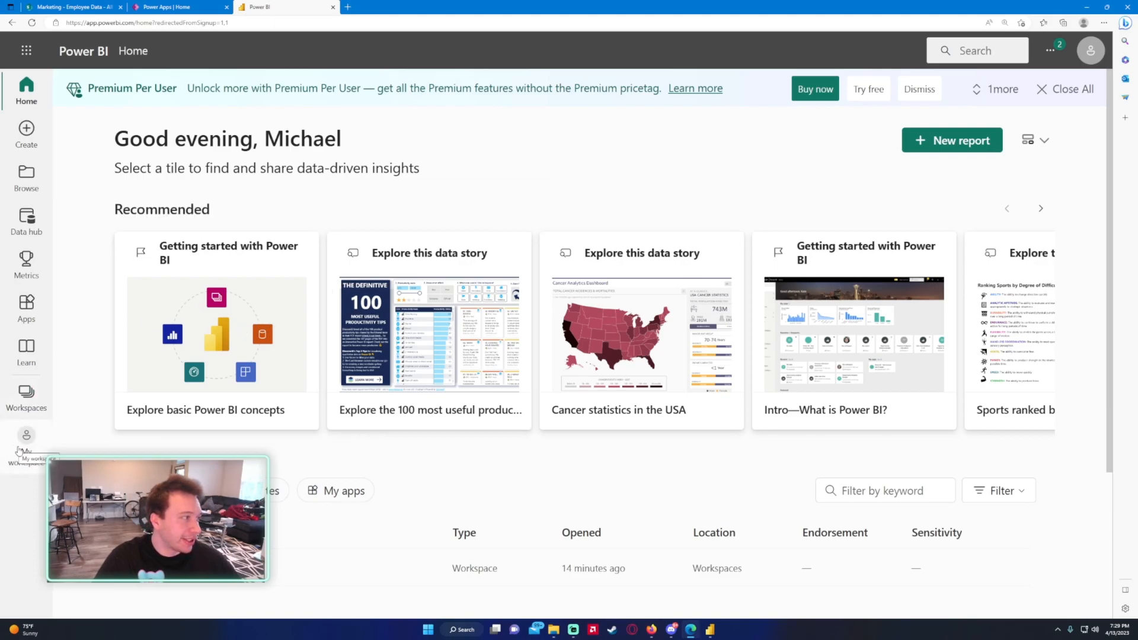
- Open the published 'power bi' report from My workspace
{"action": "left_click", "coordinate": [26, 440]}
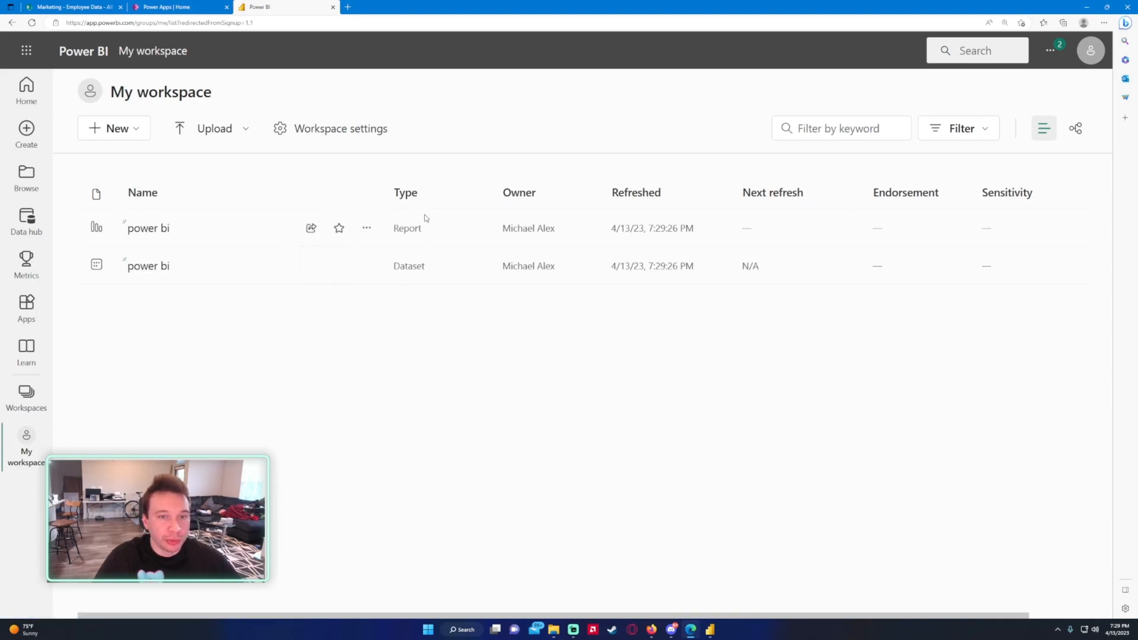
{"action": "mouse_move", "coordinate": [408, 259]}
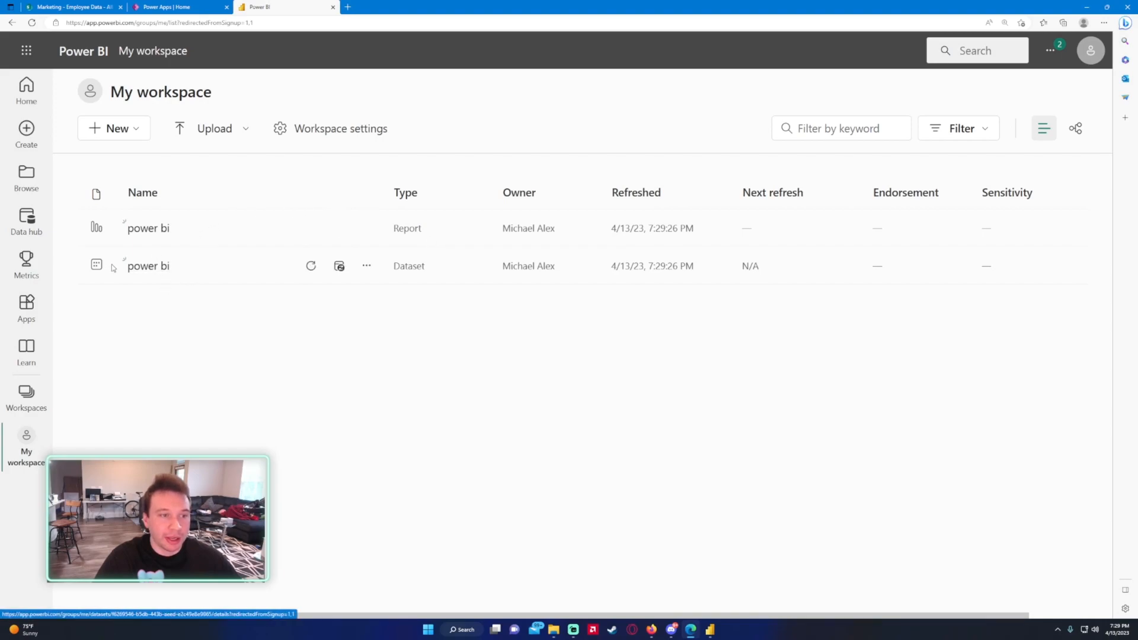
{"action": "left_click", "coordinate": [148, 227]}
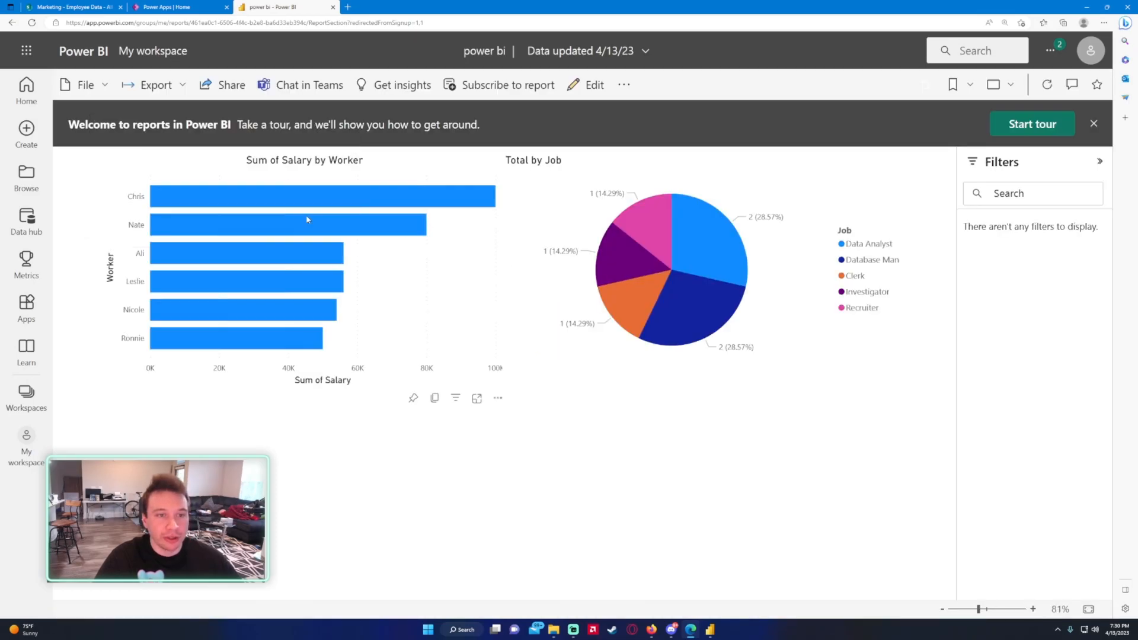
- Pin the Sum of Salary by Worker chart to a new 'Power BI Reports' dashboard
{"action": "left_click", "coordinate": [288, 224]}
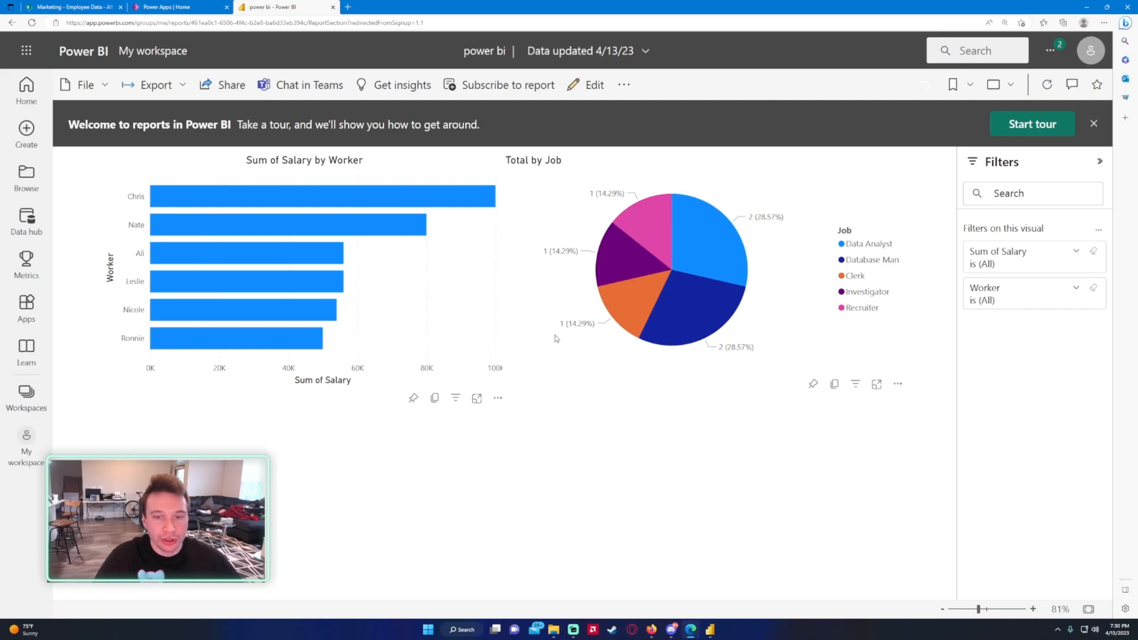
{"action": "left_click", "coordinate": [668, 268]}
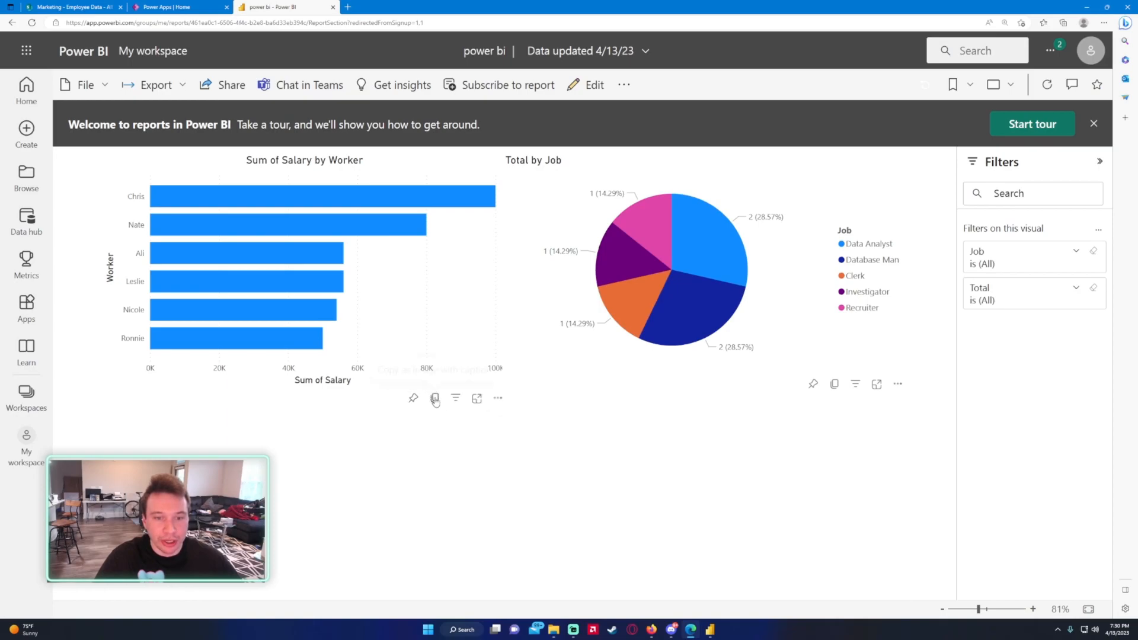
{"action": "left_click", "coordinate": [413, 398]}
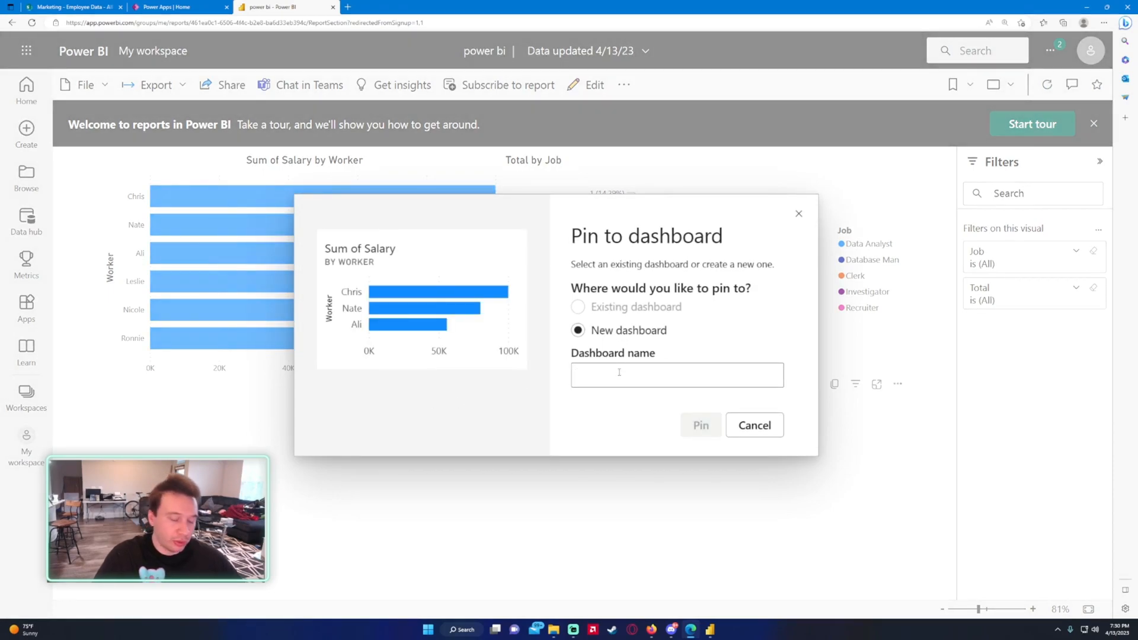
{"action": "type", "text": "Pow"}
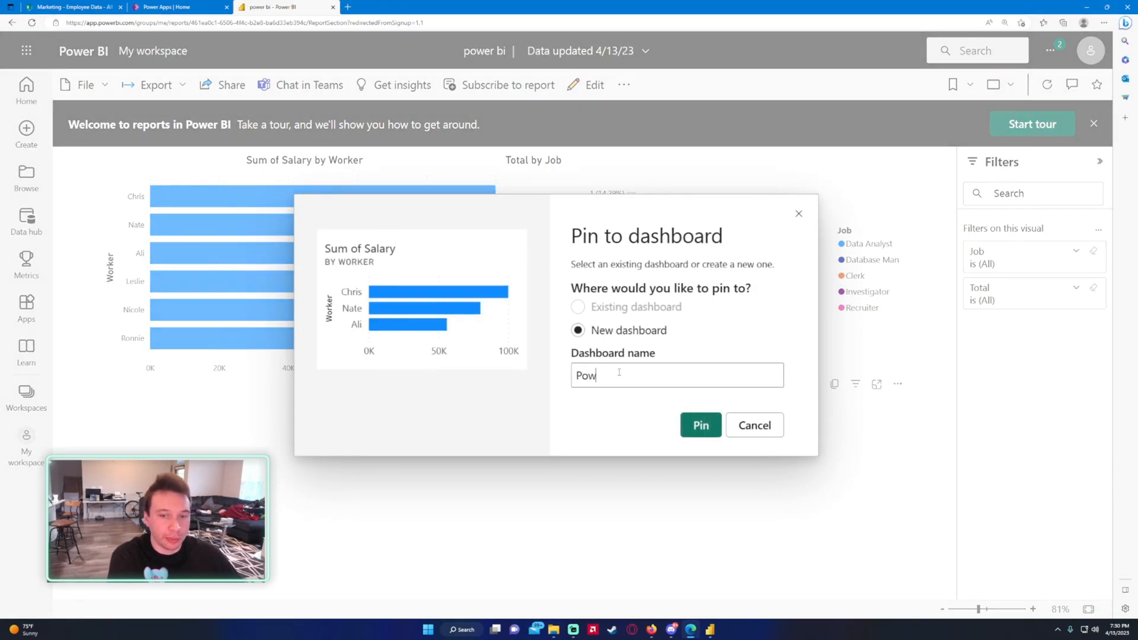
{"action": "type", "text": "er BI A"}
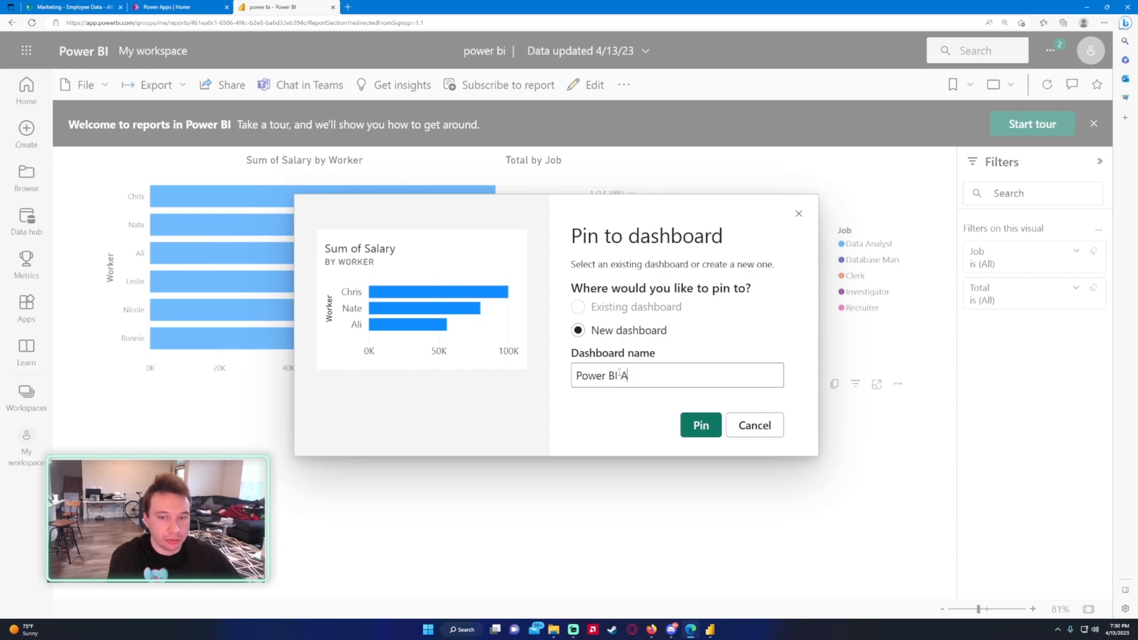
{"action": "type", "text": "Reports"}
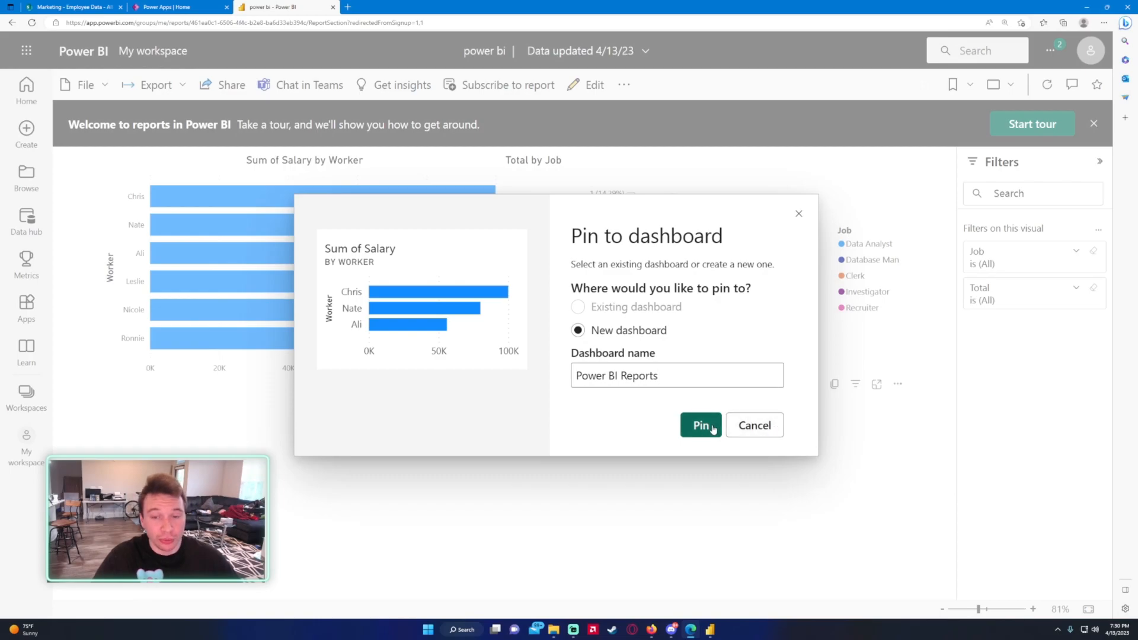
{"action": "left_click", "coordinate": [701, 426]}
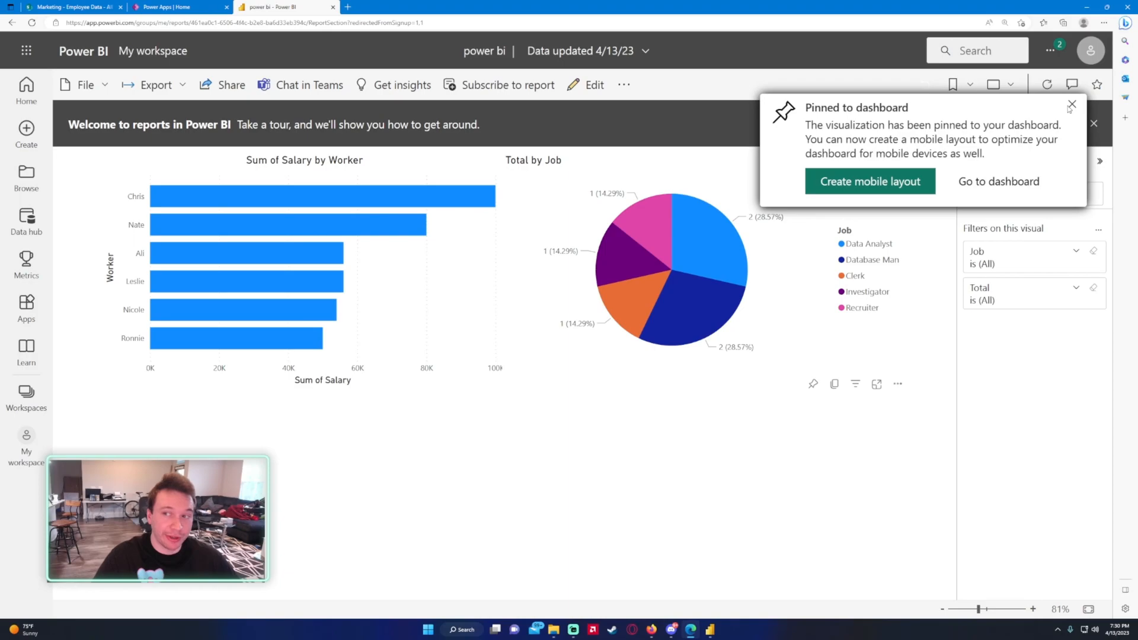
- Pin the Total by Job pie chart to the existing Power BI Reports dashboard
{"action": "left_click", "coordinate": [1071, 105]}
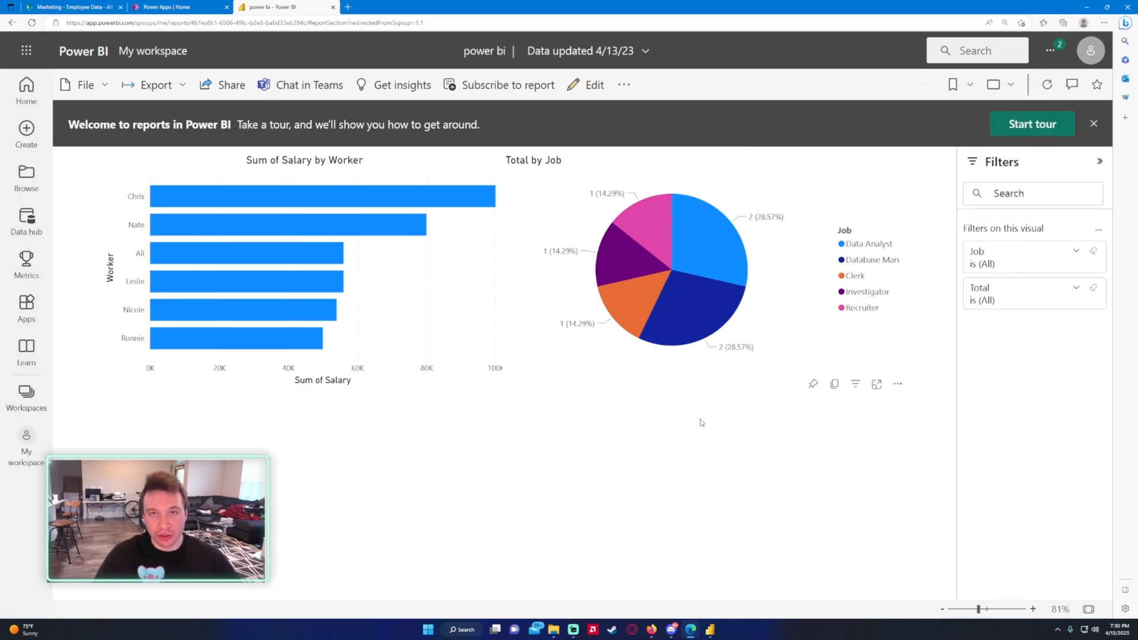
{"action": "mouse_move", "coordinate": [667, 397]}
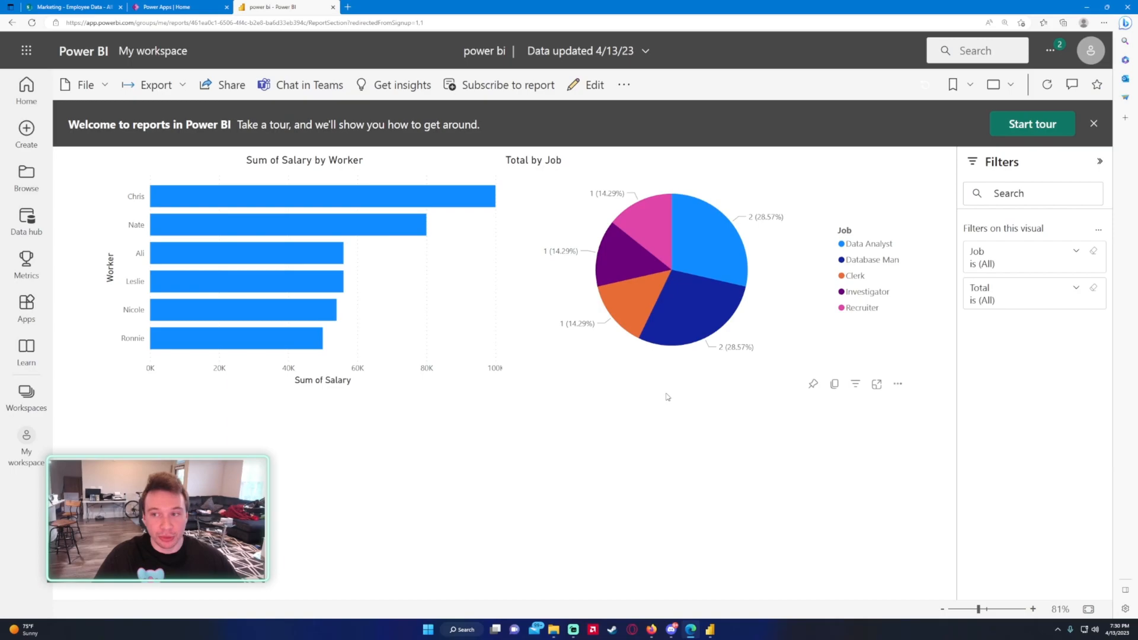
{"action": "mouse_move", "coordinate": [867, 361]}
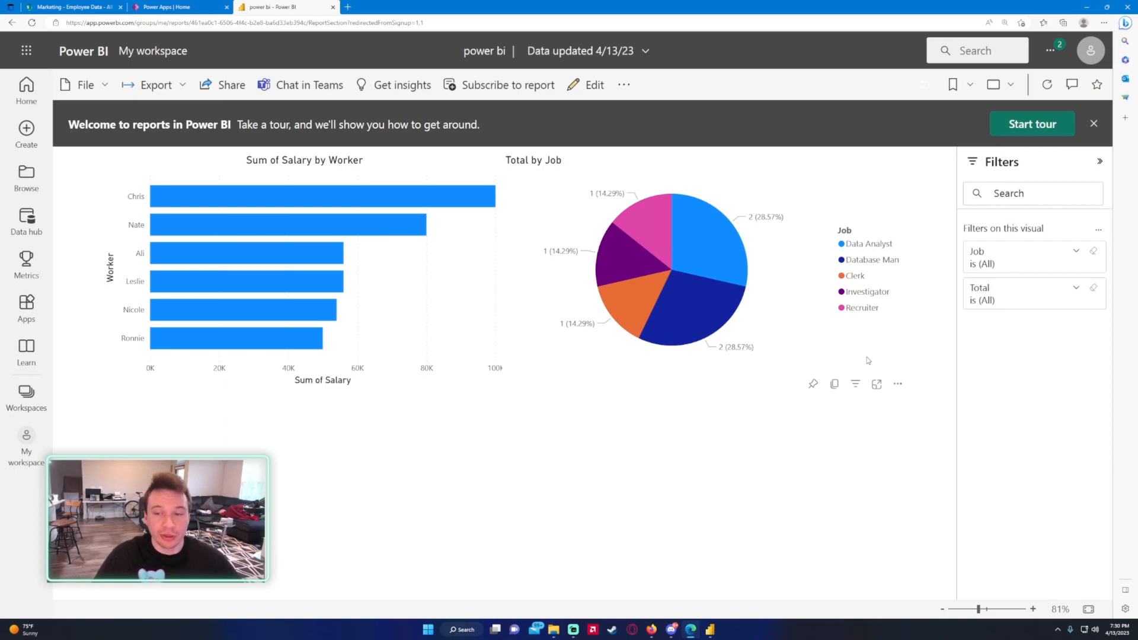
{"action": "mouse_move", "coordinate": [813, 384]}
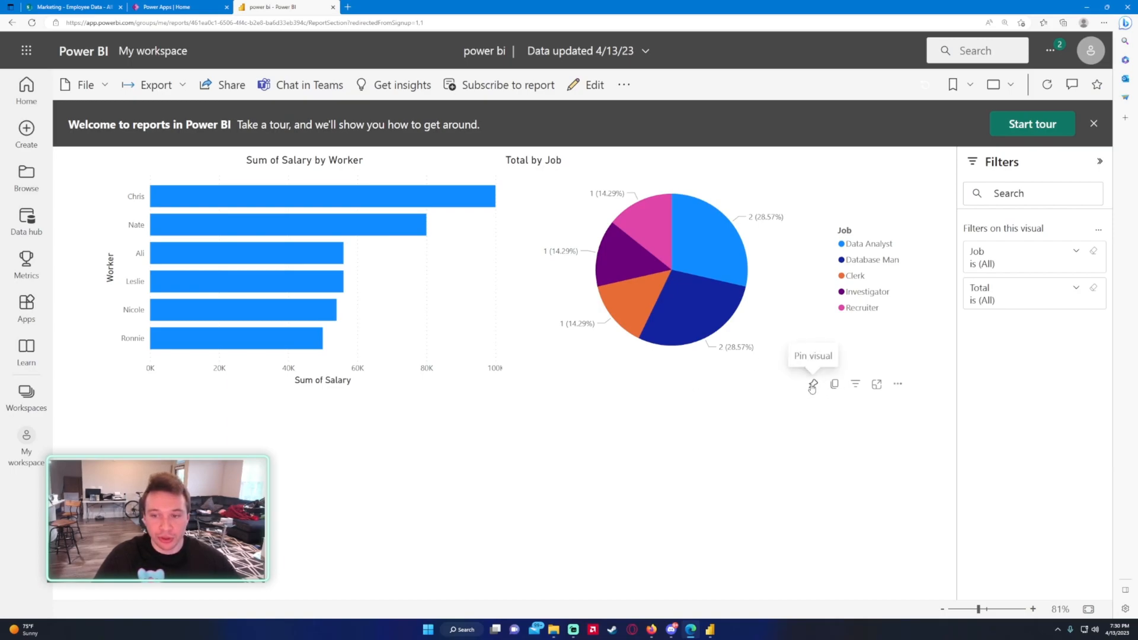
{"action": "left_click", "coordinate": [812, 385]}
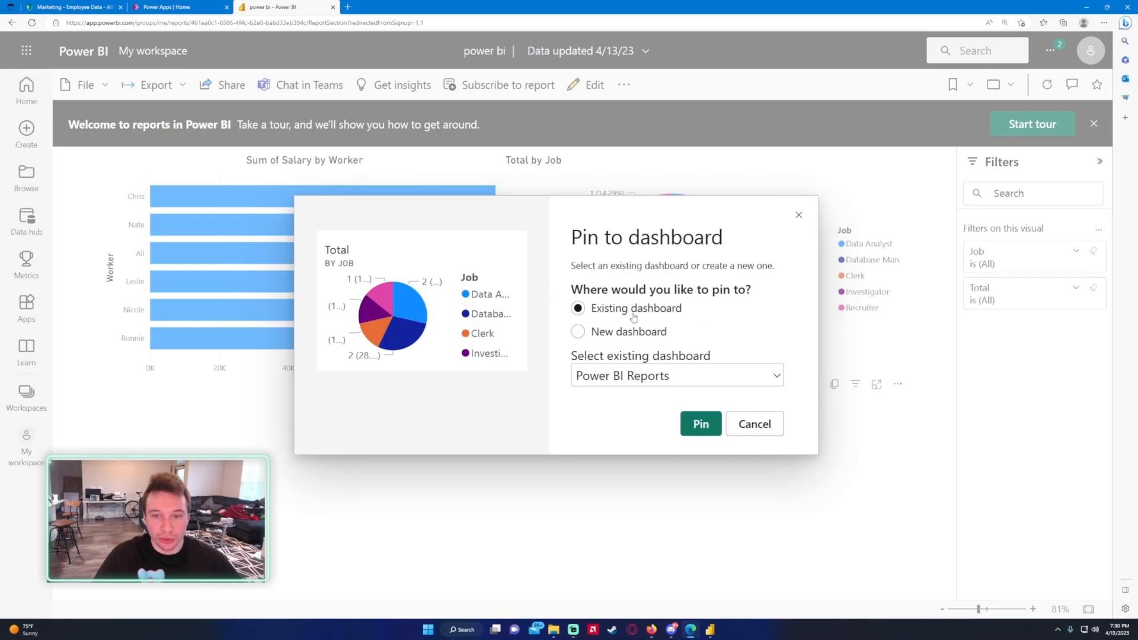
{"action": "left_click", "coordinate": [578, 331]}
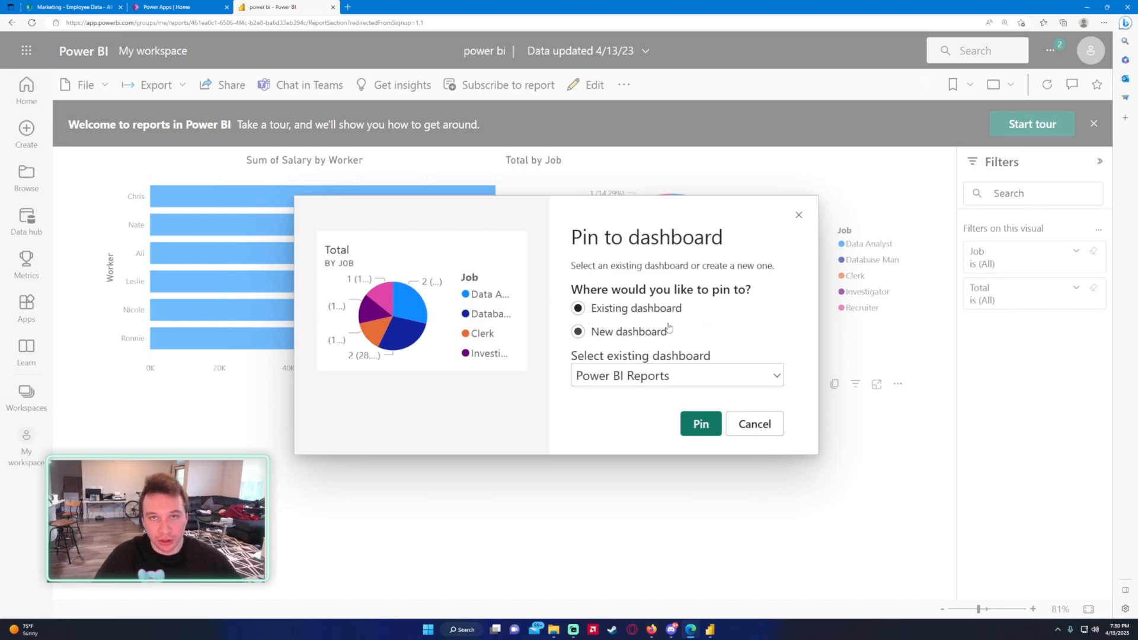
{"action": "left_click", "coordinate": [577, 308]}
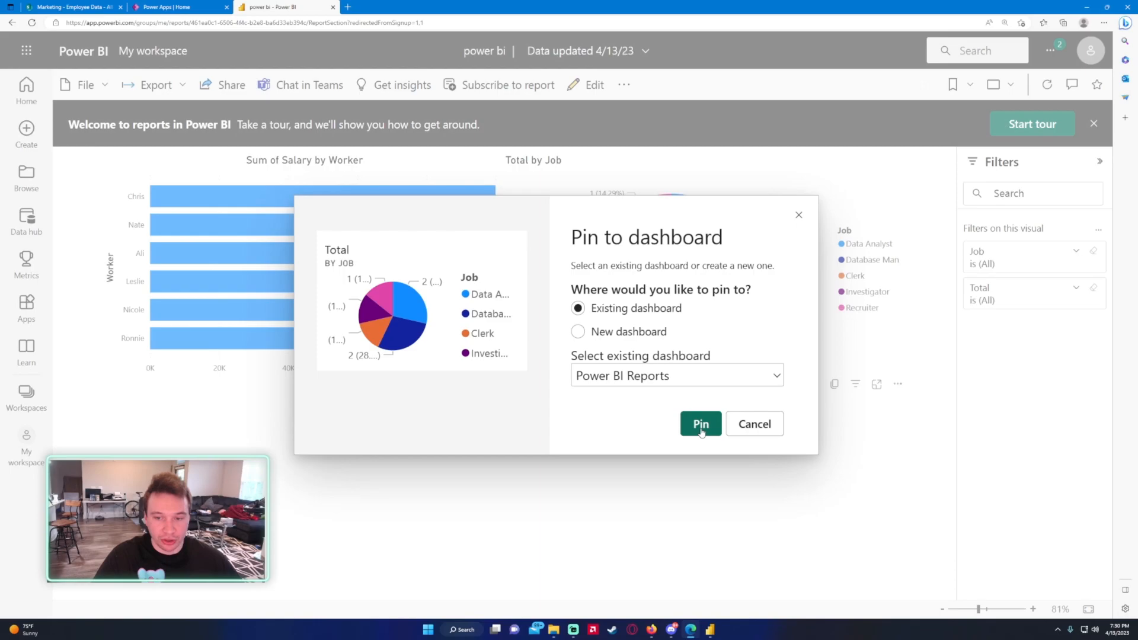
{"action": "left_click", "coordinate": [700, 423]}
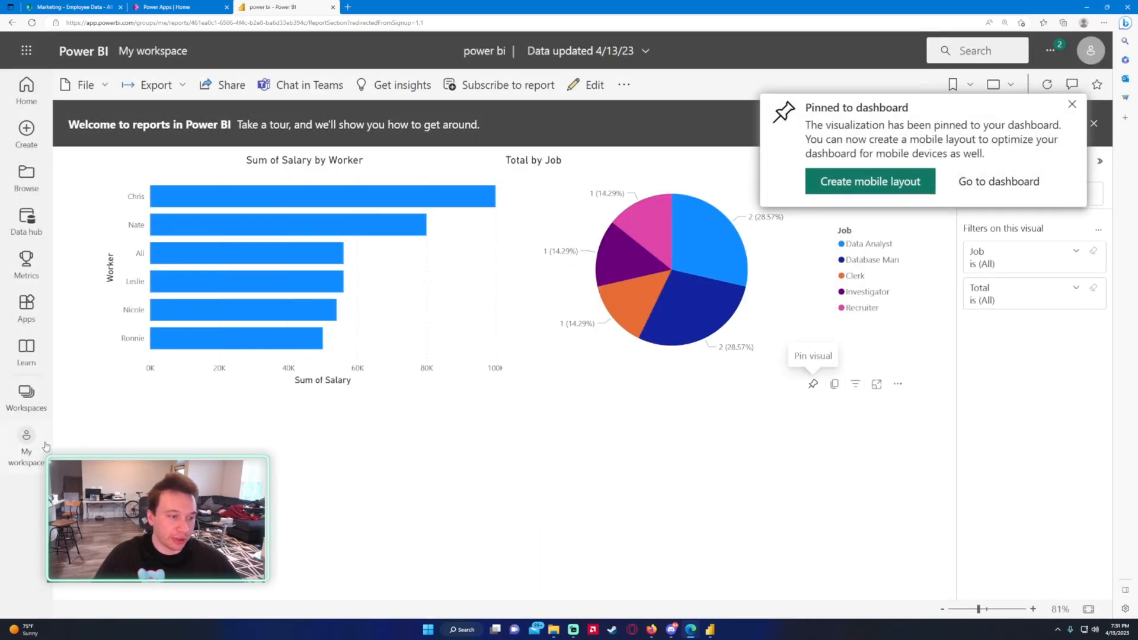
{"action": "left_click", "coordinate": [26, 443]}
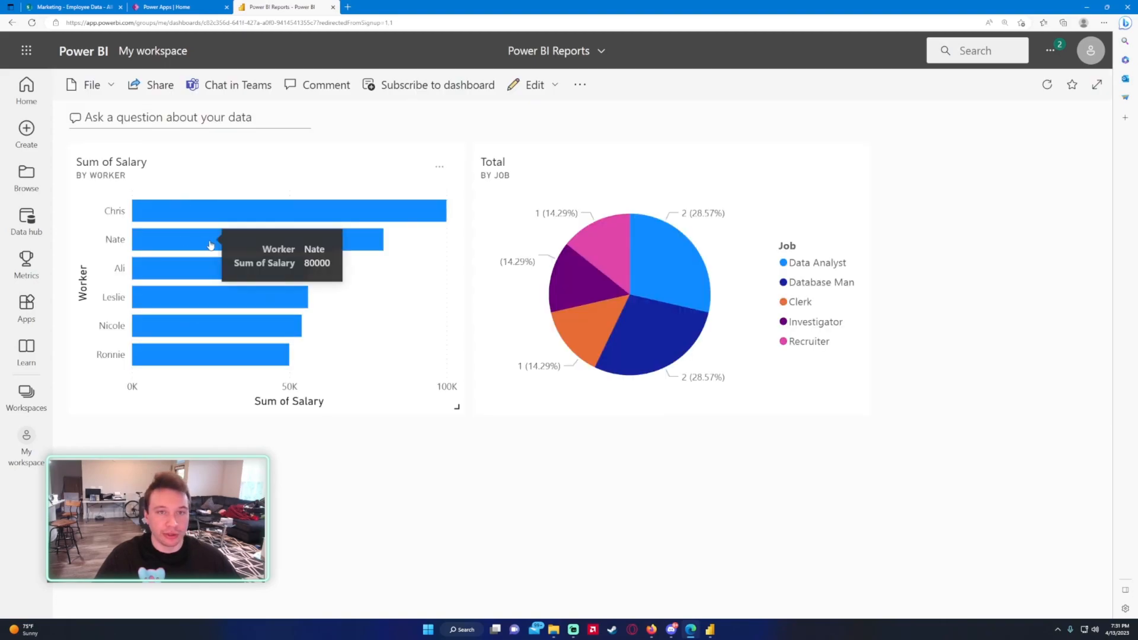
{"action": "mouse_move", "coordinate": [252, 174]}
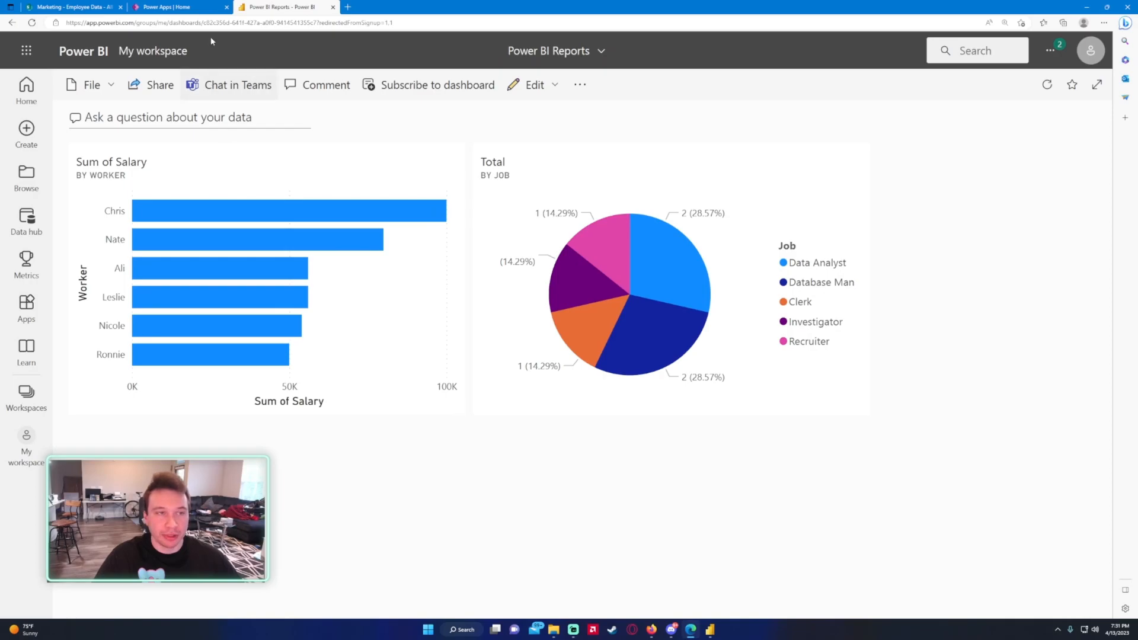
- Switch to the Power Apps tab showing the Marketing App gallery screen
{"action": "left_click", "coordinate": [174, 6]}
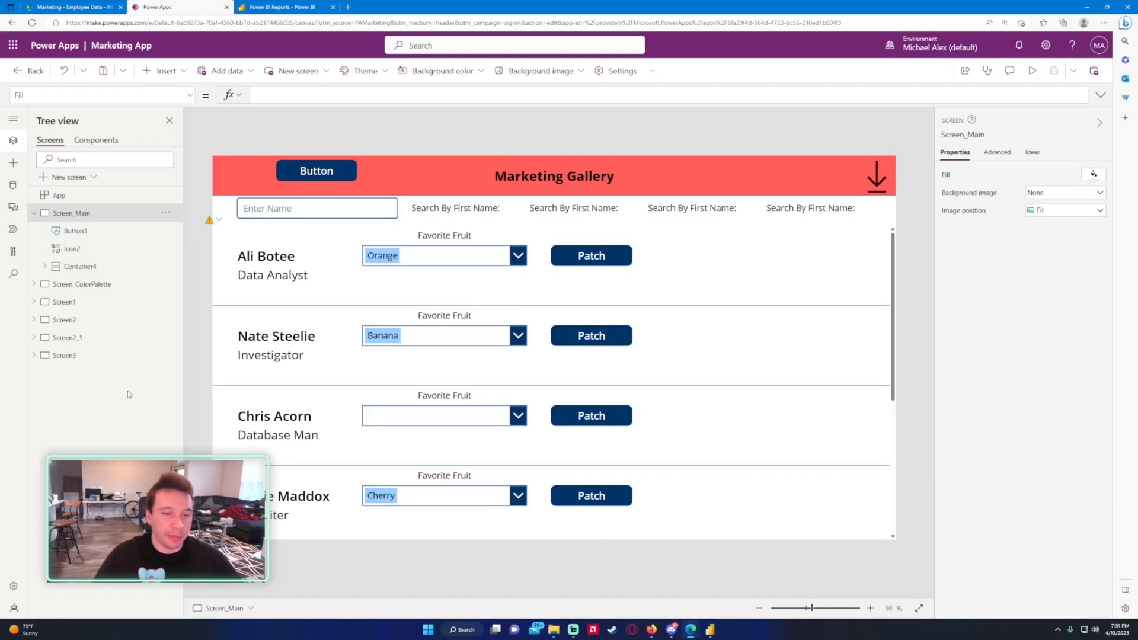
- Add a blank screen, Screen4, to the Marketing App
{"action": "left_click", "coordinate": [69, 177]}
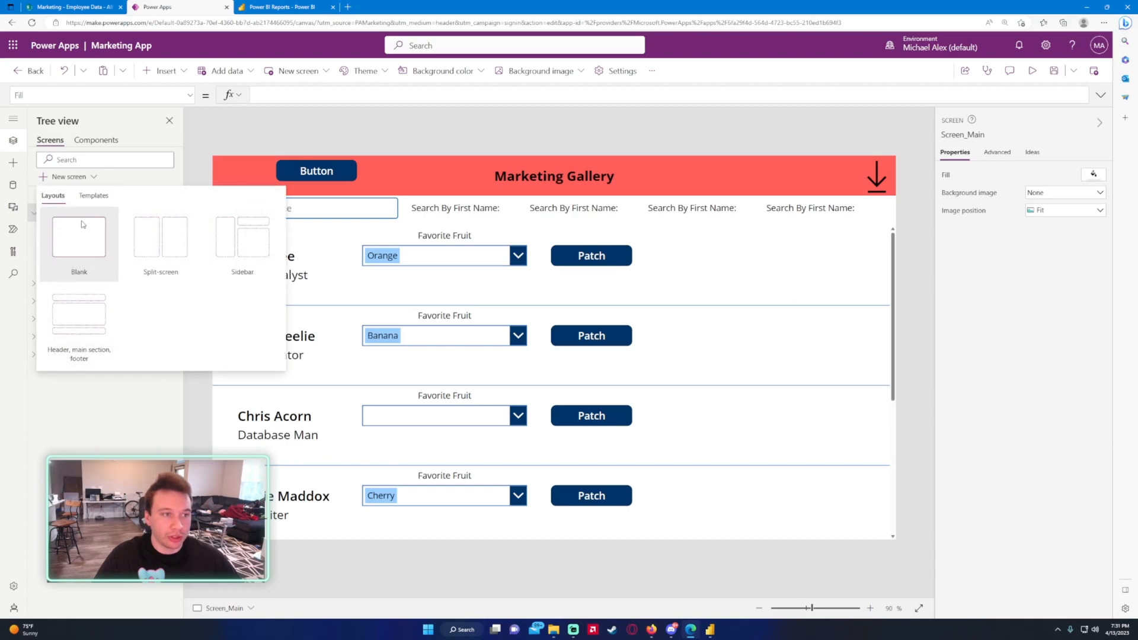
{"action": "left_click", "coordinate": [78, 240]}
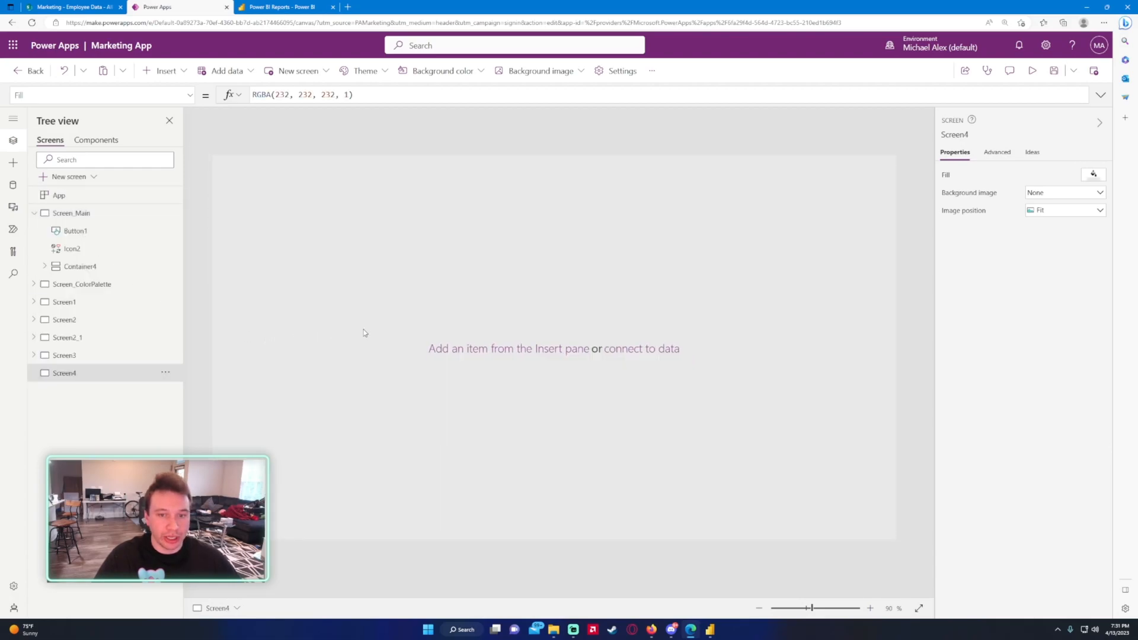
{"action": "mouse_move", "coordinate": [579, 319]}
{"action": "type", "text": "power bi"}
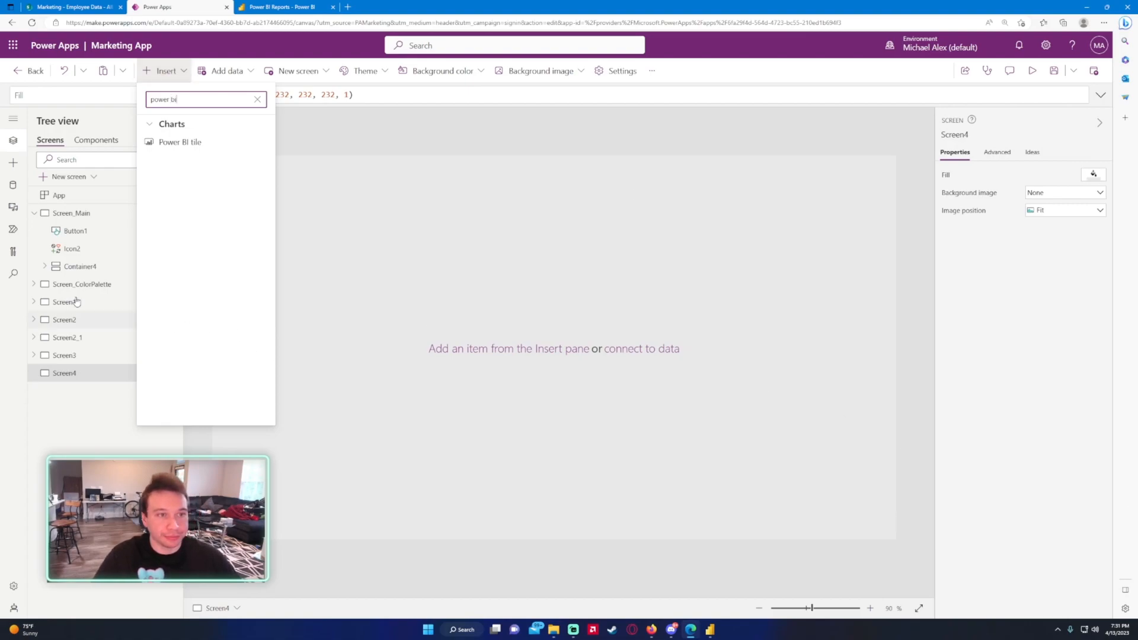
- Insert a Power BI tile using My Workspace, Power BI Reports dashboard, and Sum of Salary tile
{"action": "left_click", "coordinate": [180, 142]}
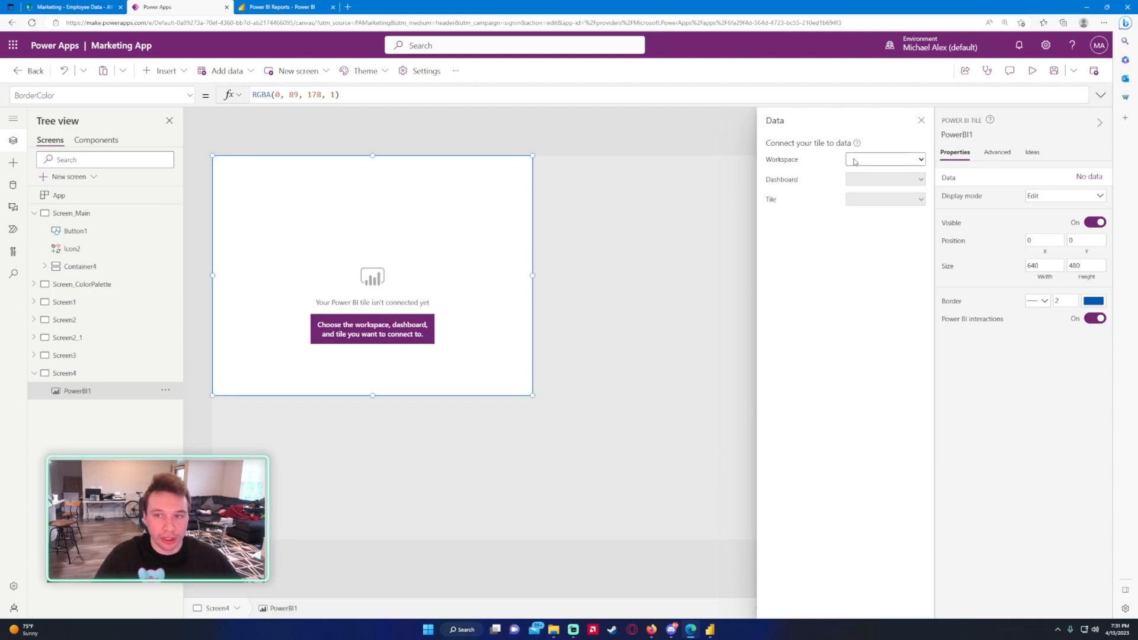
{"action": "mouse_move", "coordinate": [799, 151]}
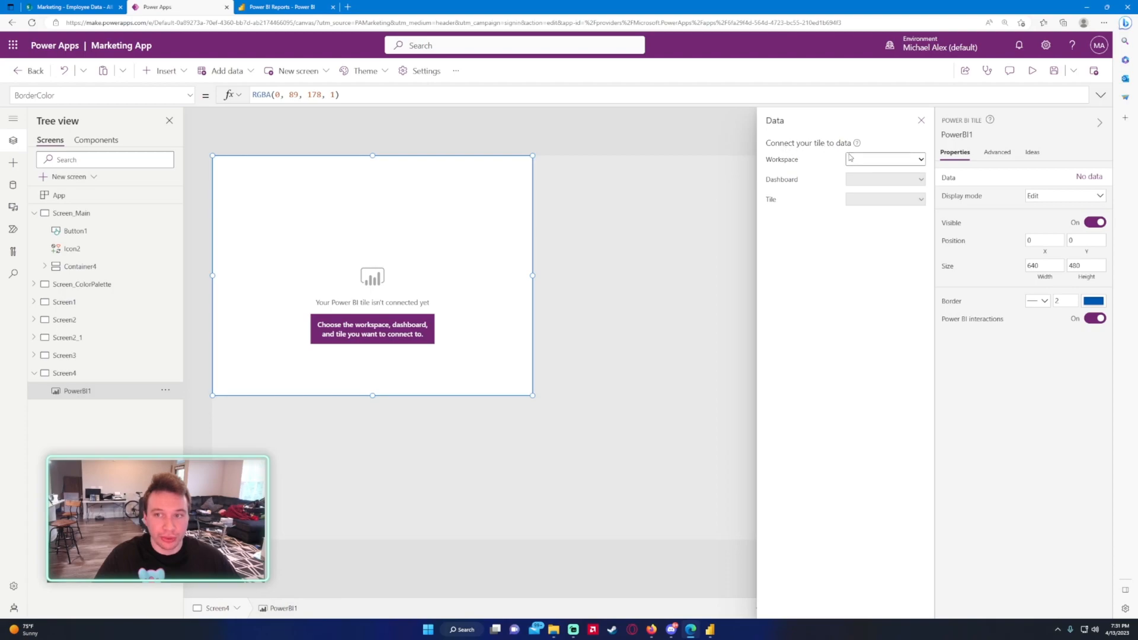
{"action": "left_click", "coordinate": [884, 159]}
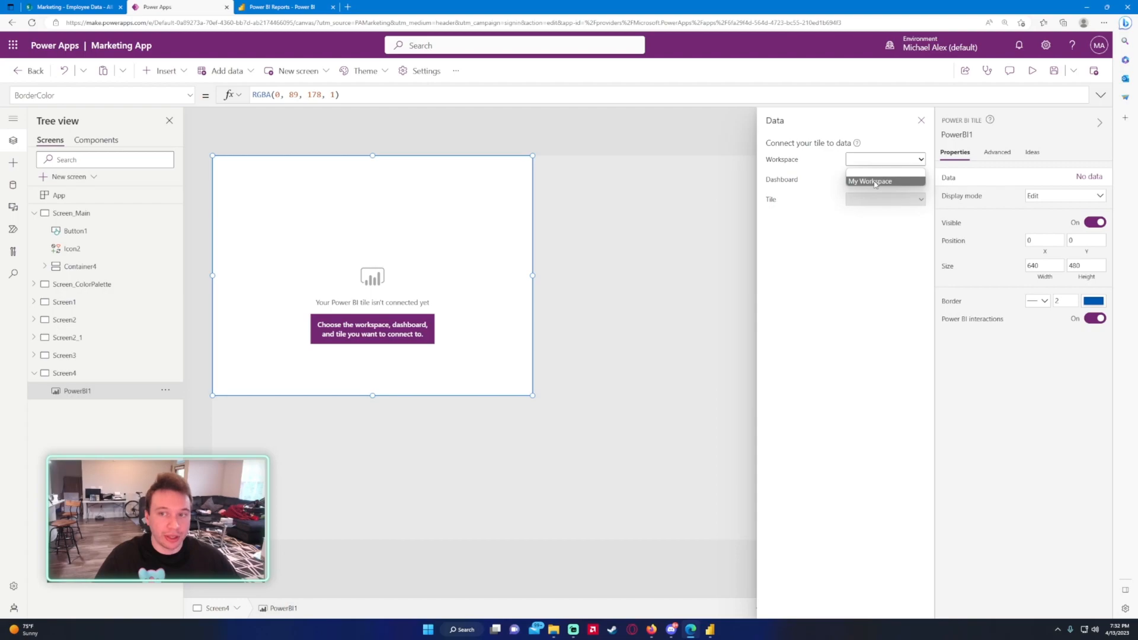
{"action": "left_click", "coordinate": [870, 181]}
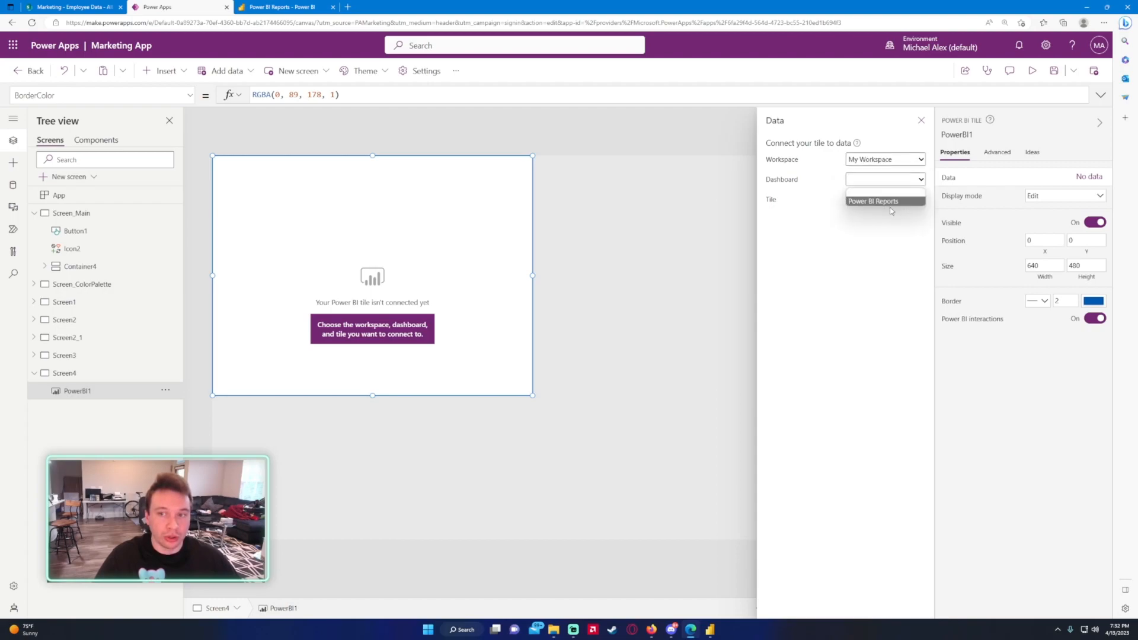
{"action": "mouse_move", "coordinate": [894, 203]}
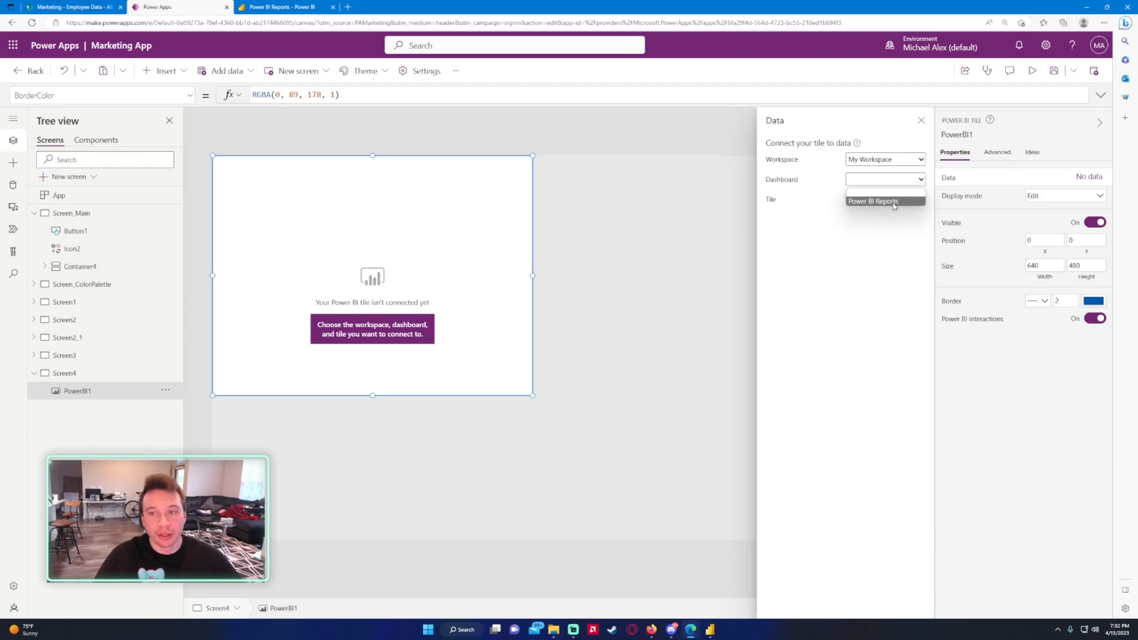
{"action": "left_click", "coordinate": [872, 201]}
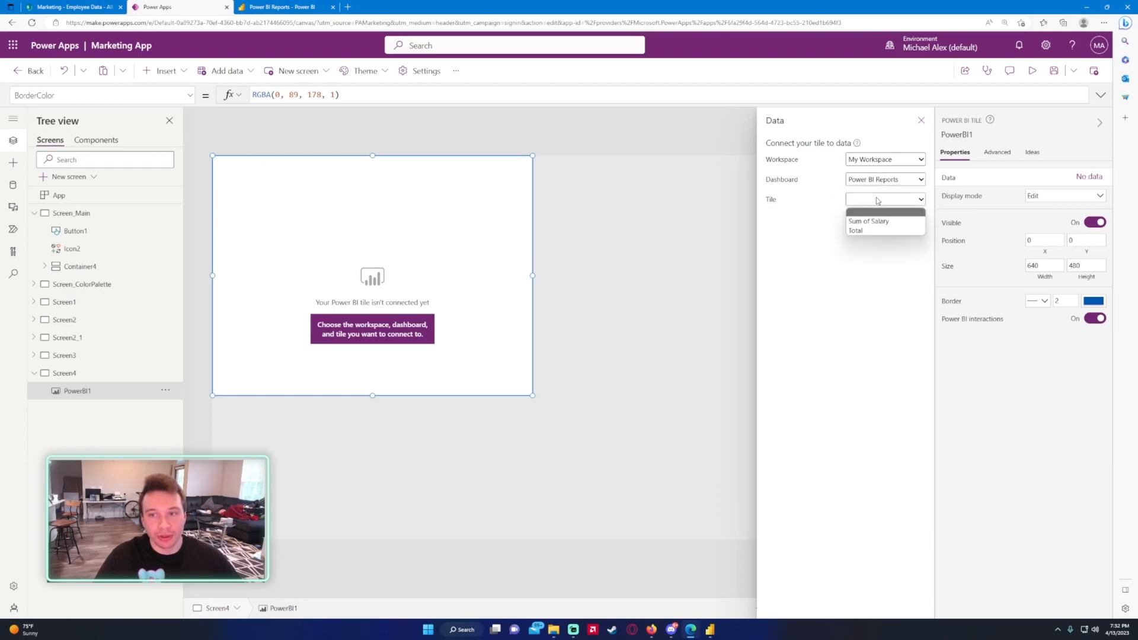
{"action": "mouse_move", "coordinate": [857, 230]}
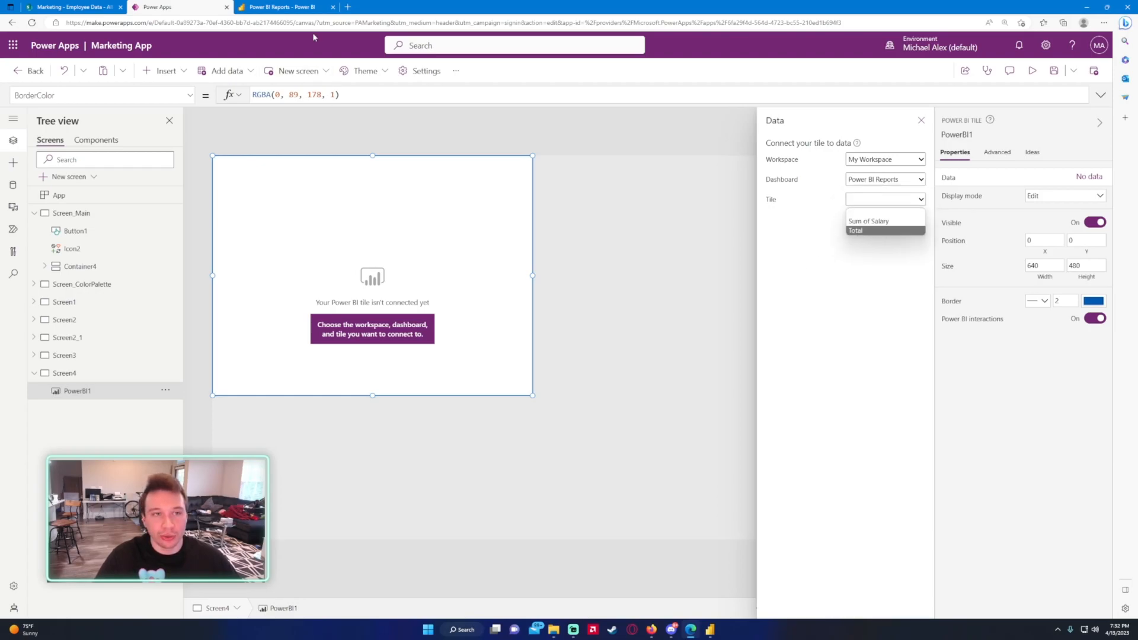
{"action": "left_click", "coordinate": [284, 6]}
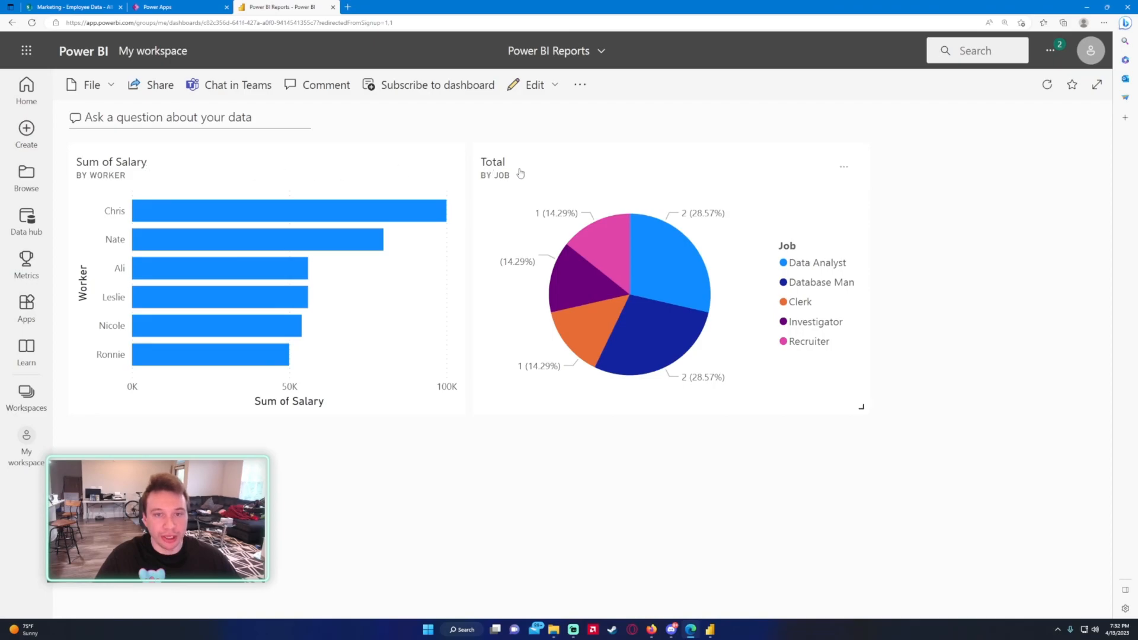
{"action": "left_click", "coordinate": [179, 7]}
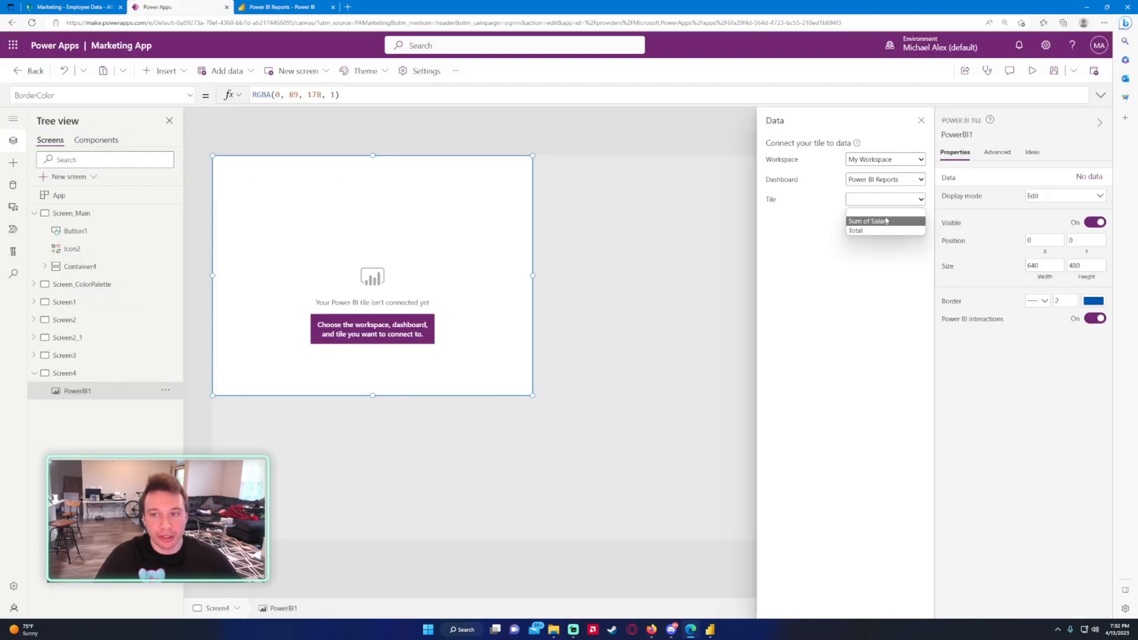
{"action": "left_click", "coordinate": [868, 221]}
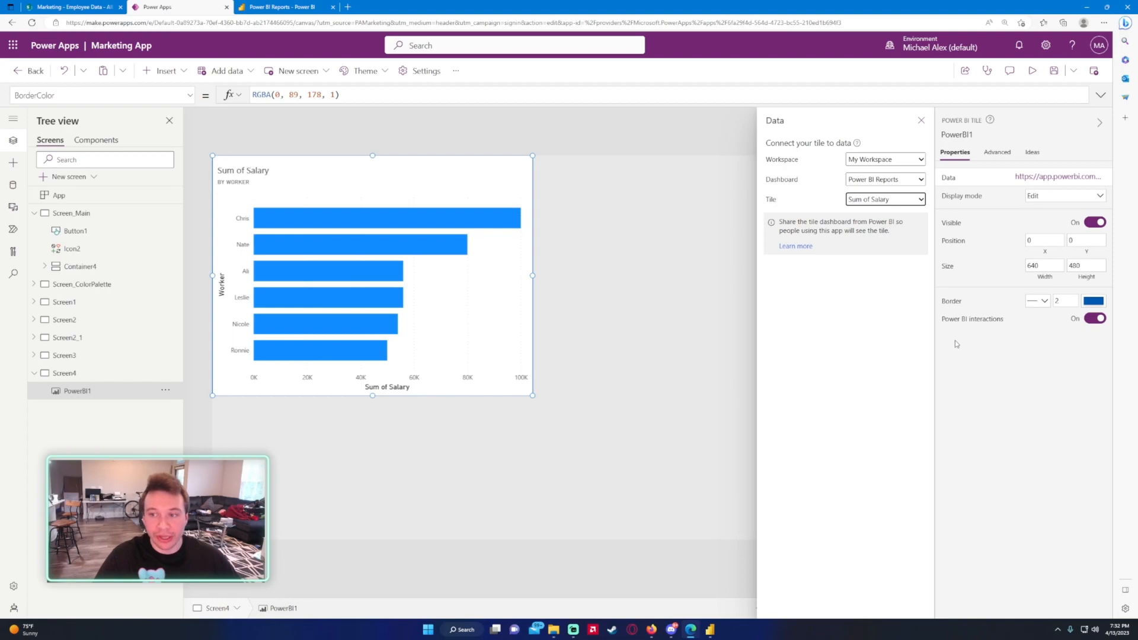
{"action": "left_click", "coordinate": [921, 120]}
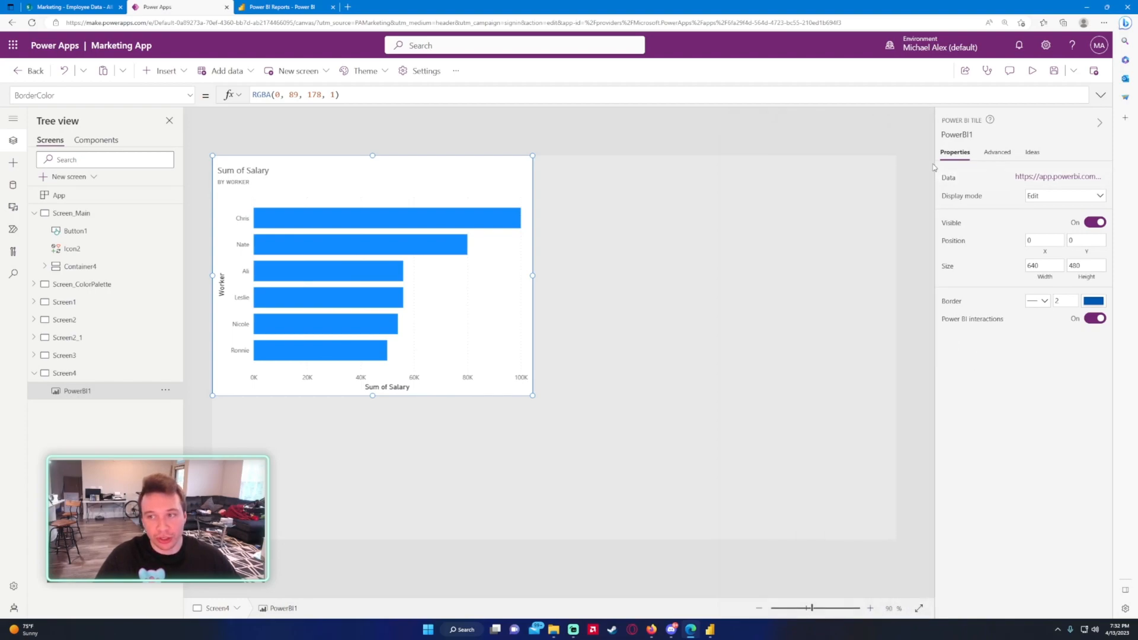
{"action": "mouse_move", "coordinate": [1044, 265]}
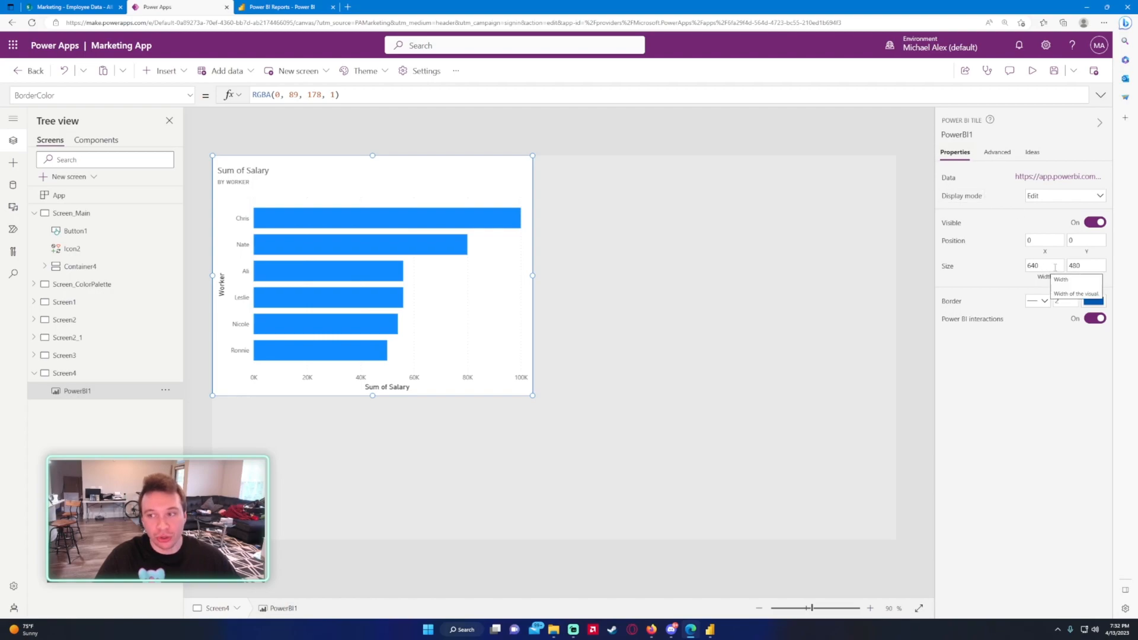
{"action": "left_click", "coordinate": [997, 152]}
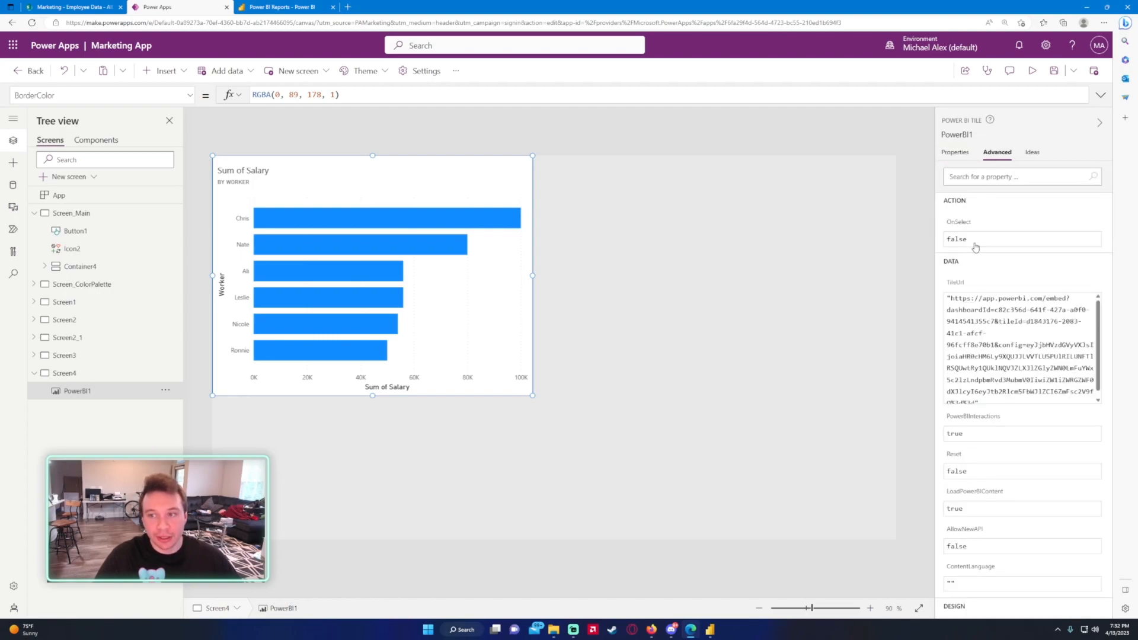
{"action": "scroll", "scroll_direction": "down", "scroll_amount": 3}
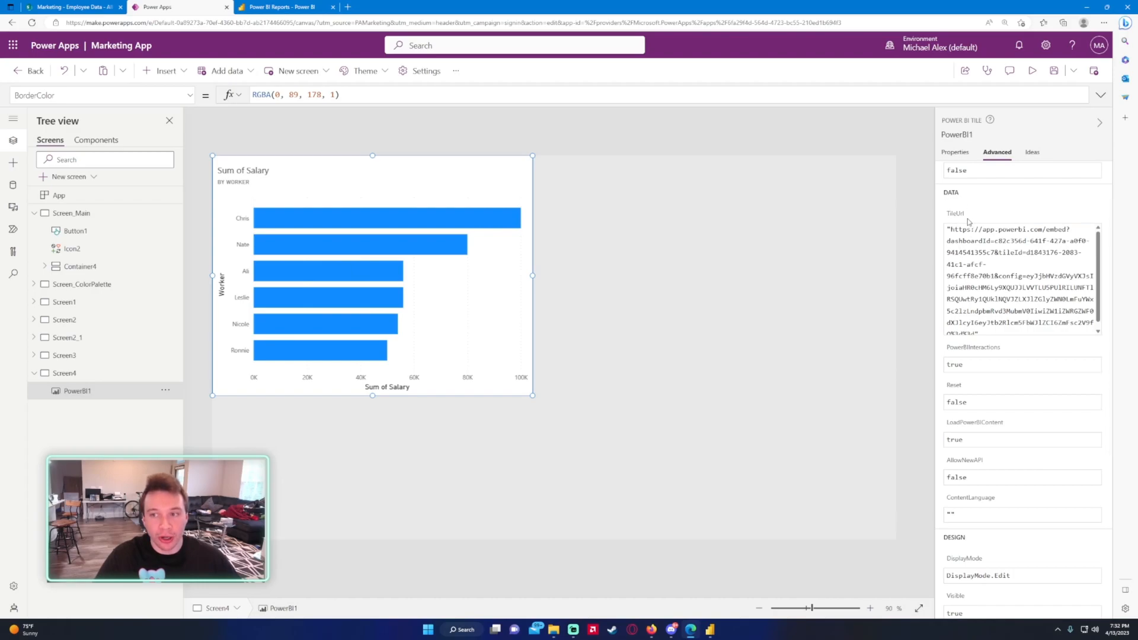
{"action": "mouse_move", "coordinate": [993, 265]}
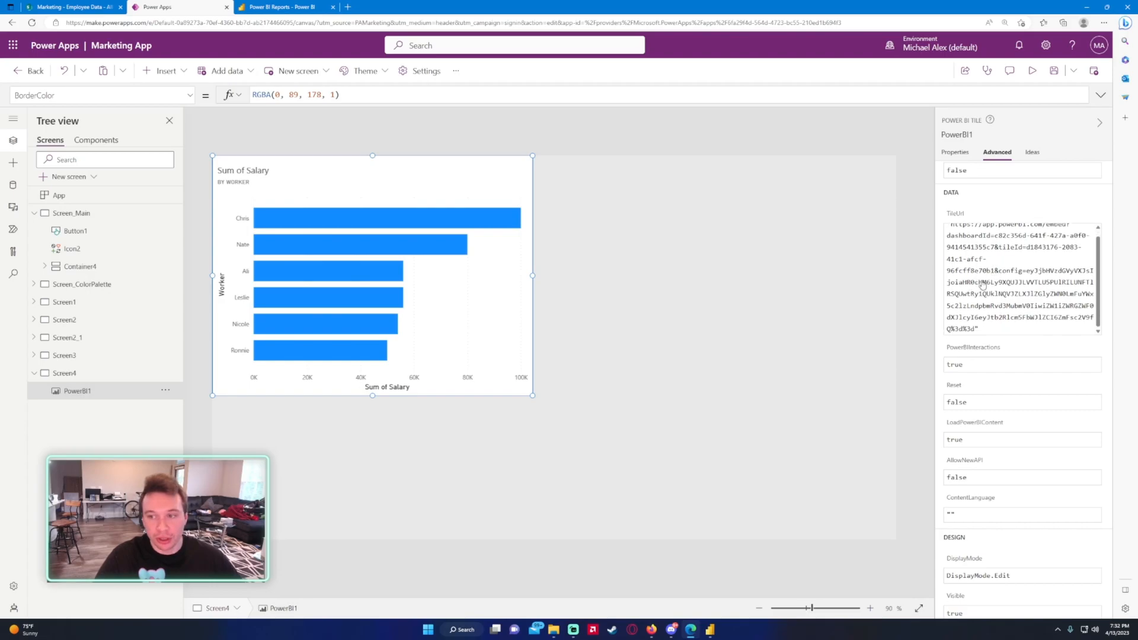
{"action": "mouse_move", "coordinate": [988, 356]}
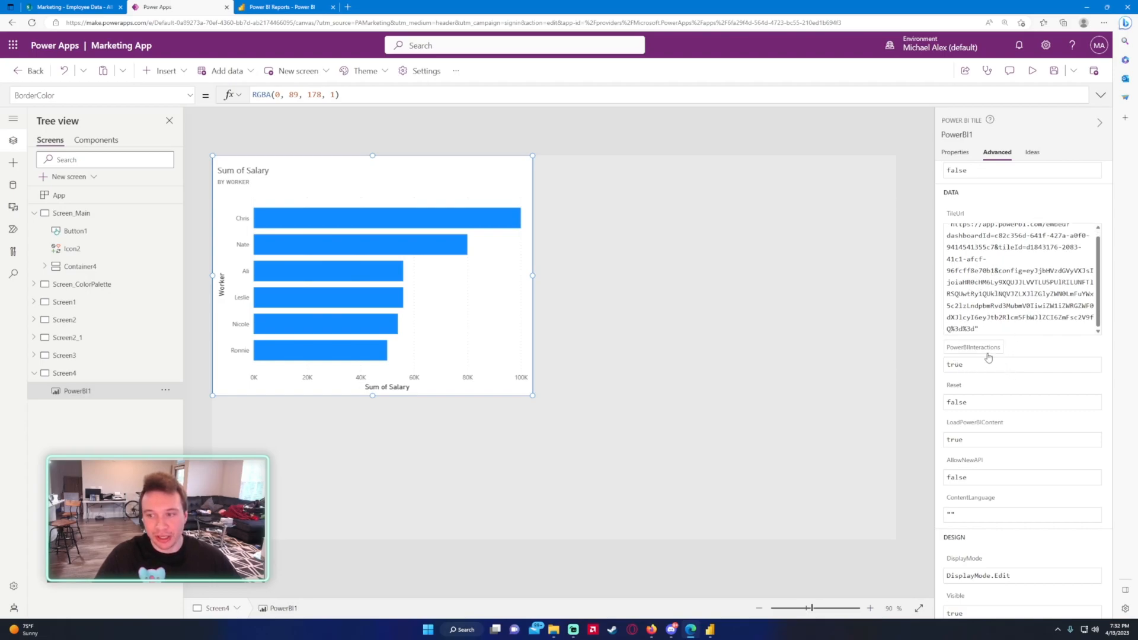
{"action": "mouse_move", "coordinate": [432, 251]}
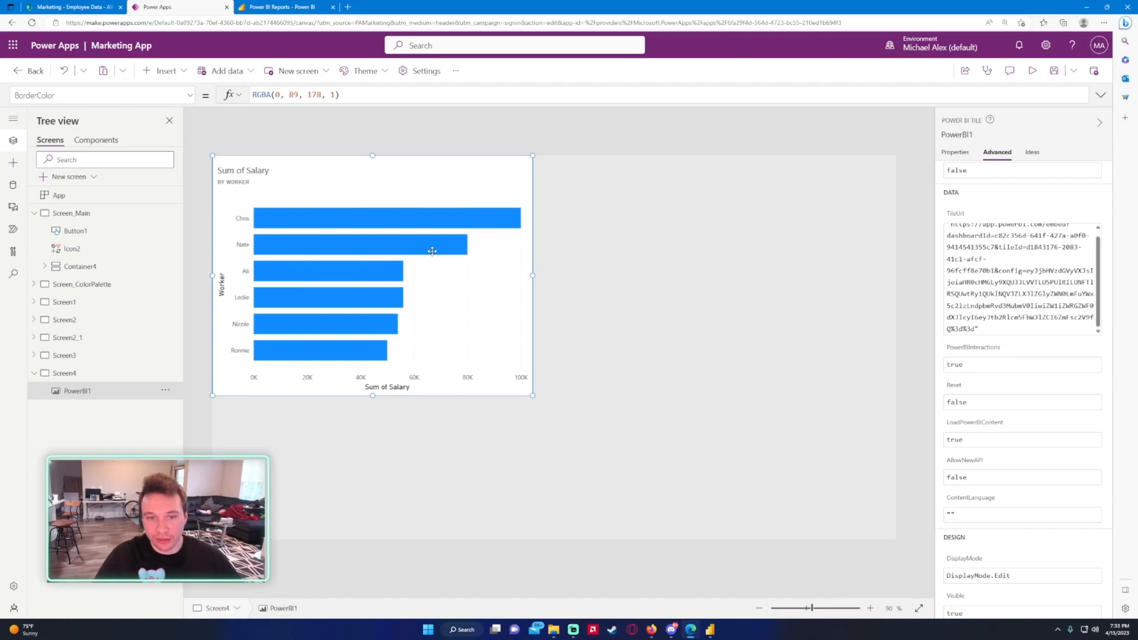
{"action": "left_click", "coordinate": [388, 6]}
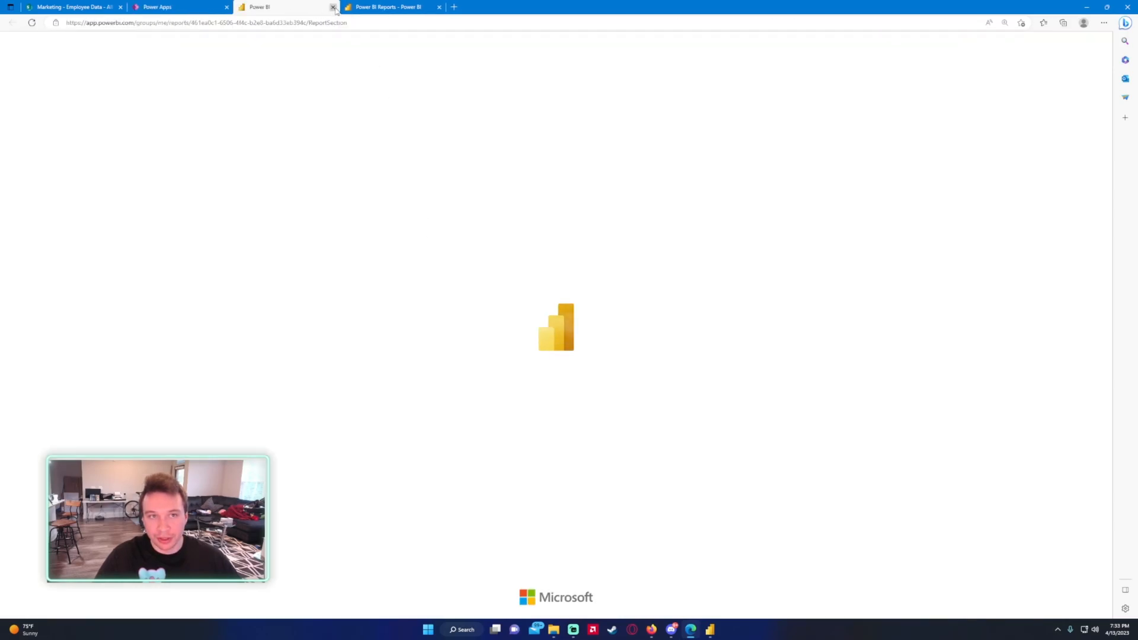
{"action": "left_click", "coordinate": [333, 6]}
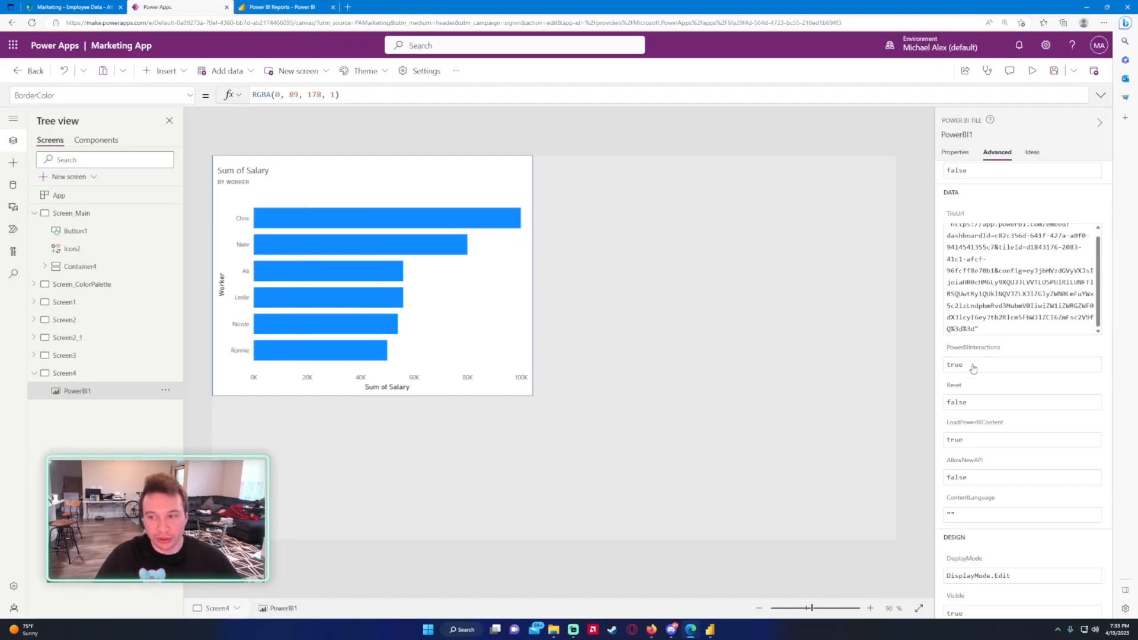
{"action": "left_click", "coordinate": [372, 276]}
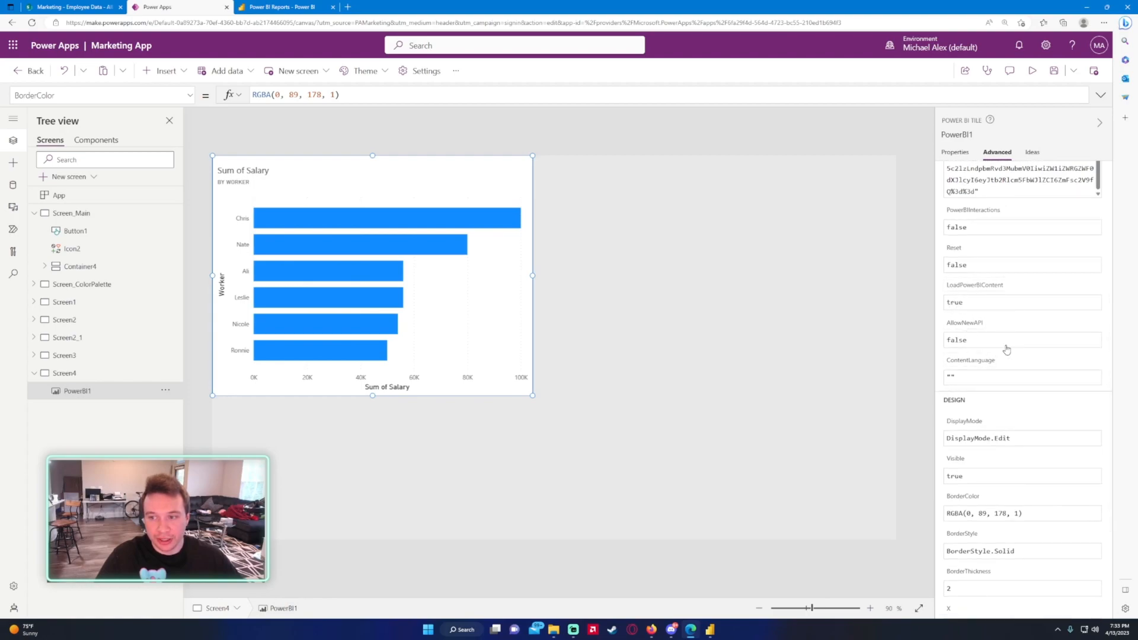
{"action": "scroll", "scroll_direction": "down", "scroll_amount": 3}
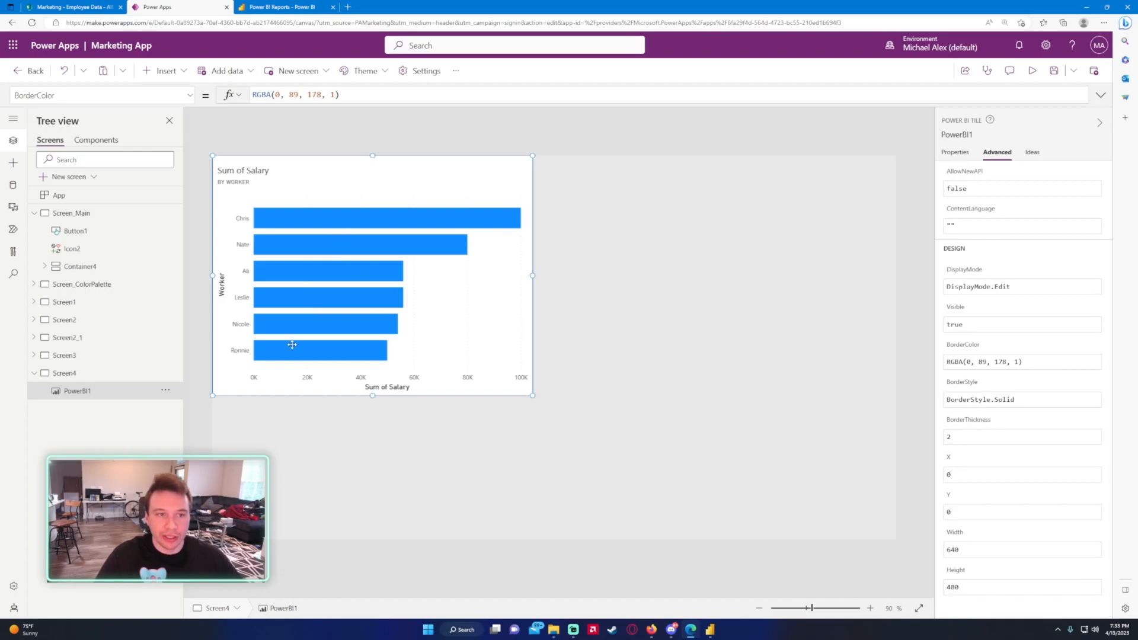
{"action": "left_click", "coordinate": [284, 7]}
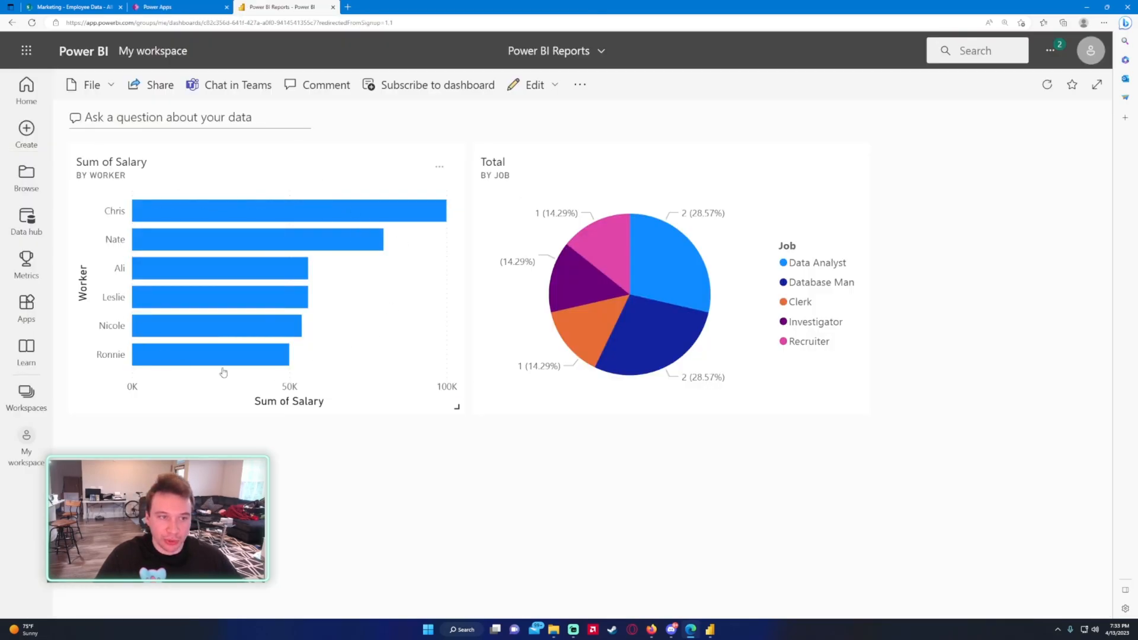
{"action": "left_click", "coordinate": [179, 6]}
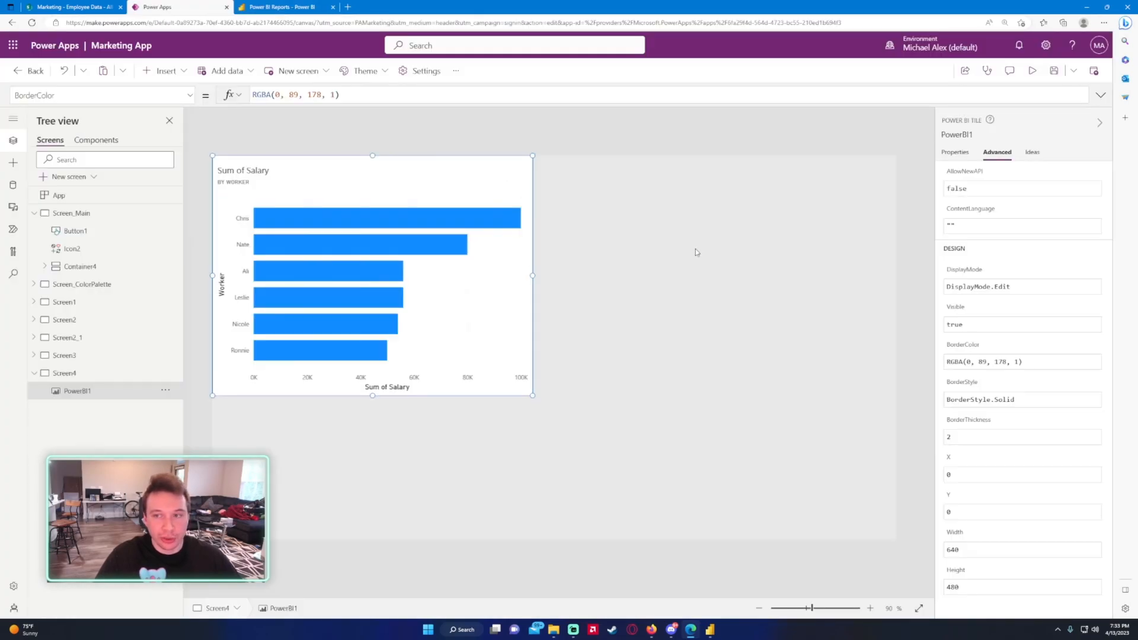
- Insert a second Power BI tile on Screen4 and set its workspace to My Workspace
{"action": "left_click", "coordinate": [64, 372]}
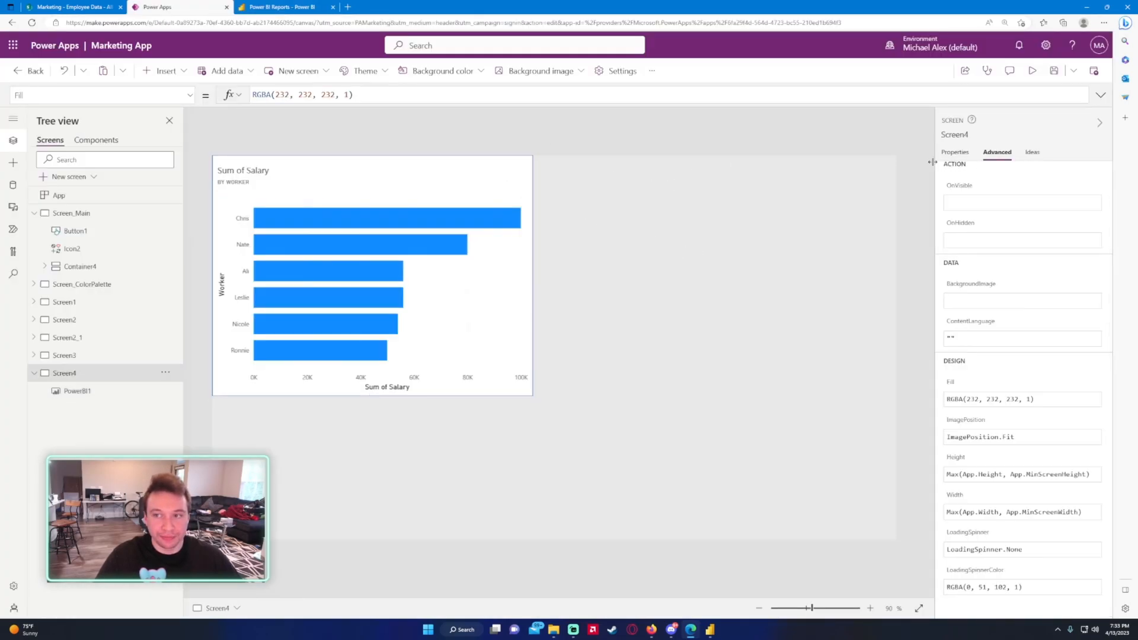
{"action": "left_click", "coordinate": [166, 70]}
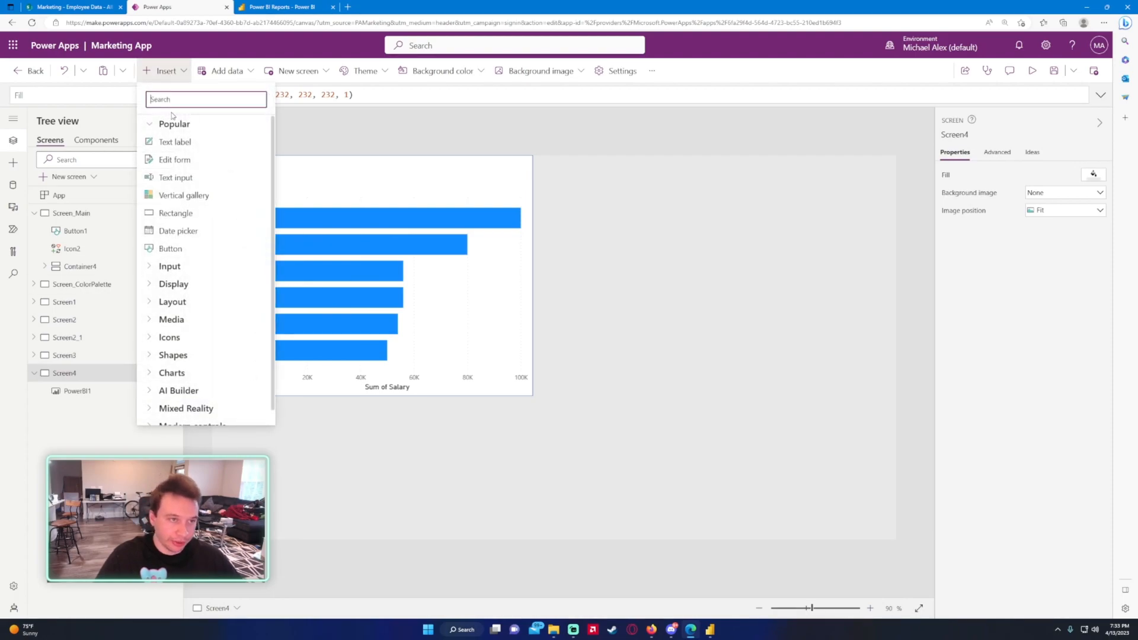
{"action": "type", "text": "power bi"}
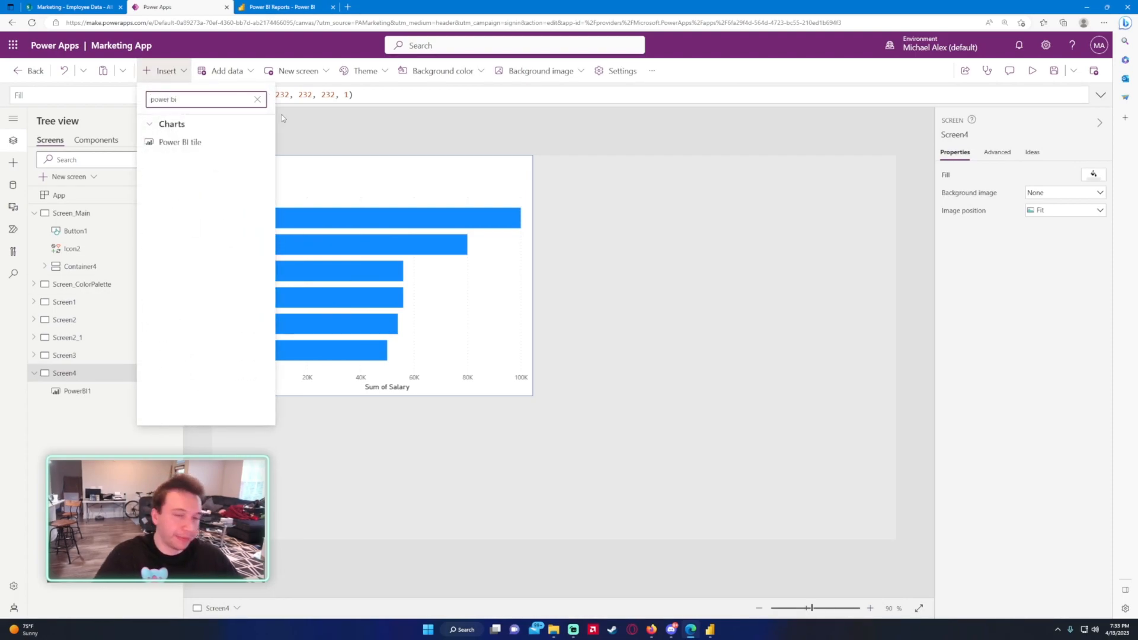
{"action": "left_click", "coordinate": [179, 141]}
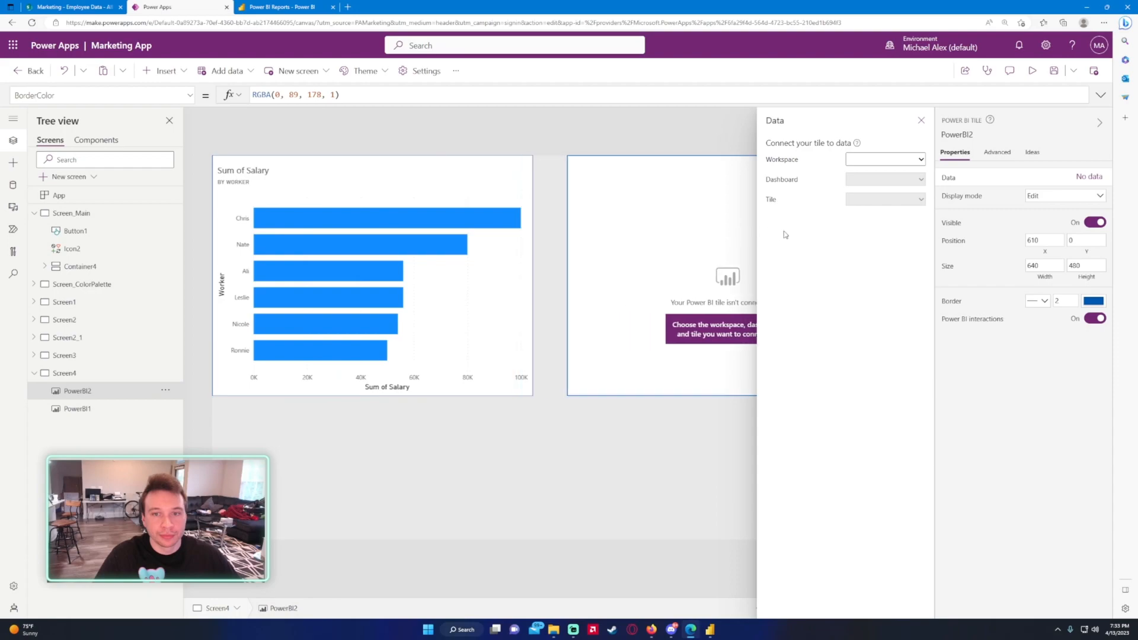
{"action": "left_click", "coordinate": [919, 159]}
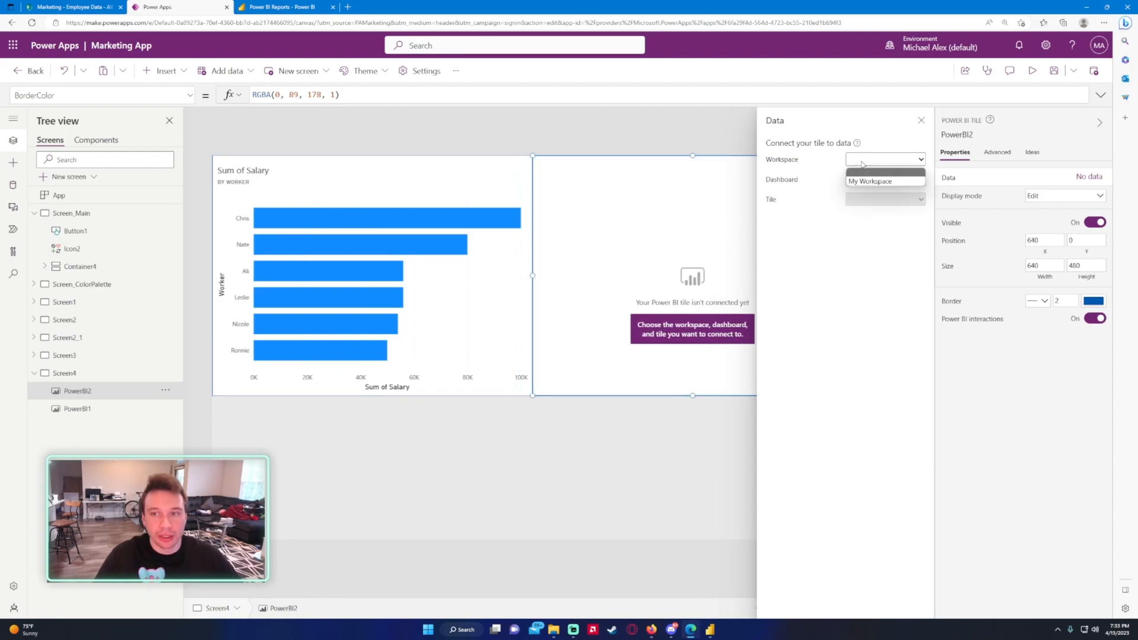
{"action": "left_click", "coordinate": [869, 181]}
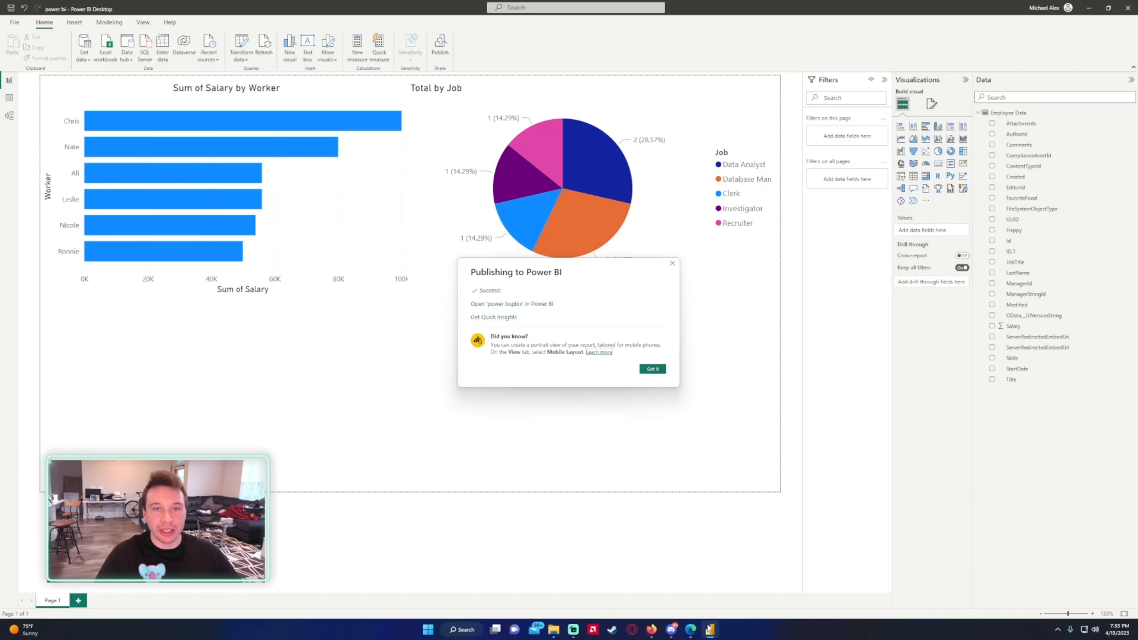
- Dismiss Power BI Desktop's publishing success message and decline the feedback prompt
{"action": "left_click", "coordinate": [651, 368]}
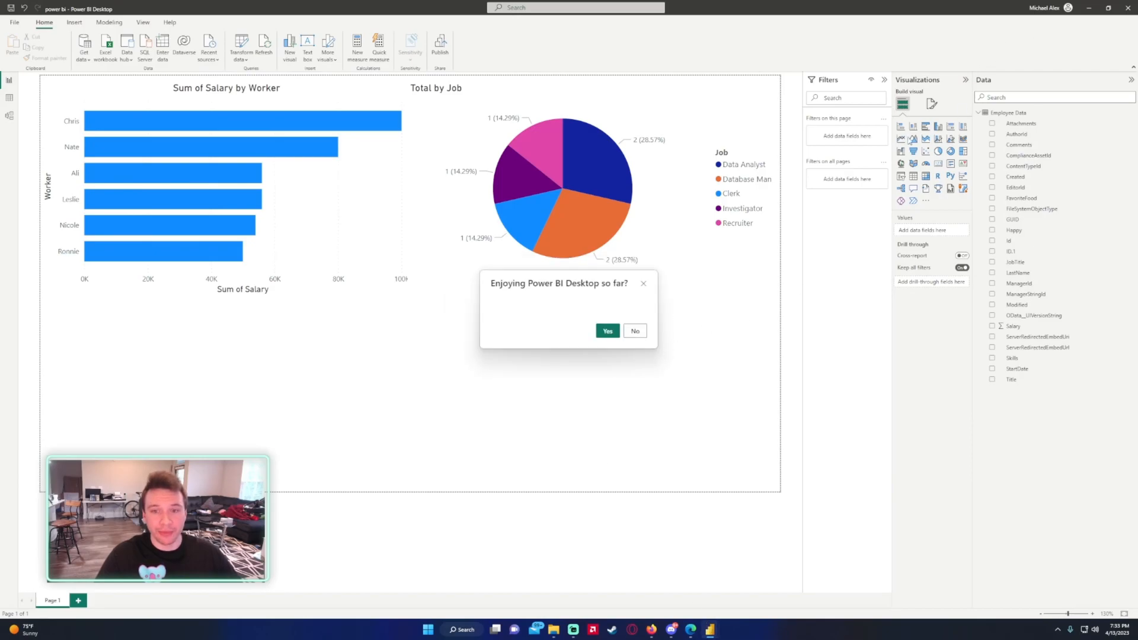
{"action": "left_click", "coordinate": [634, 331]}
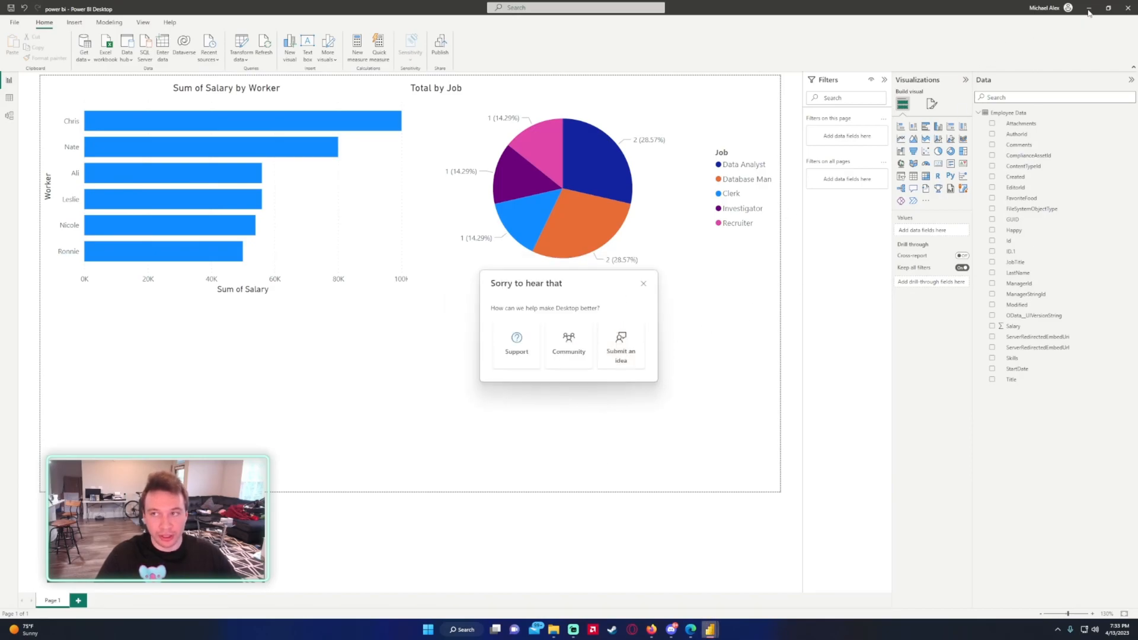
{"action": "left_click", "coordinate": [643, 284]}
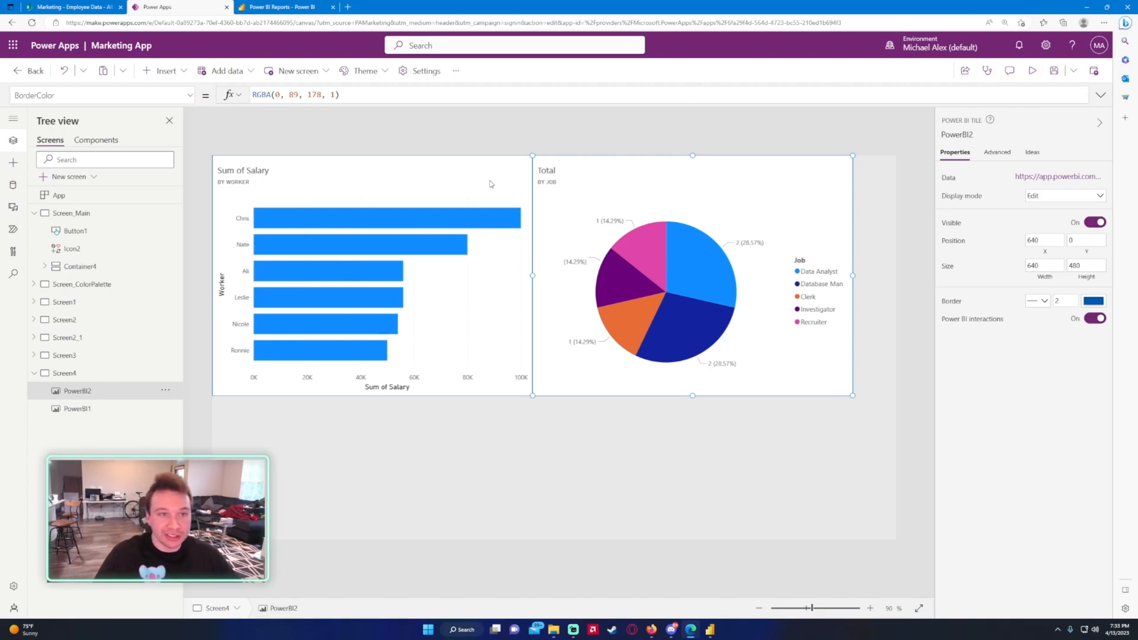
- Apply the Light dashboard theme to the Power BI dashboard
{"action": "left_click", "coordinate": [283, 6]}
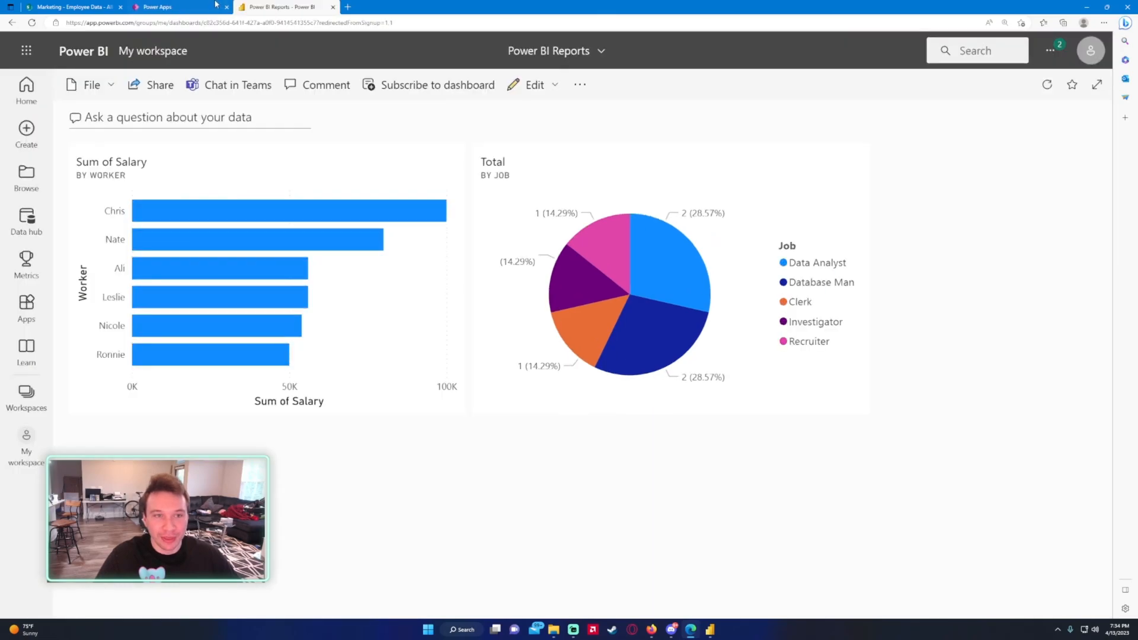
{"action": "left_click", "coordinate": [535, 84]}
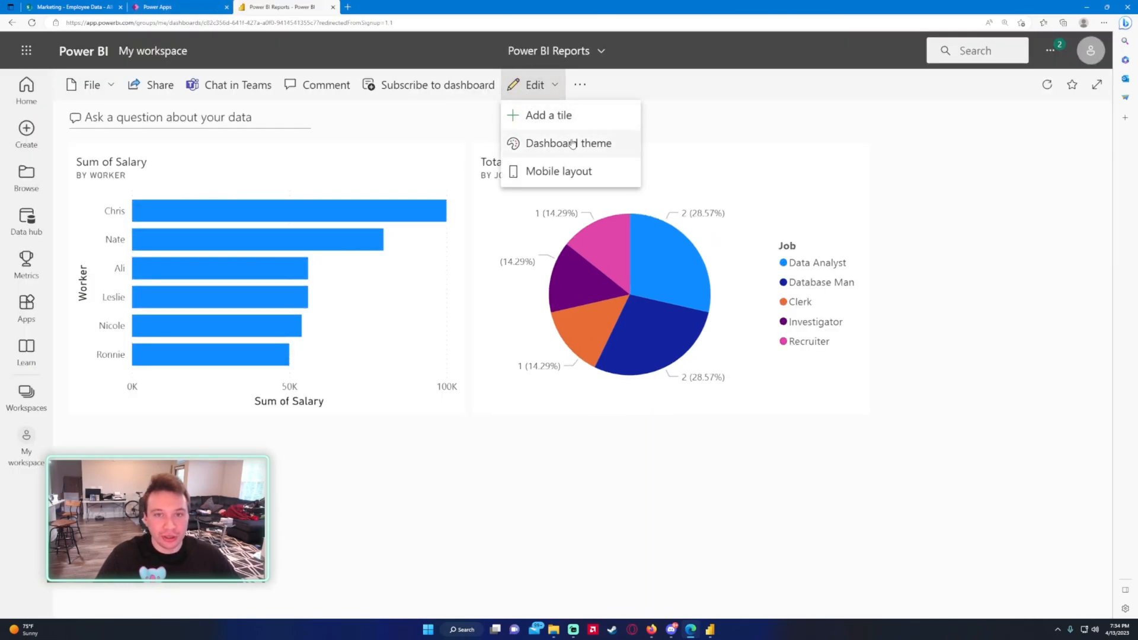
{"action": "left_click", "coordinate": [570, 143]}
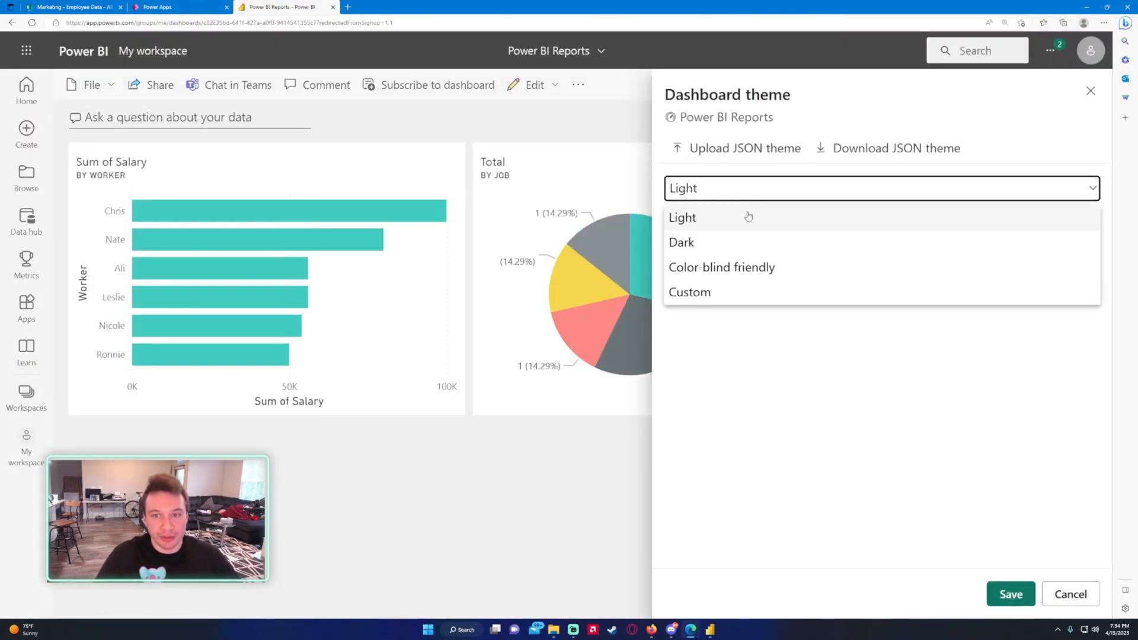
{"action": "left_click", "coordinate": [682, 241]}
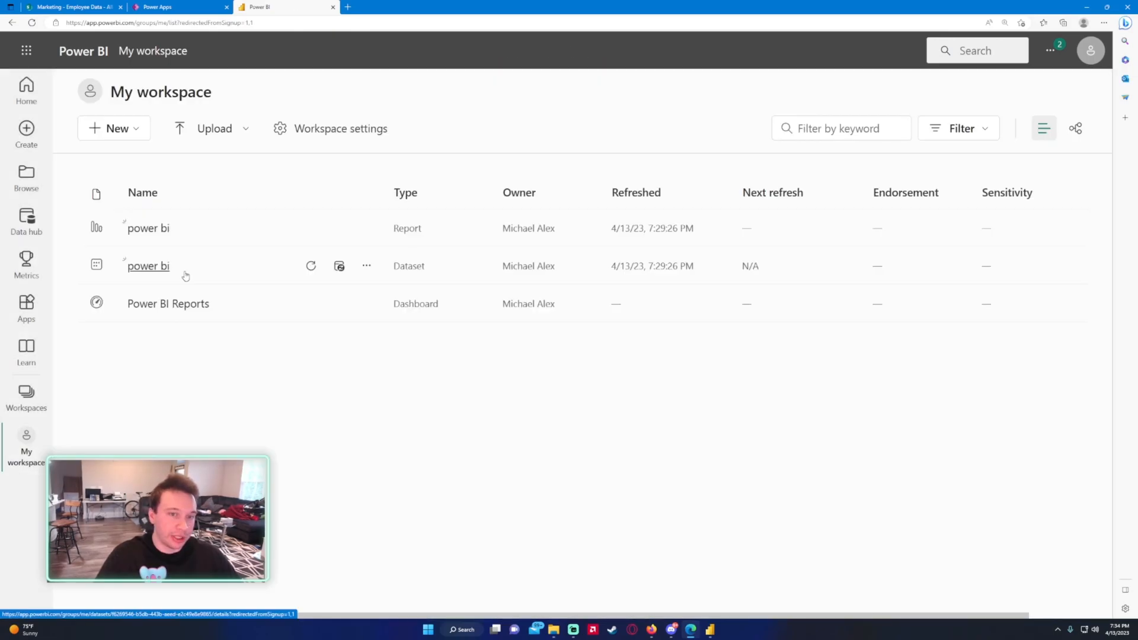
- Browse the workspace report, glance at the app editor, then reopen the Power BI Reports dashboard
{"action": "left_click", "coordinate": [148, 228]}
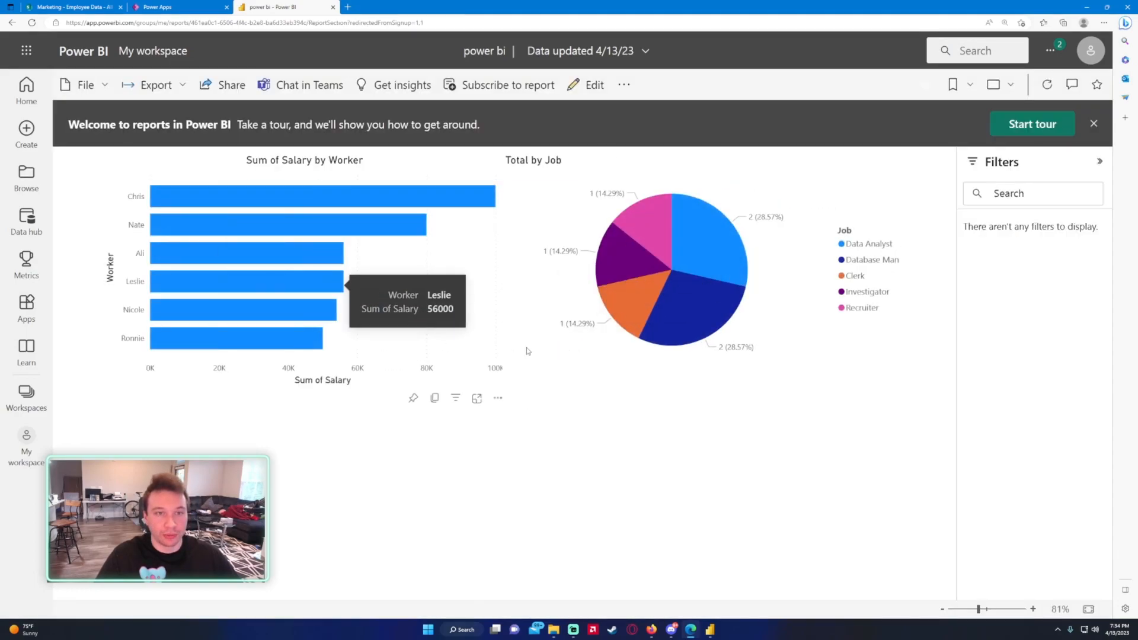
{"action": "mouse_move", "coordinate": [581, 323]}
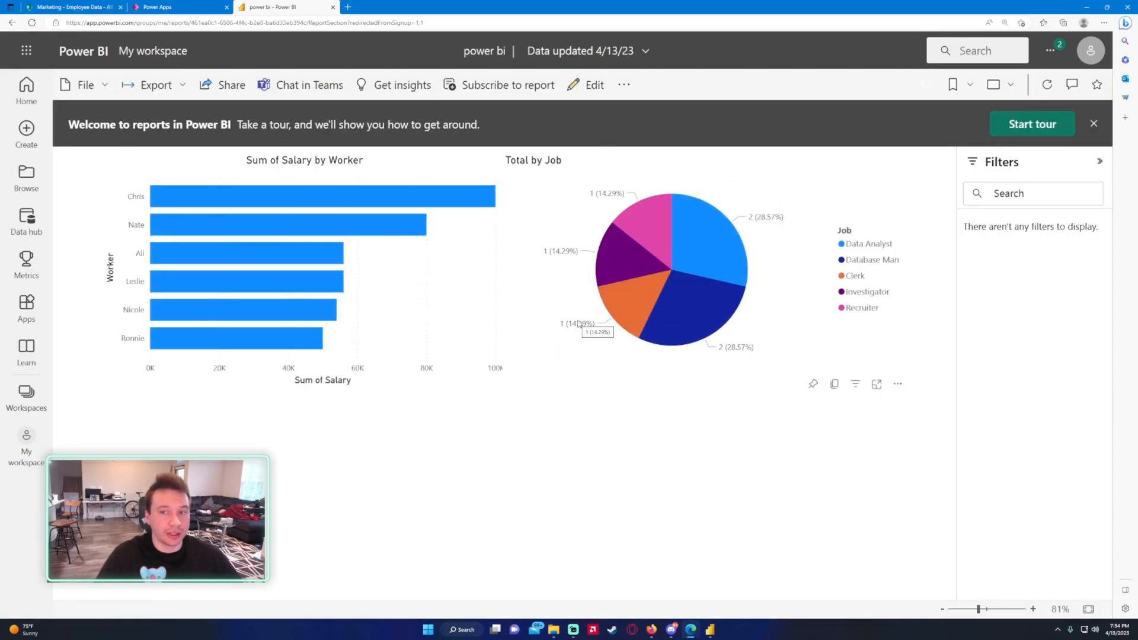
{"action": "mouse_move", "coordinate": [720, 631]}
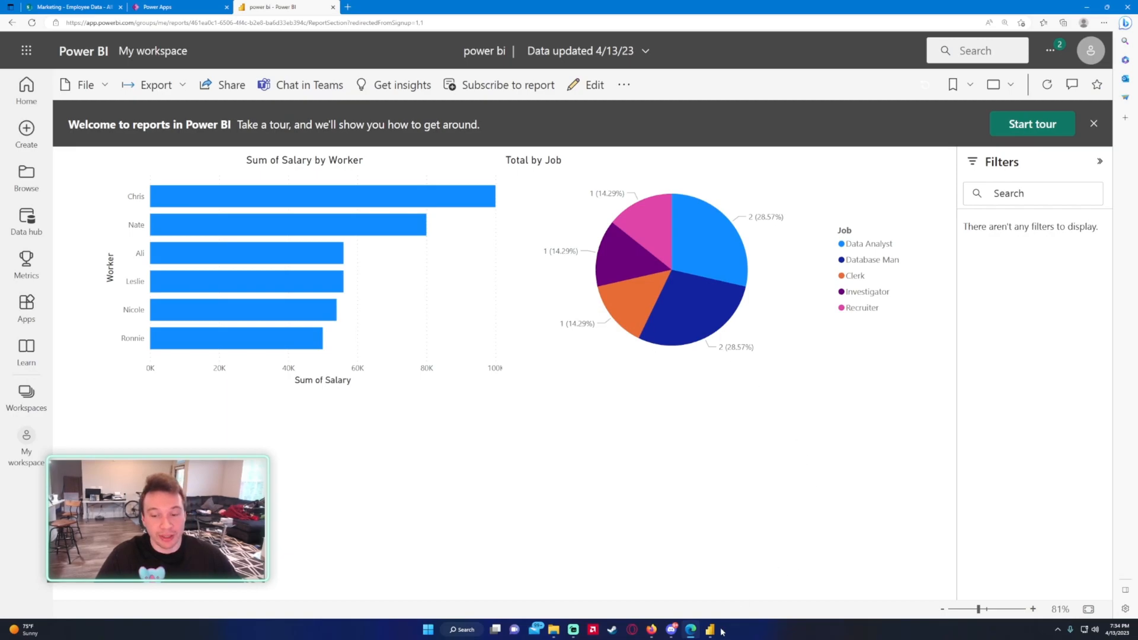
{"action": "left_click", "coordinate": [180, 6]}
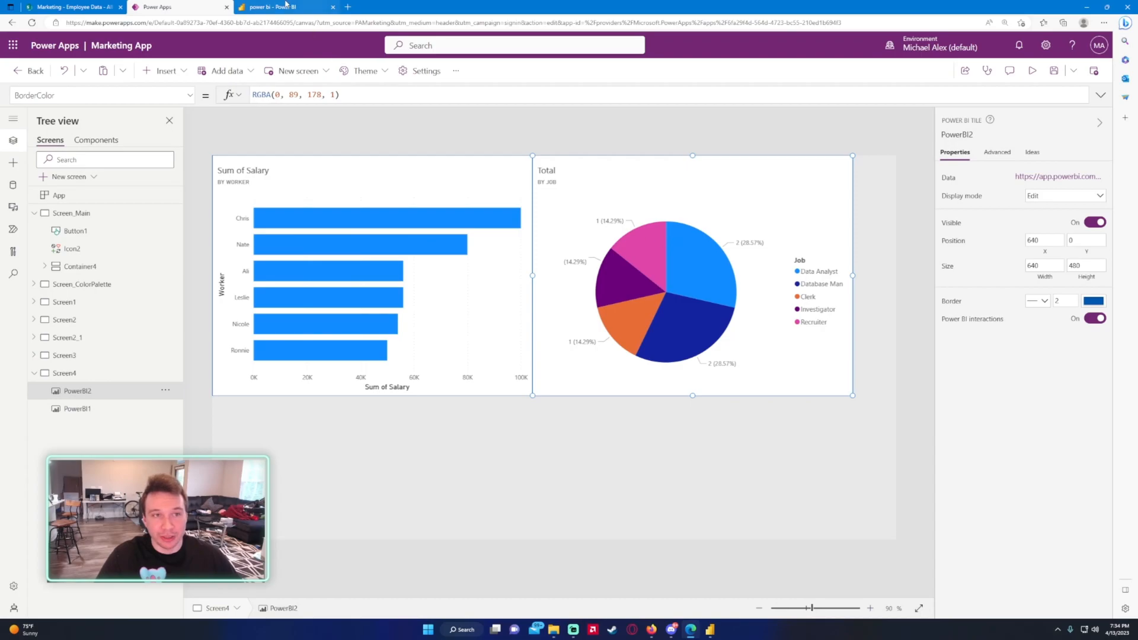
{"action": "left_click", "coordinate": [283, 7]}
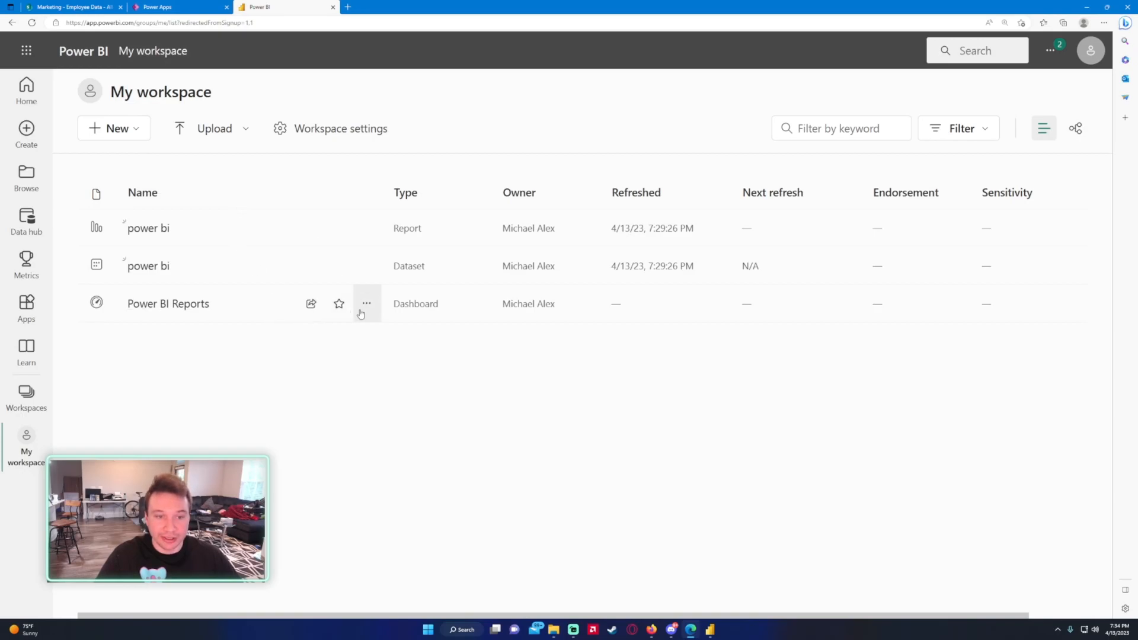
{"action": "left_click", "coordinate": [167, 304]}
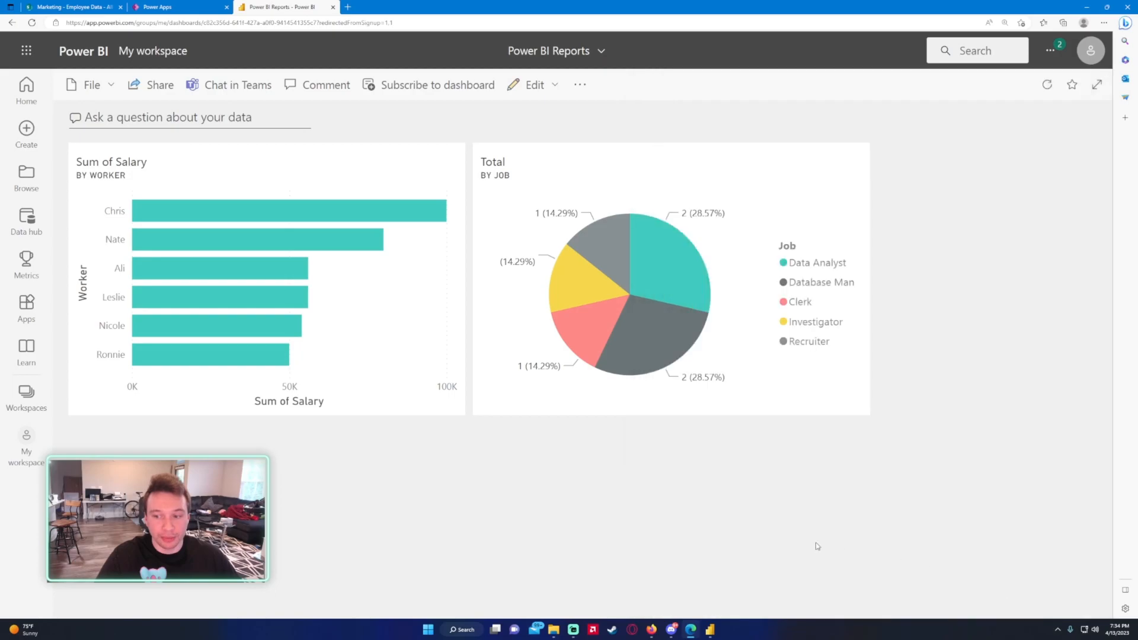
- Click a Pro-only dashboard feature, which raises the Upgrade to Power BI Pro dialog
{"action": "left_click", "coordinate": [160, 84]}
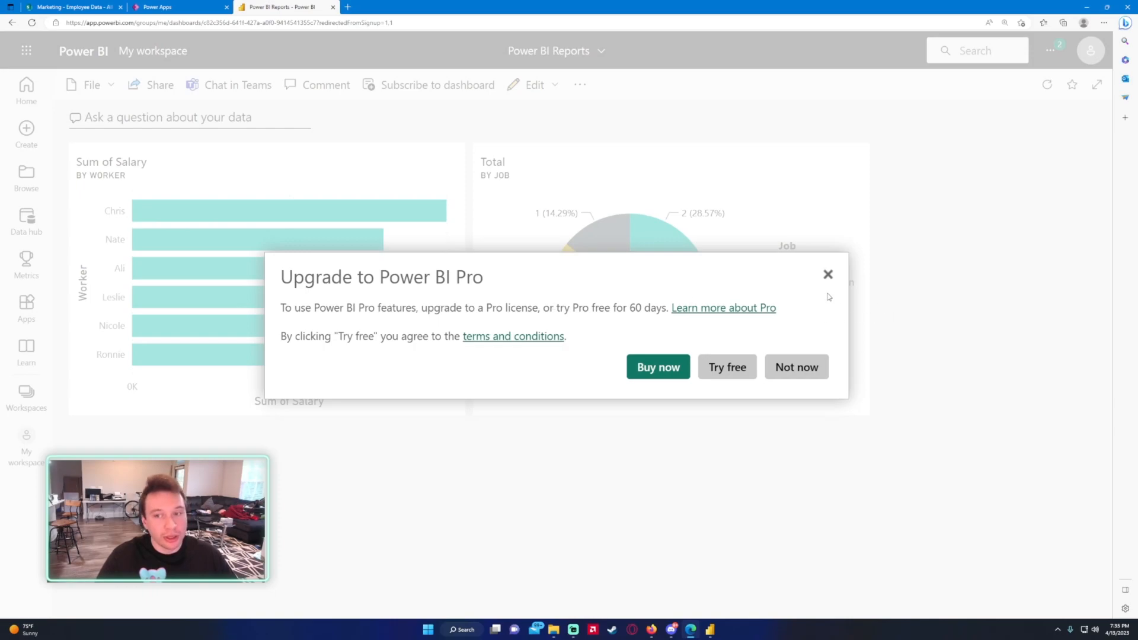
{"action": "mouse_move", "coordinate": [573, 297]}
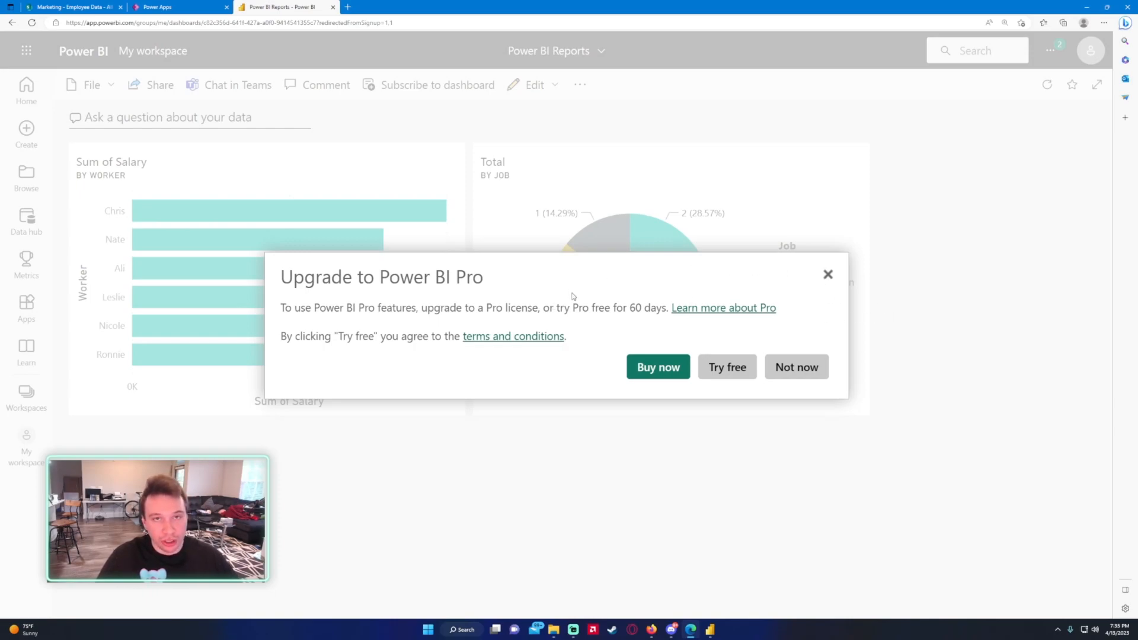
{"action": "mouse_move", "coordinate": [431, 224]}
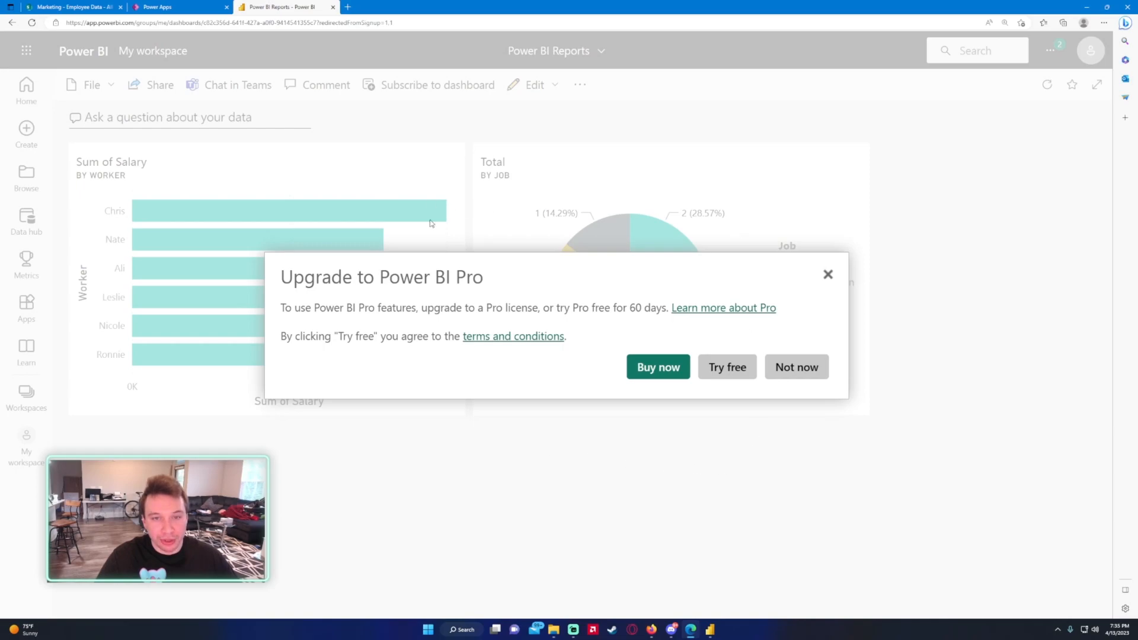
{"action": "mouse_move", "coordinate": [428, 363]}
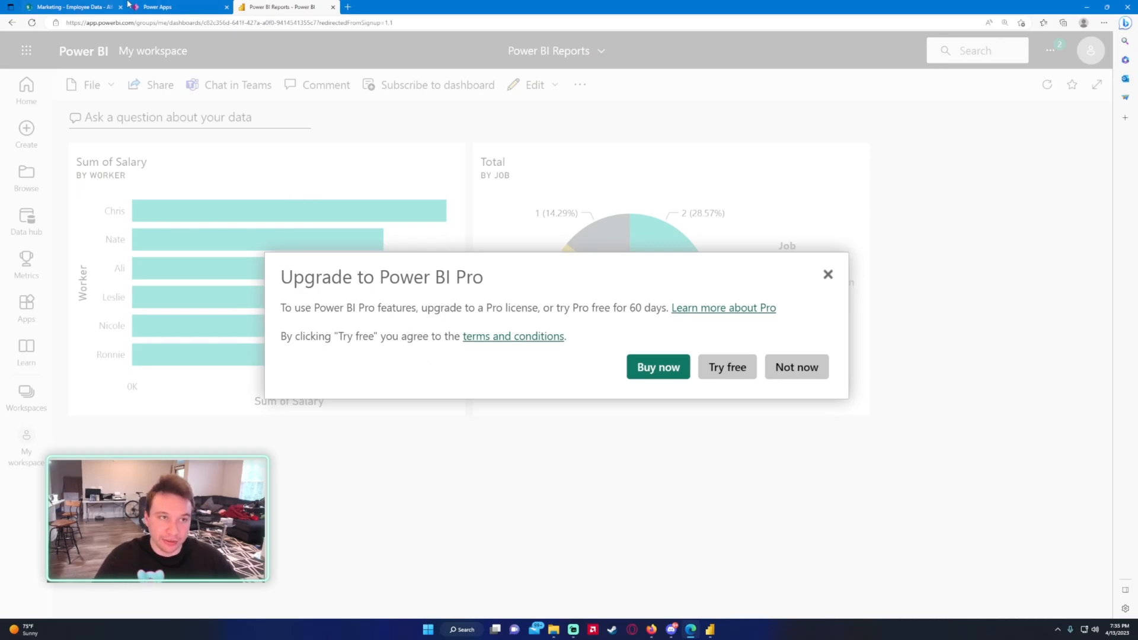
- Dismiss the Pro prompt with Not now, comparing the app's embedded tiles with the dashboard
{"action": "left_click", "coordinate": [174, 7]}
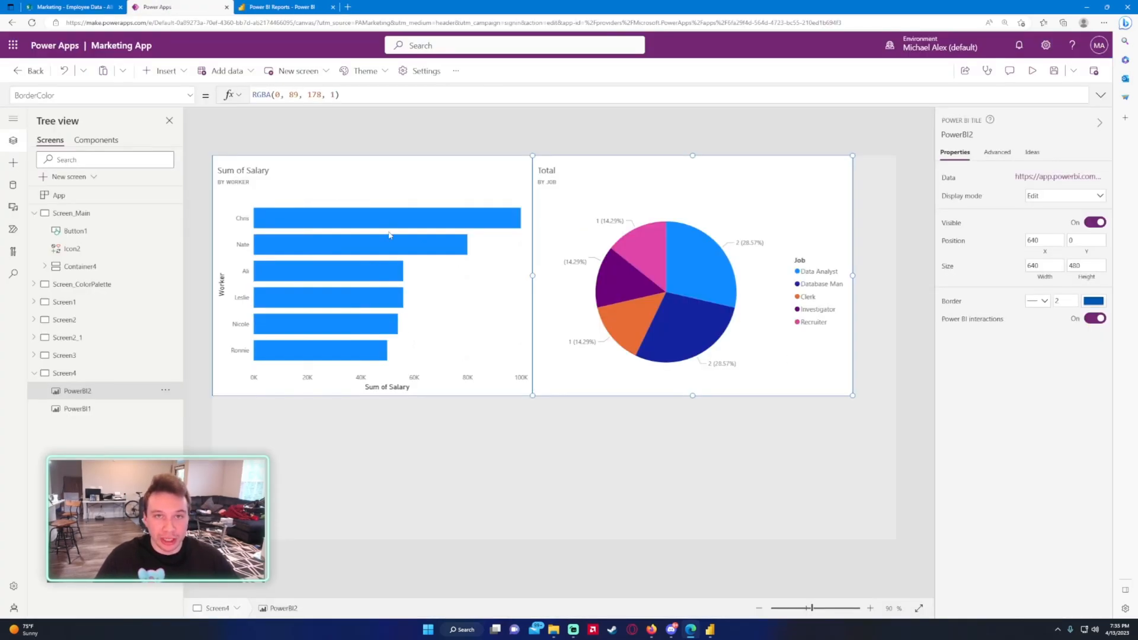
{"action": "left_click", "coordinate": [283, 7]}
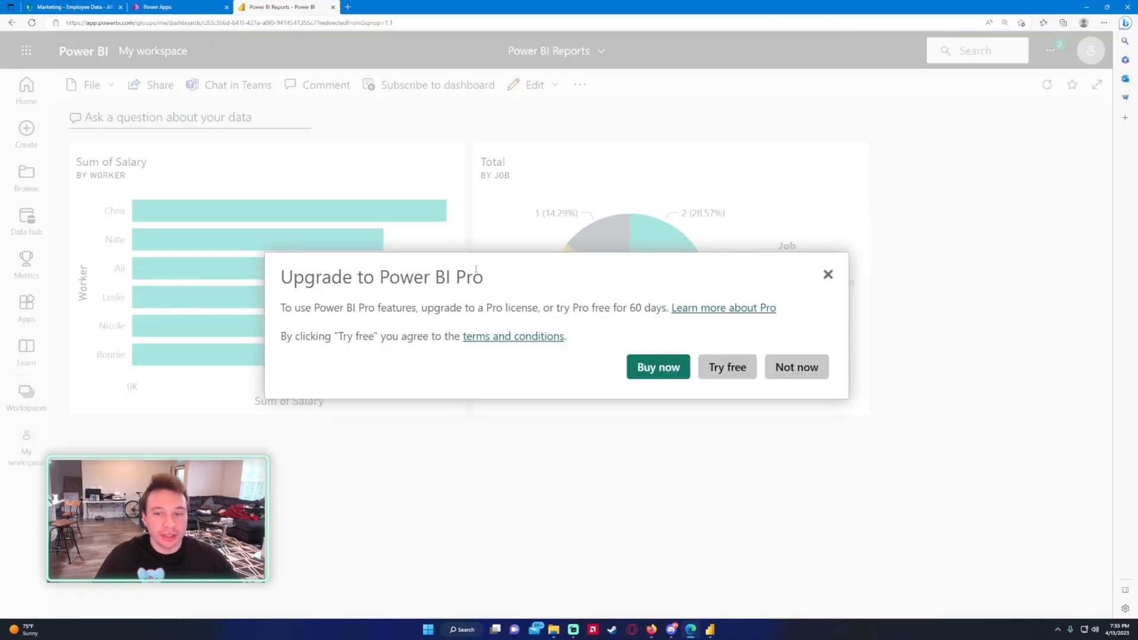
{"action": "left_click", "coordinate": [796, 366]}
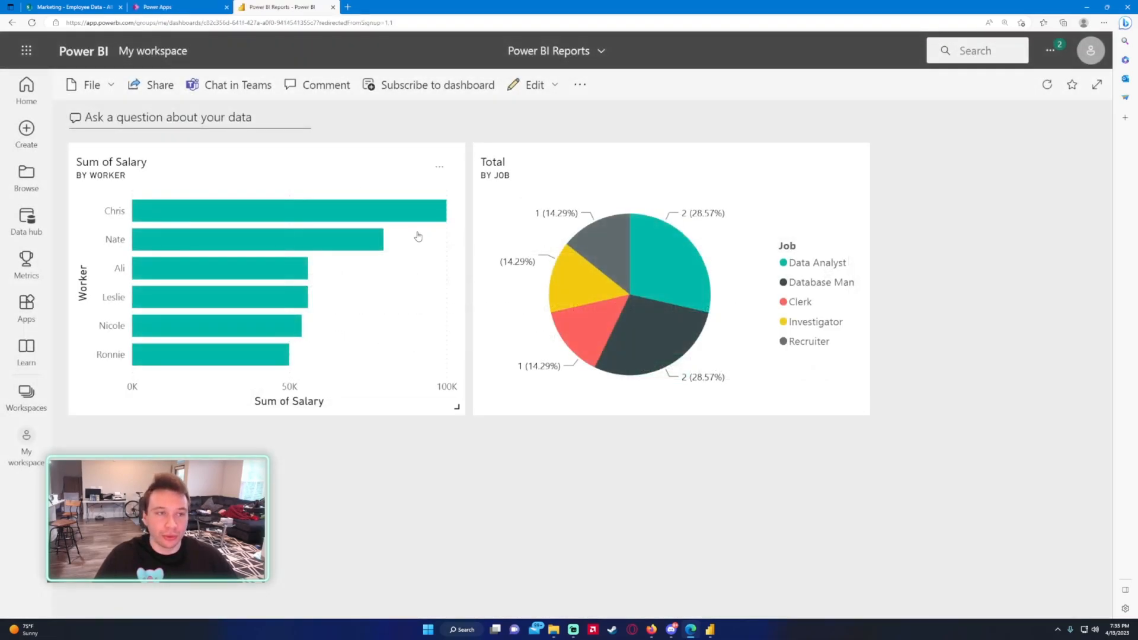
{"action": "left_click", "coordinate": [174, 7]}
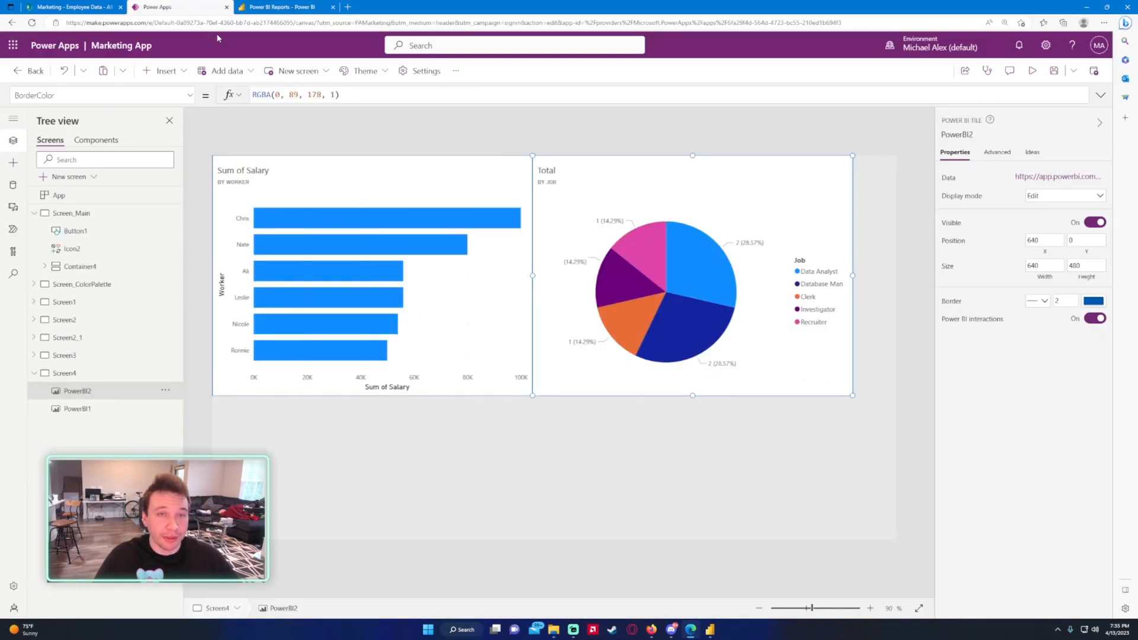
{"action": "left_click", "coordinate": [283, 7]}
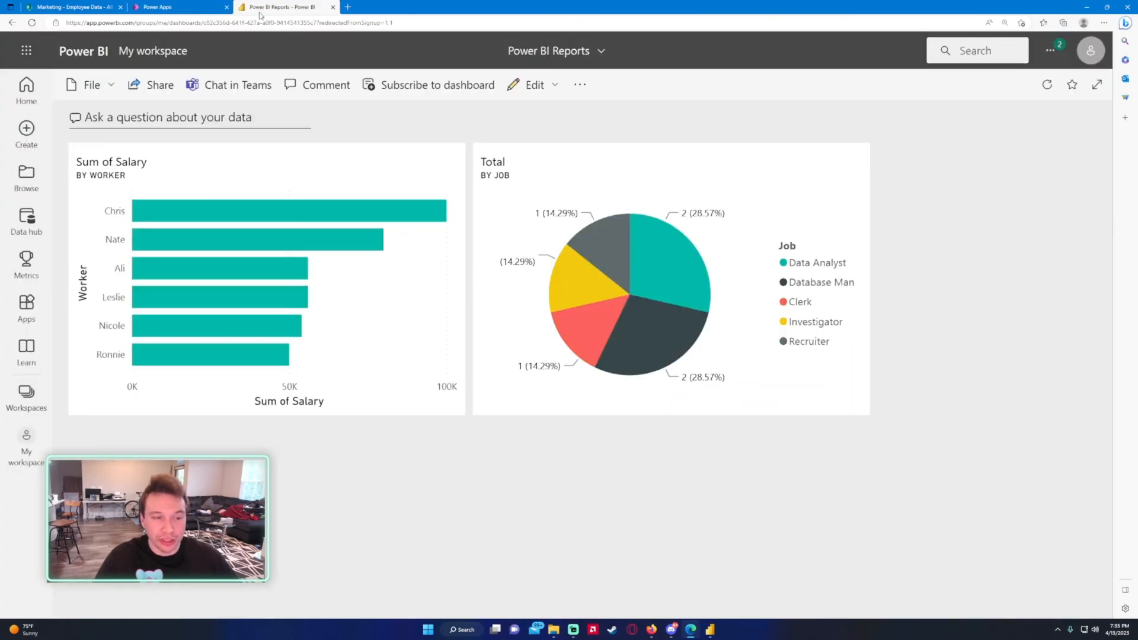